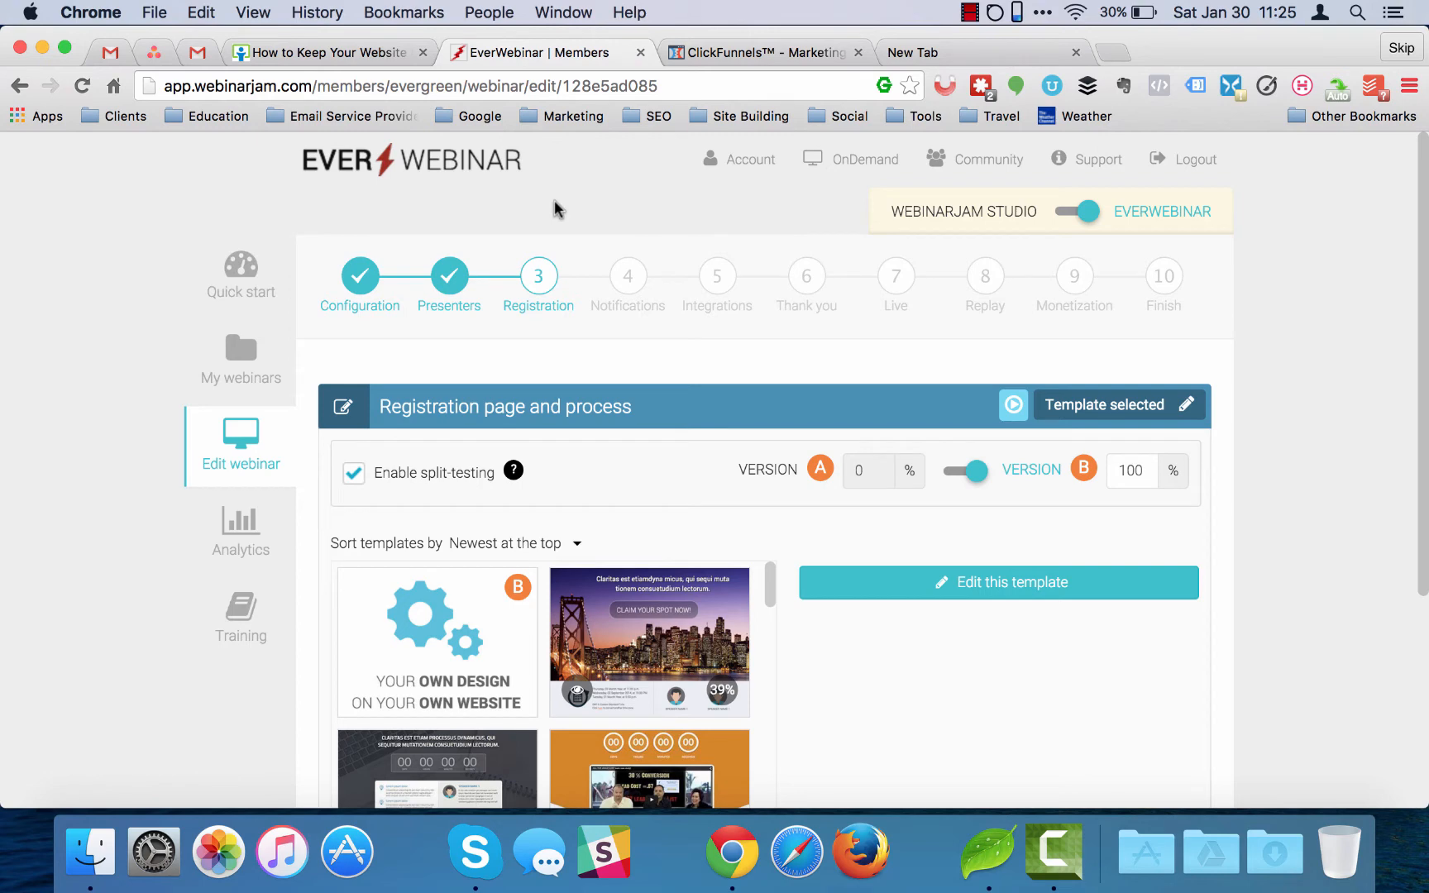
mouse_move(736, 407)
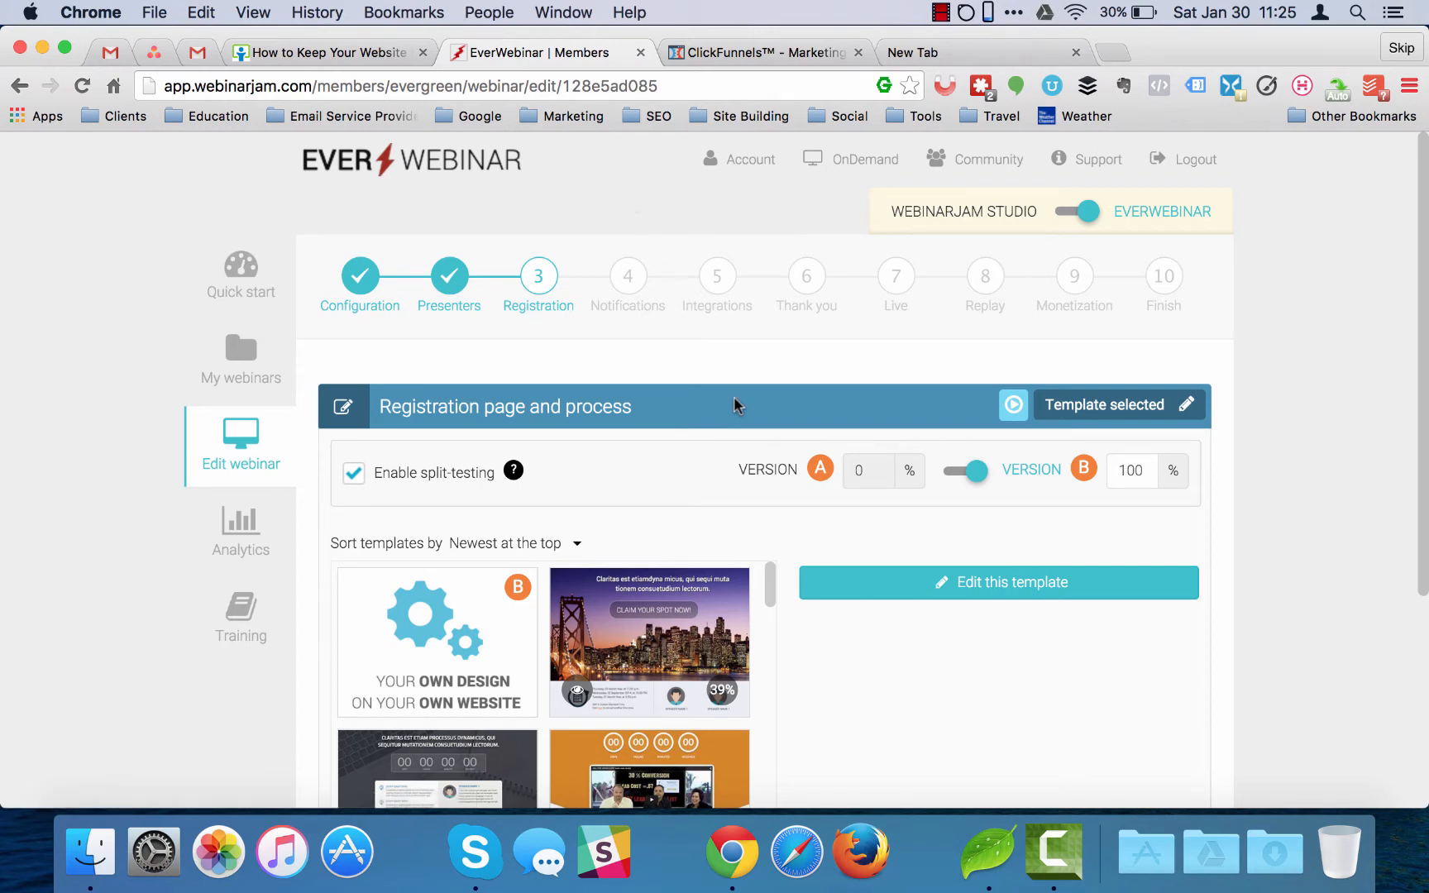
mouse_move(785, 506)
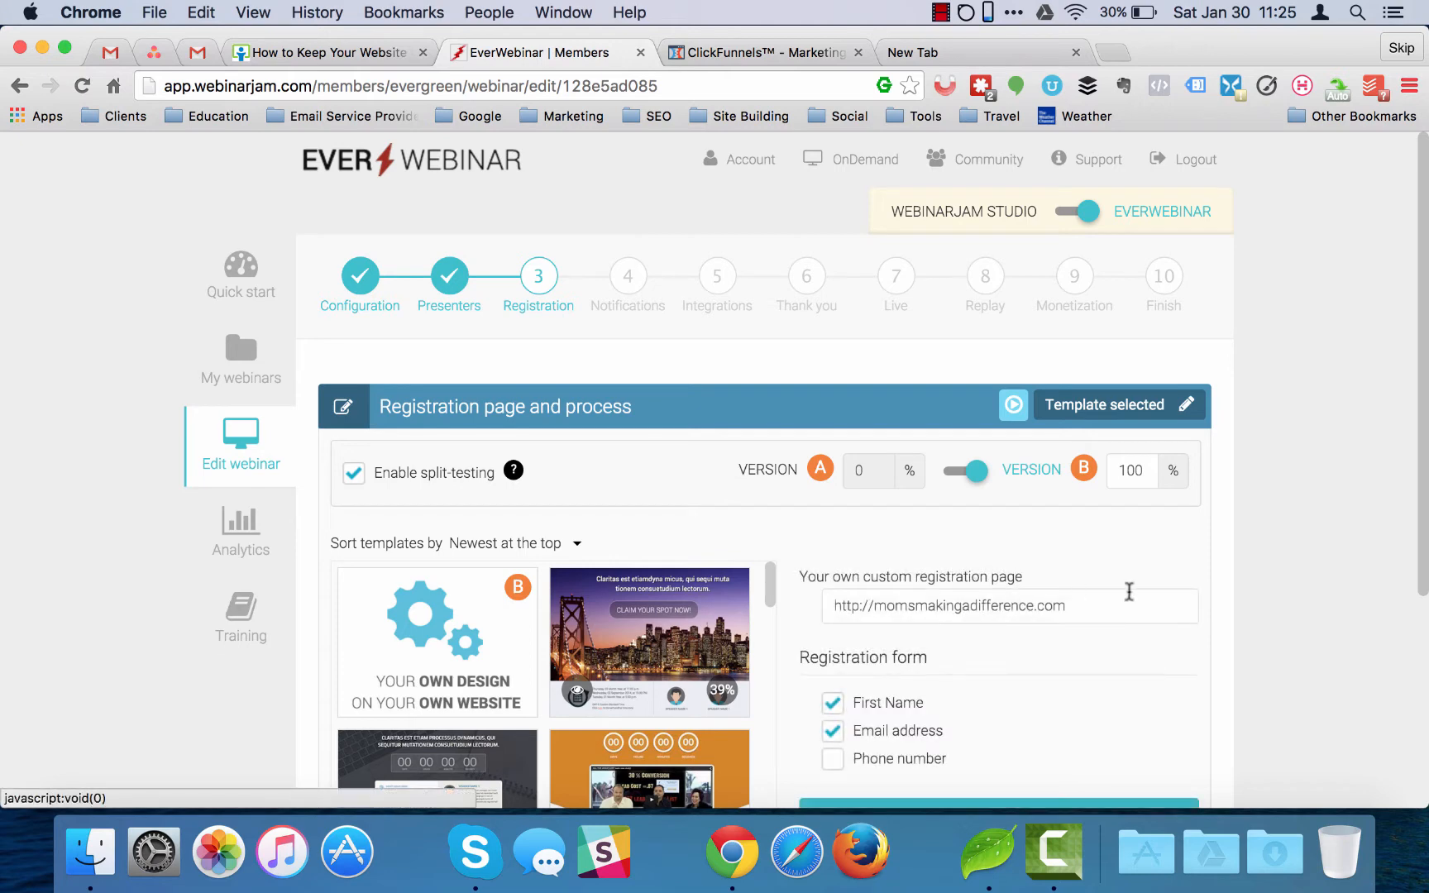
scroll(down, 3)
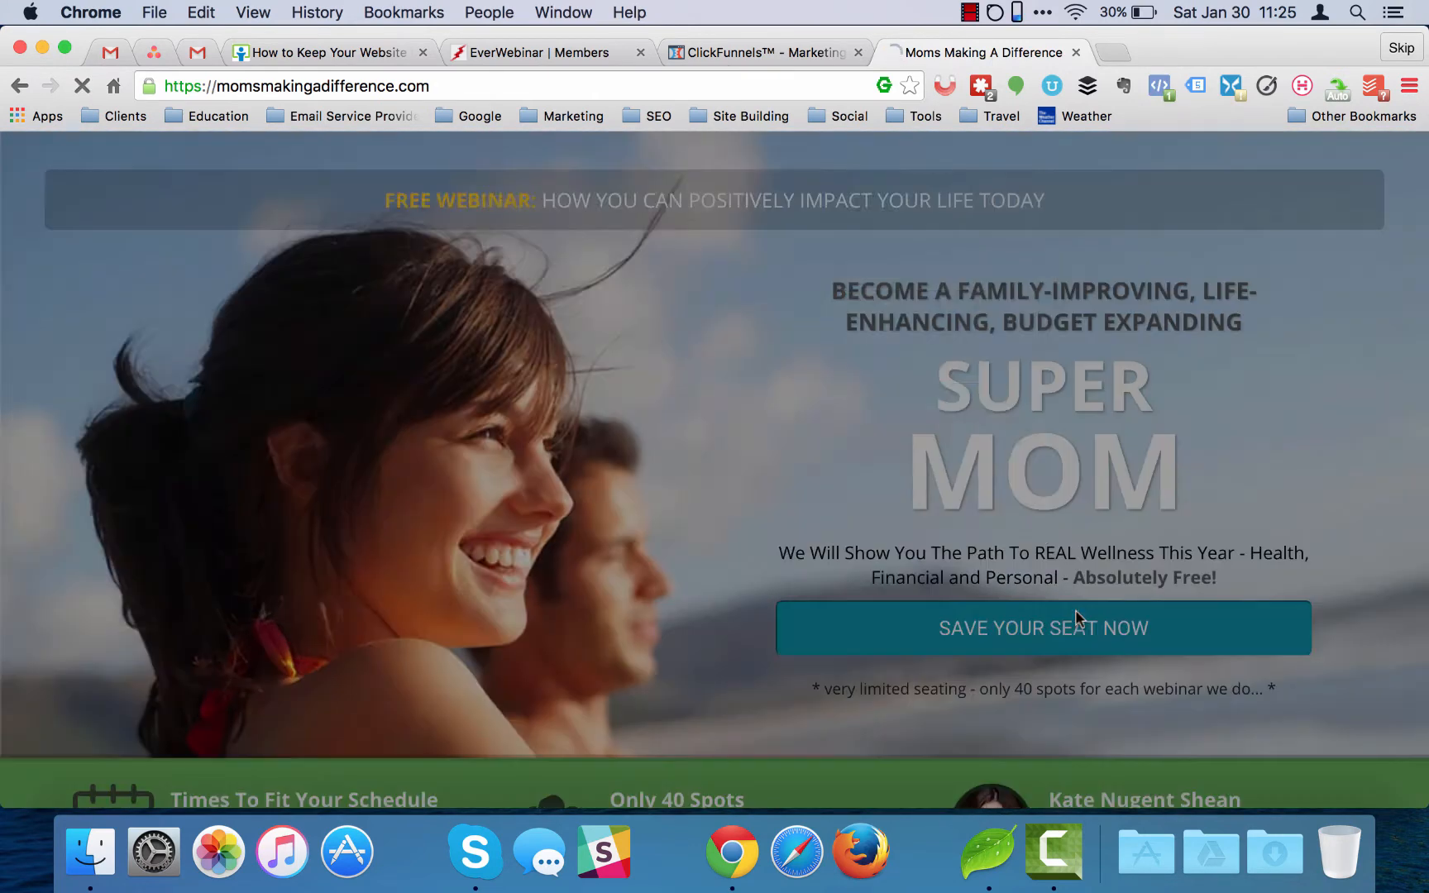
Step: Open the Save Your Seat Now popup and choose Saturday, 30 January 2016 as the webinar date
click(1042, 628)
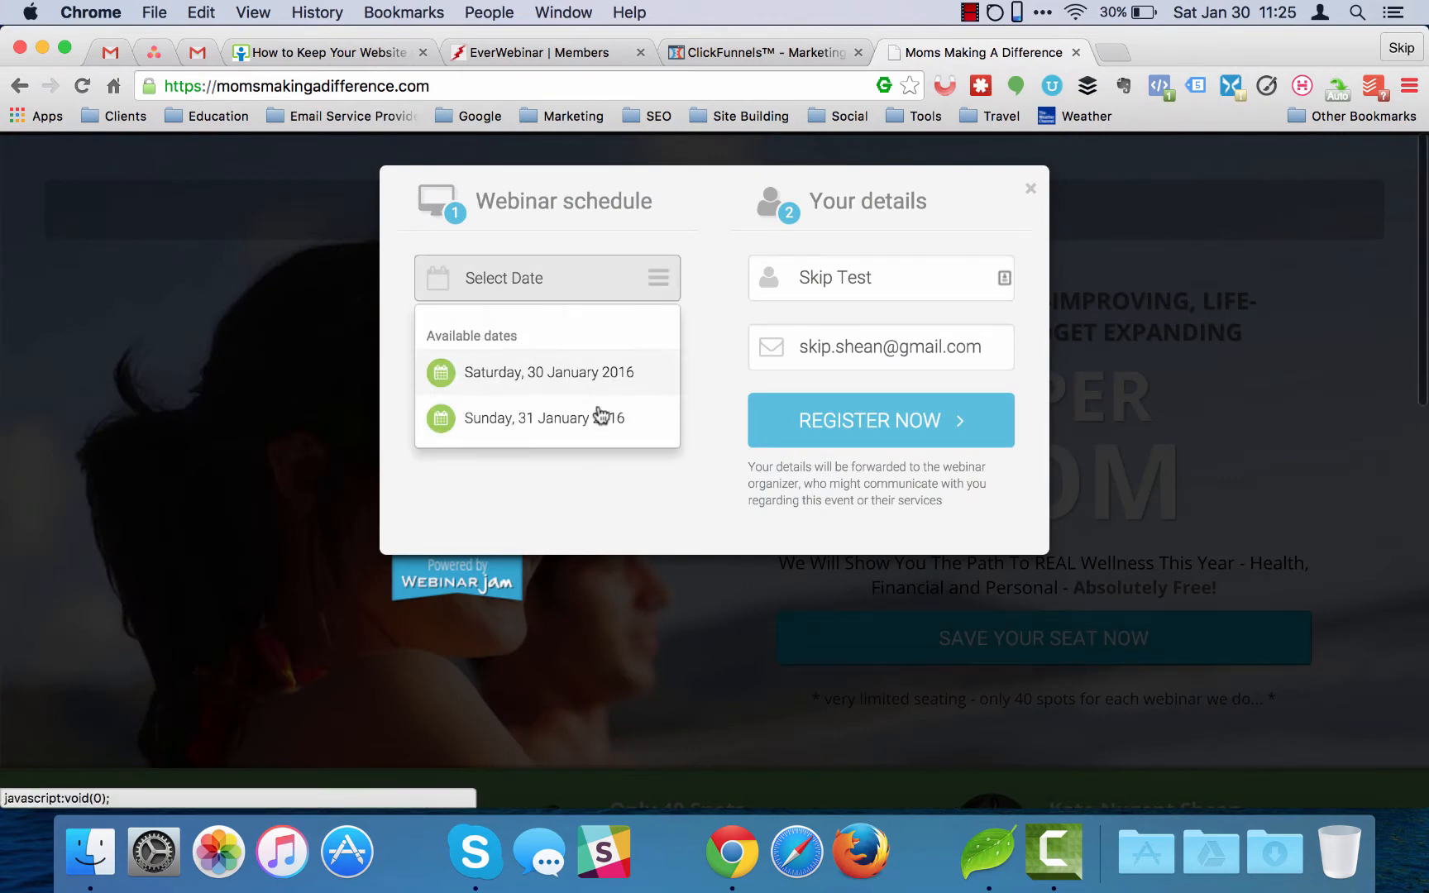
click(548, 372)
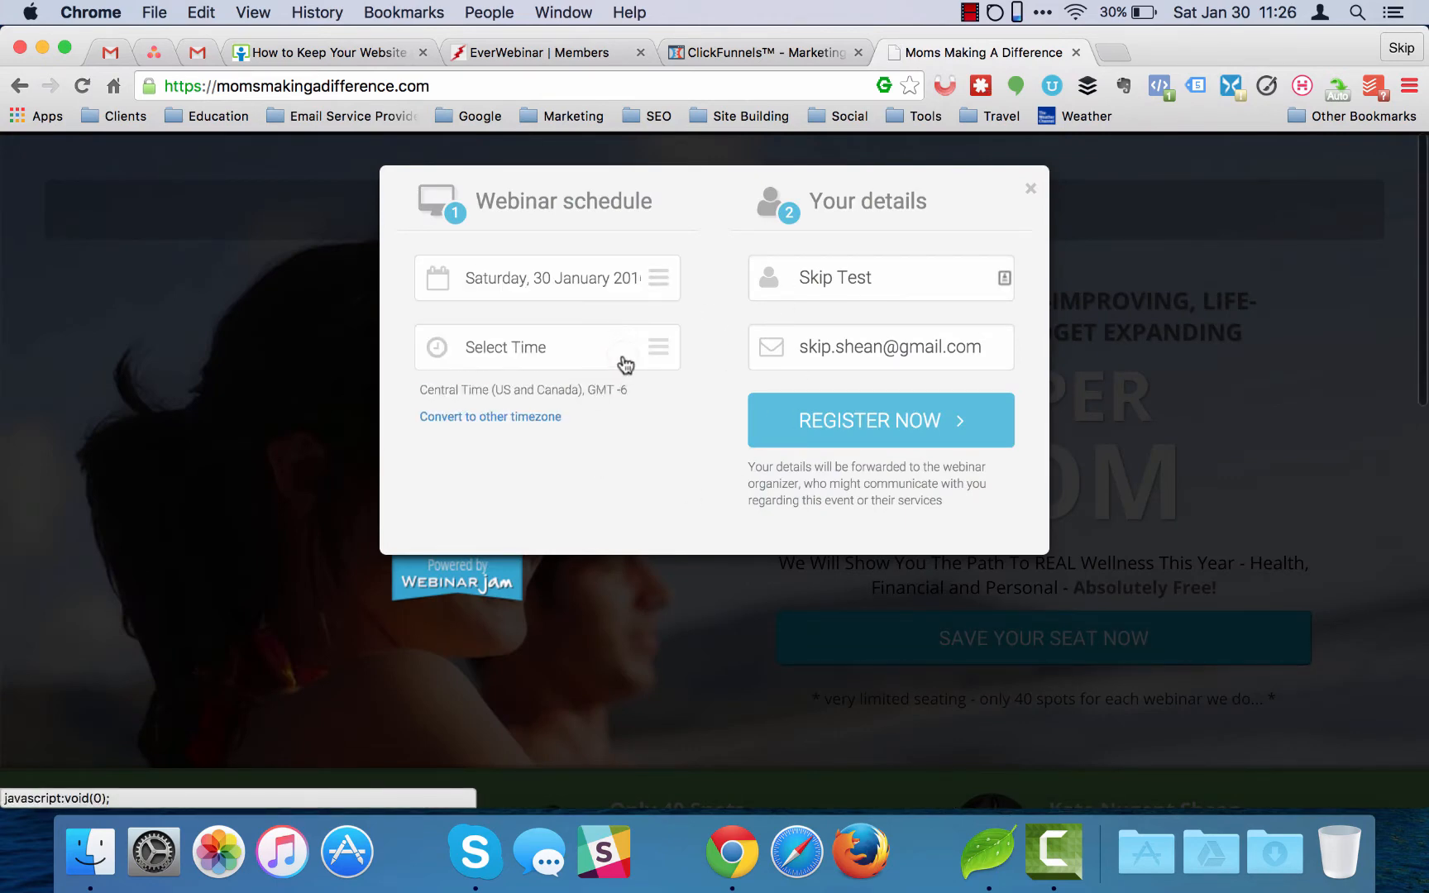
click(548, 348)
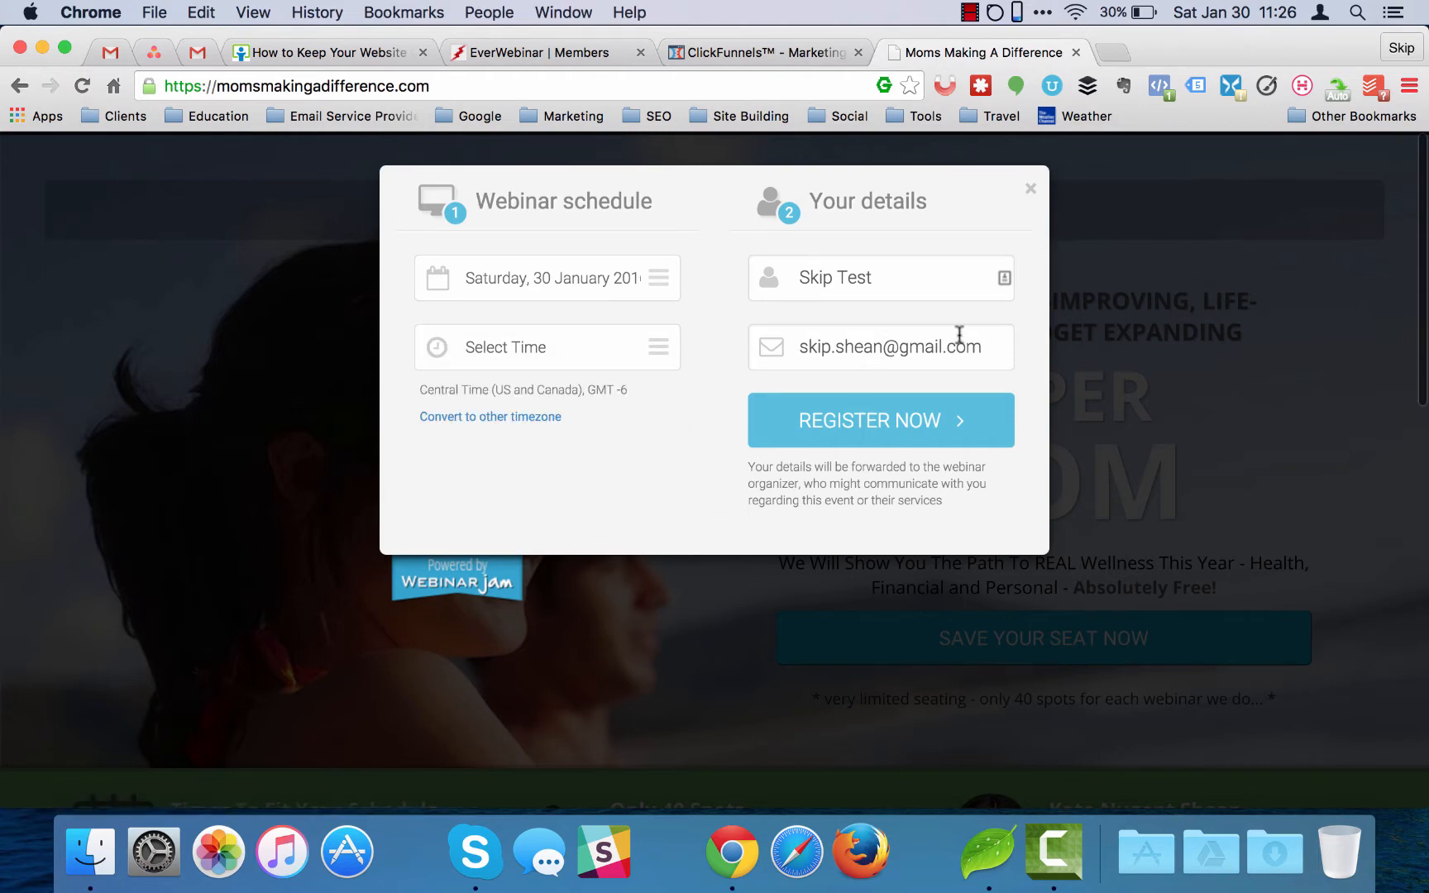
click(1030, 189)
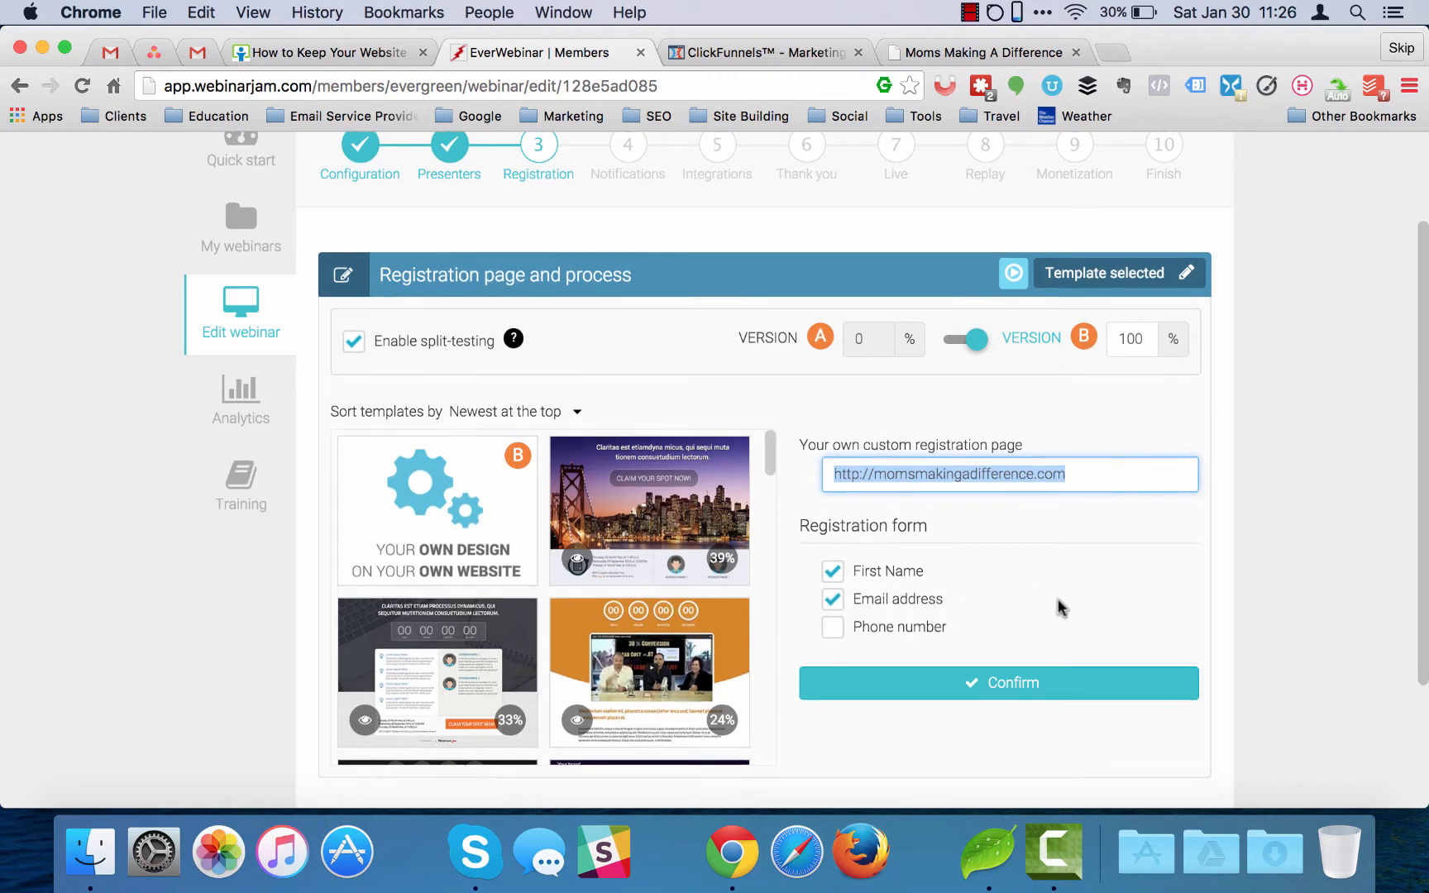
Step: Confirm the custom registration page URL and Name/Email form fields in EverWebinar
scroll(down, 3)
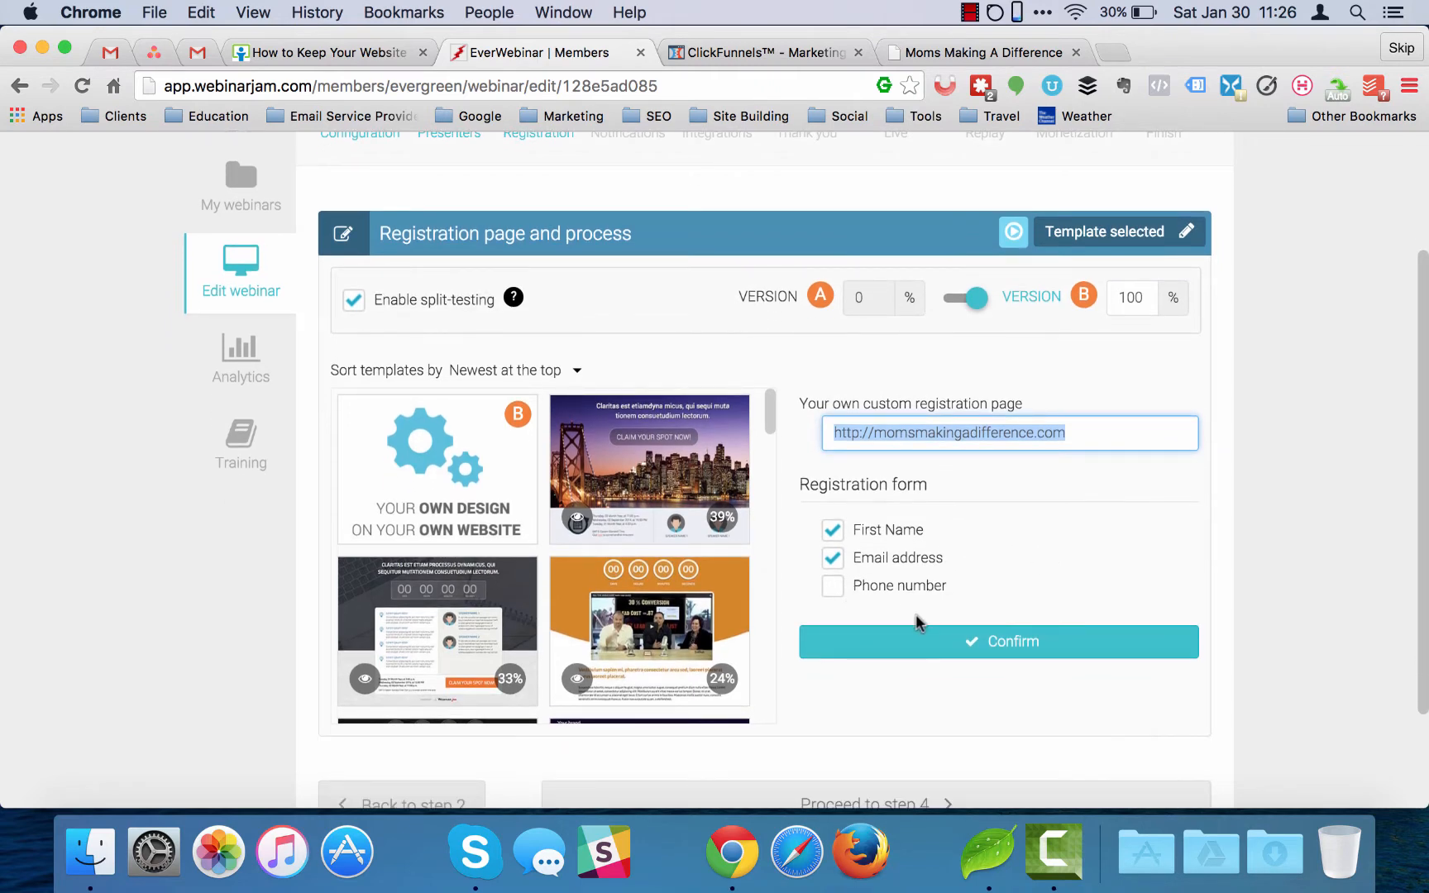
mouse_move(1008, 571)
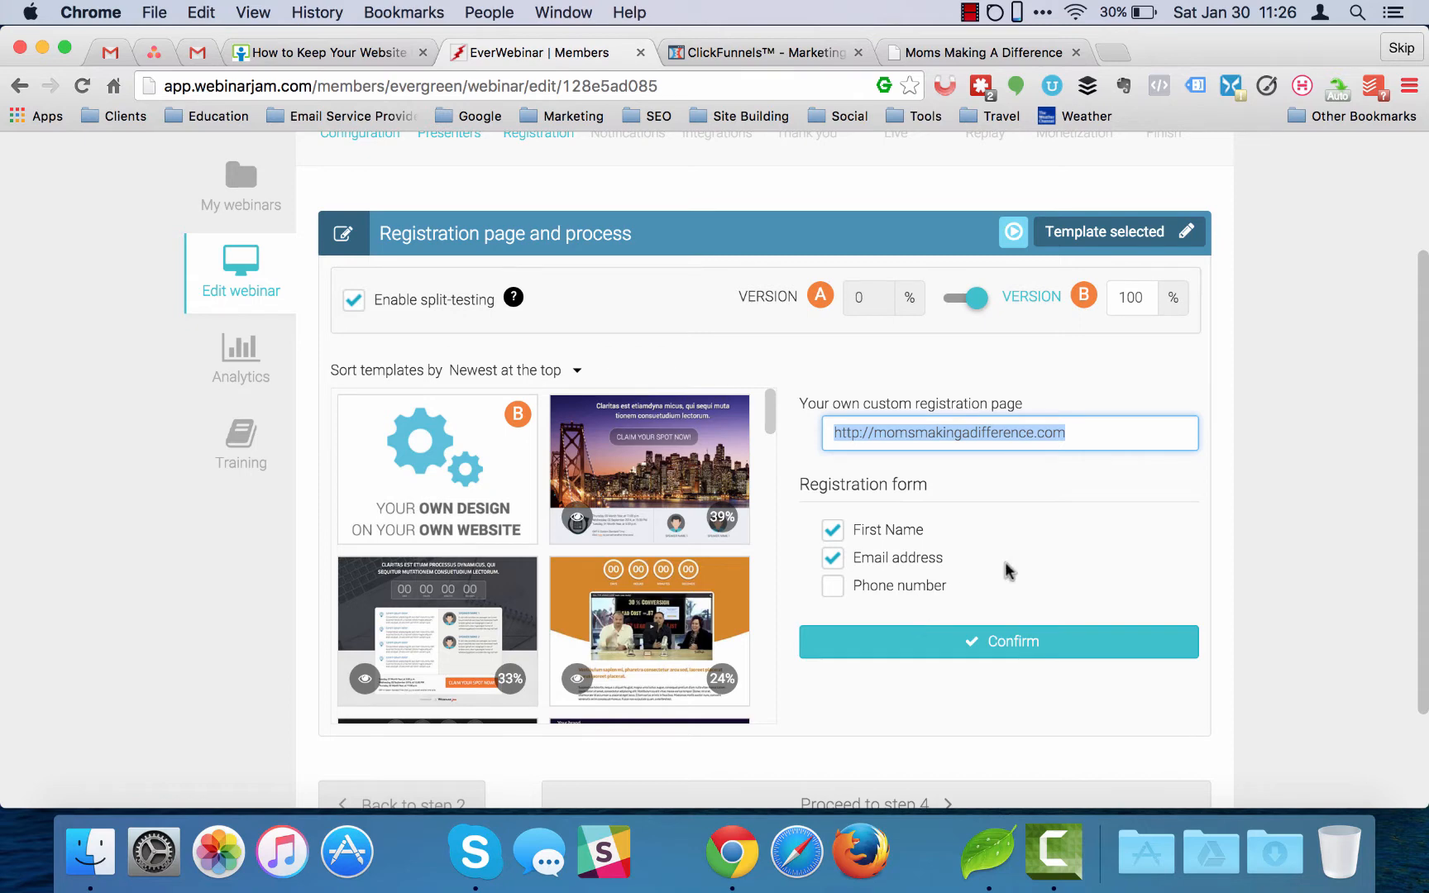
scroll(down, 3)
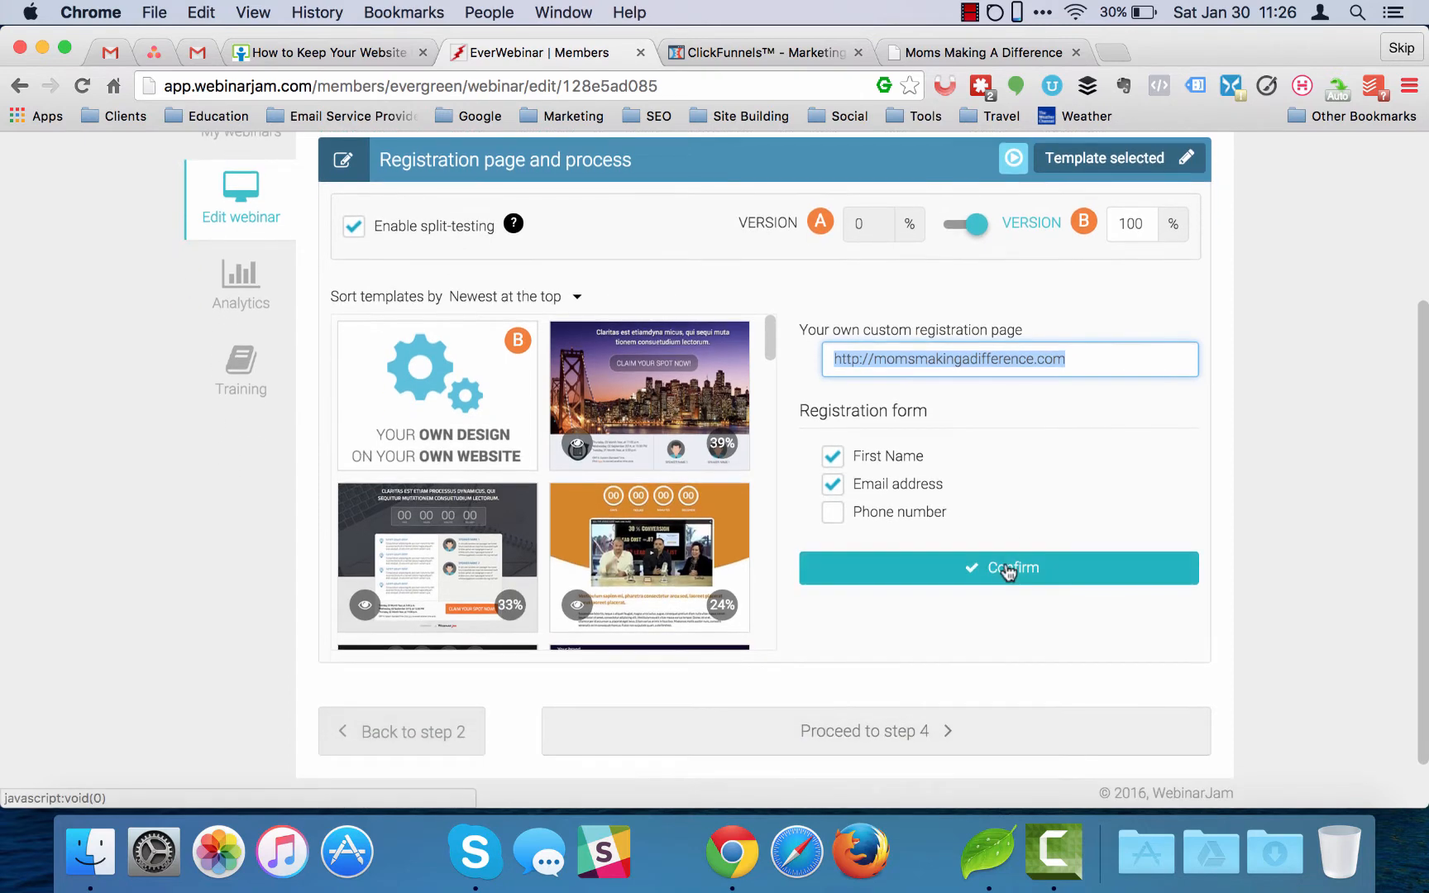
click(999, 568)
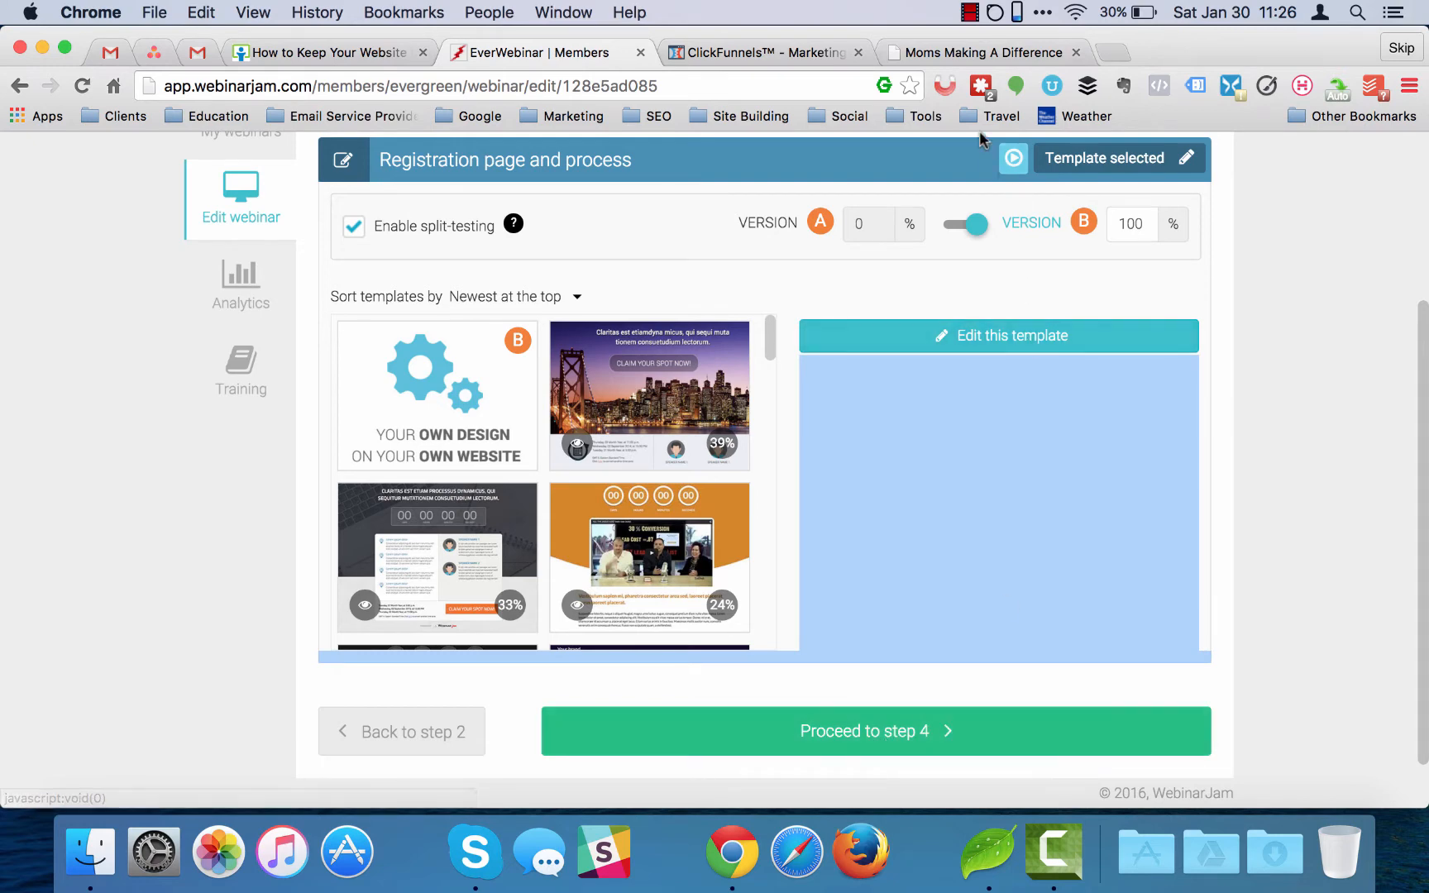
mouse_move(969, 20)
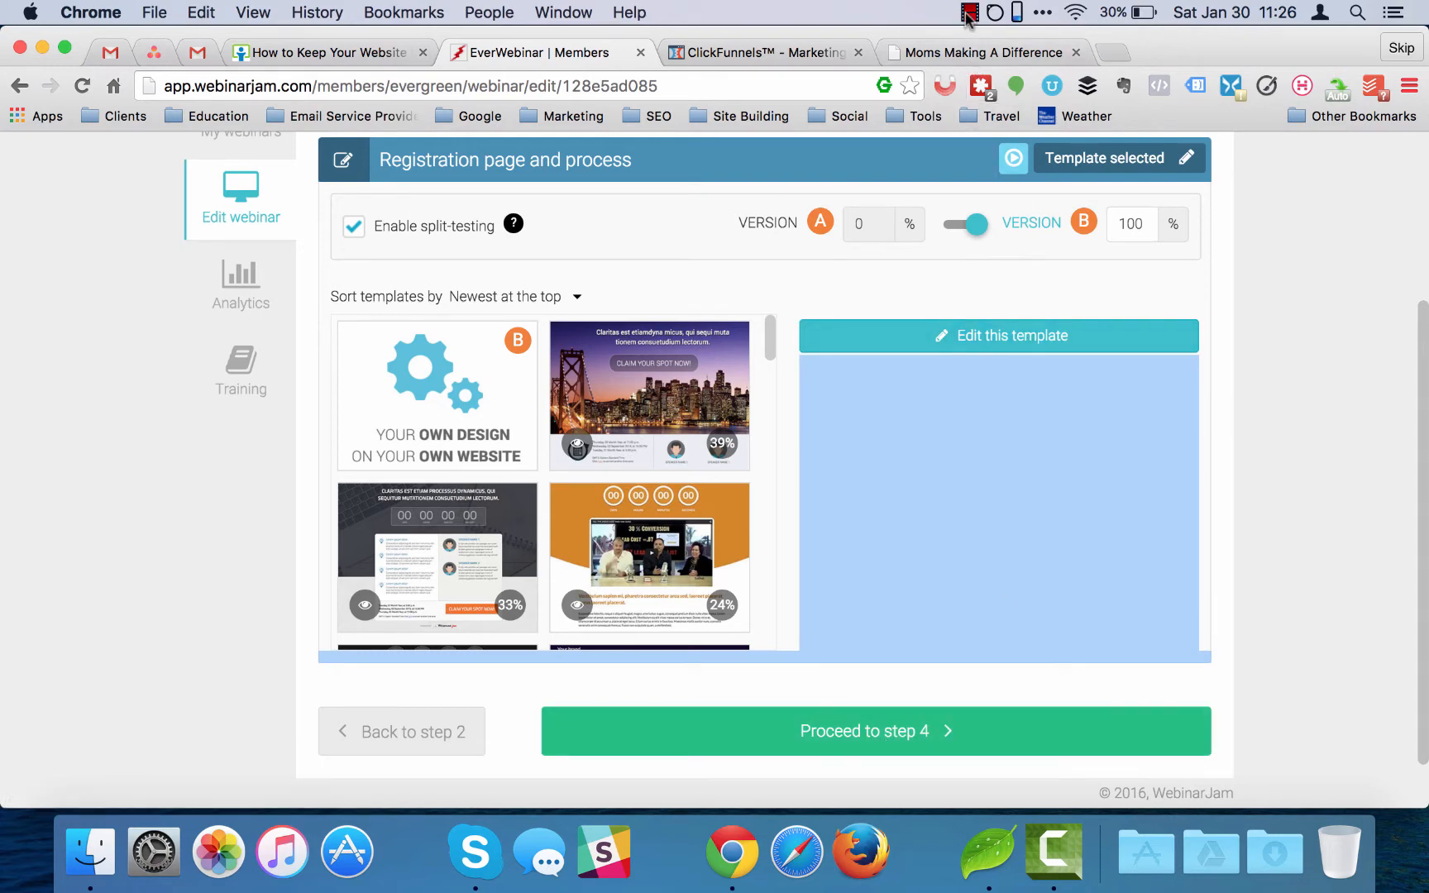
Step: Go Live on the Finish step and open the webinar invitation link from the Webinar Live dialog
click(871, 732)
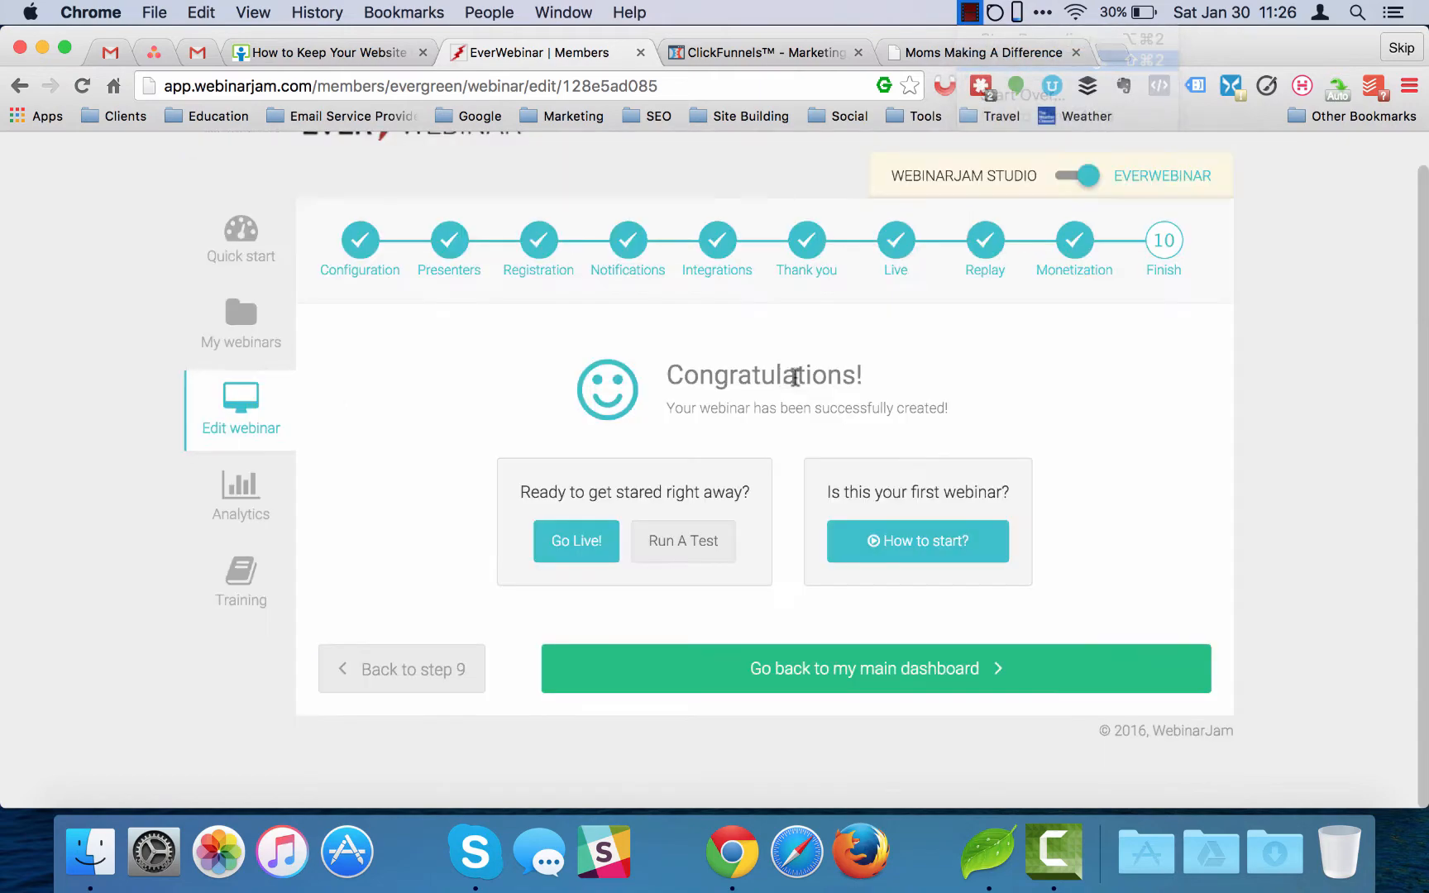
mouse_move(673, 359)
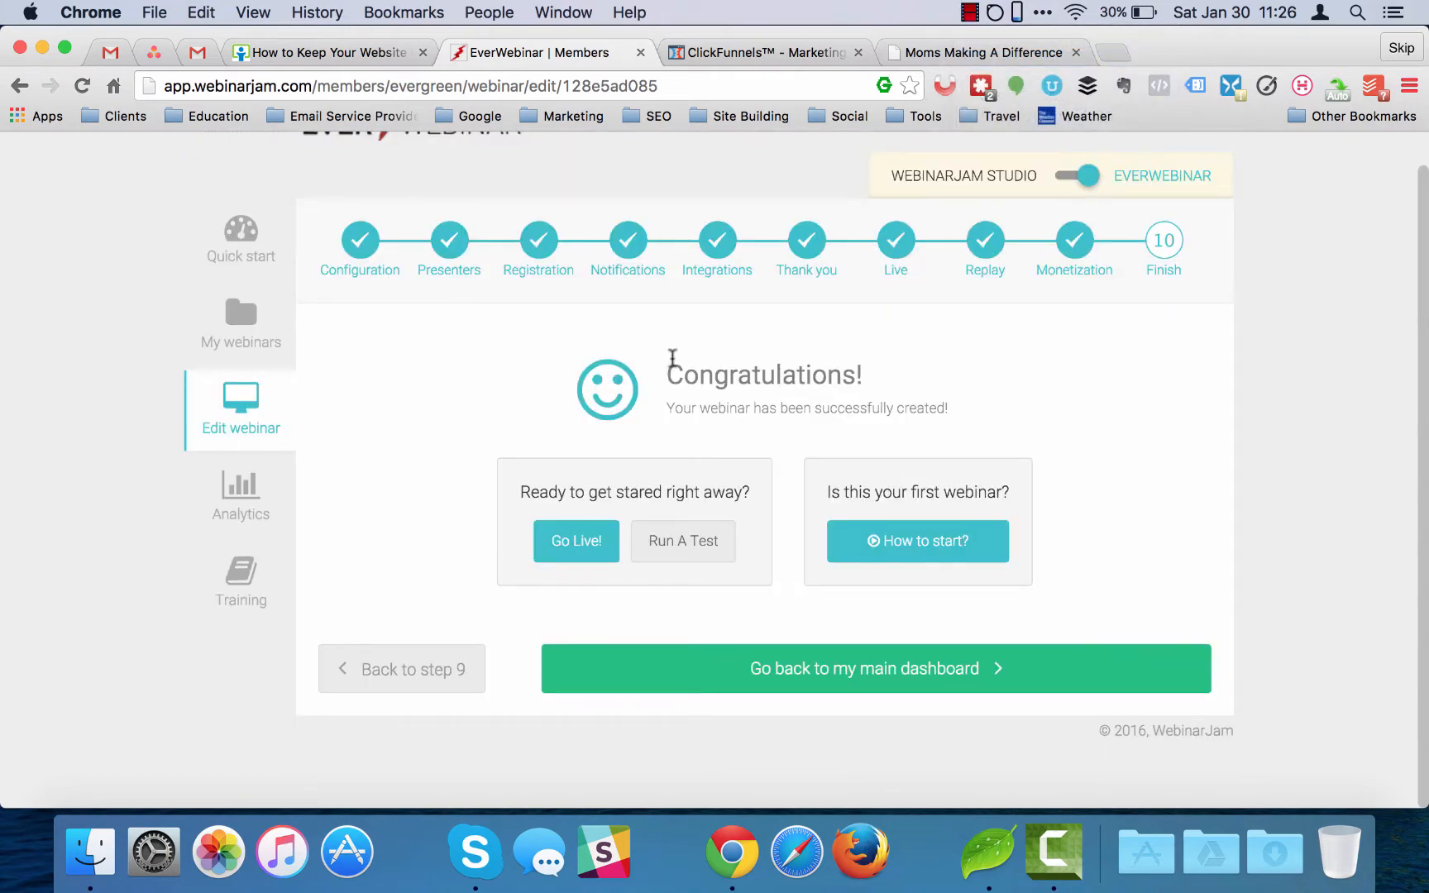
click(576, 541)
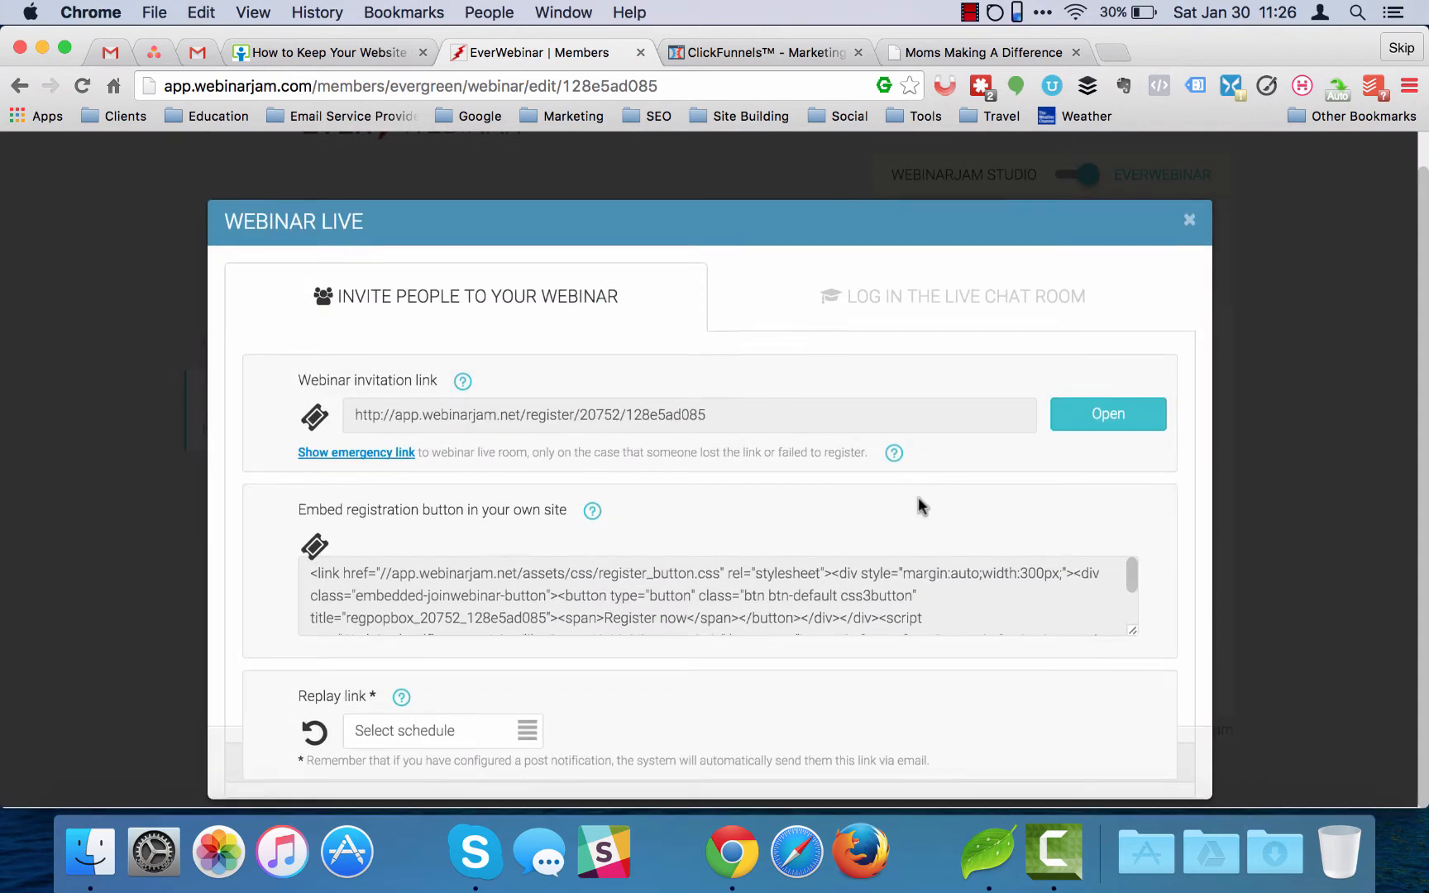
mouse_move(1108, 415)
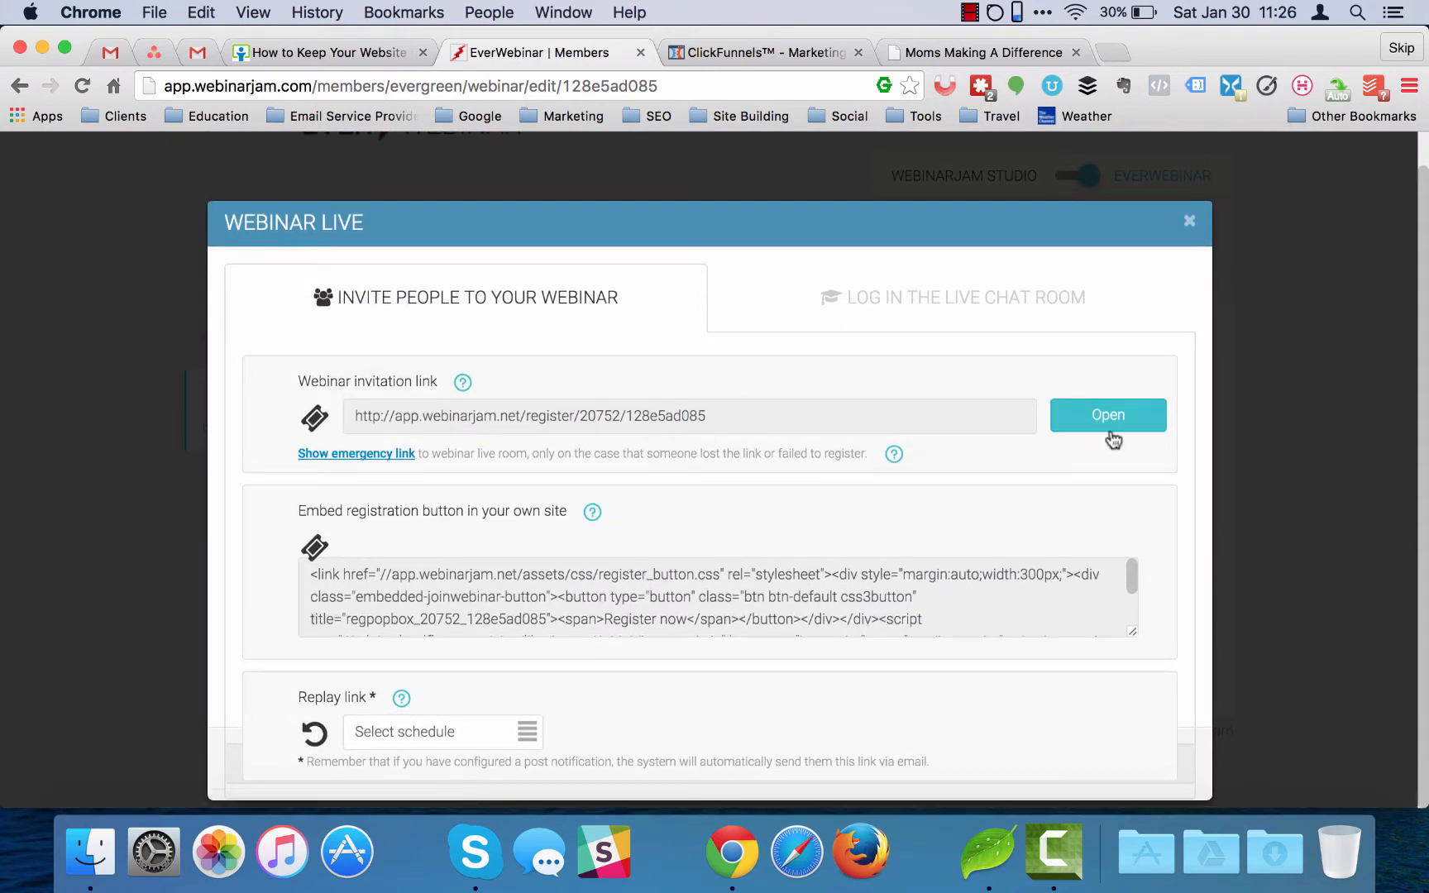
click(1106, 415)
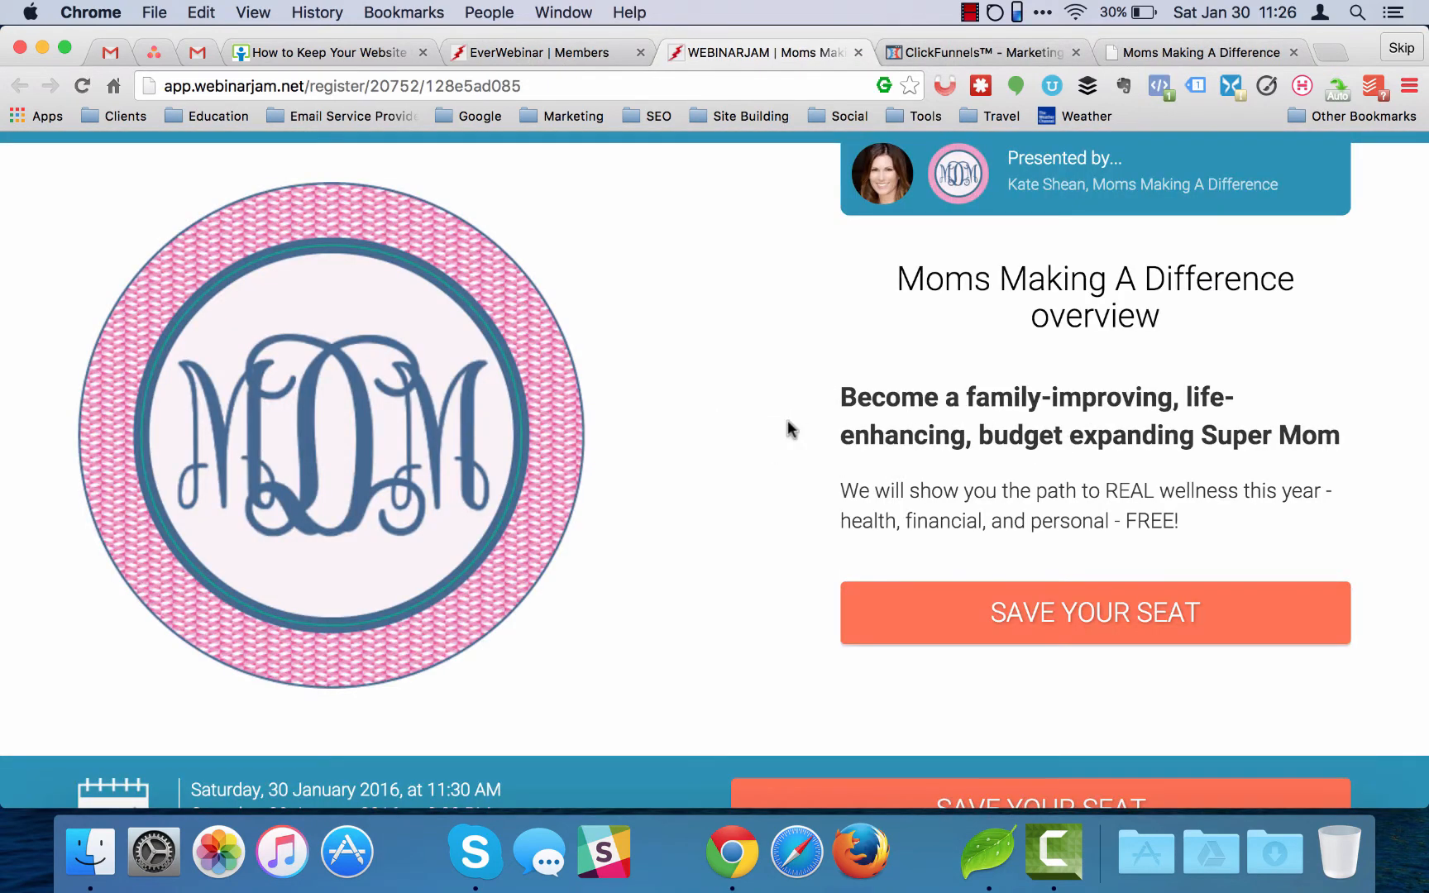
mouse_move(771, 479)
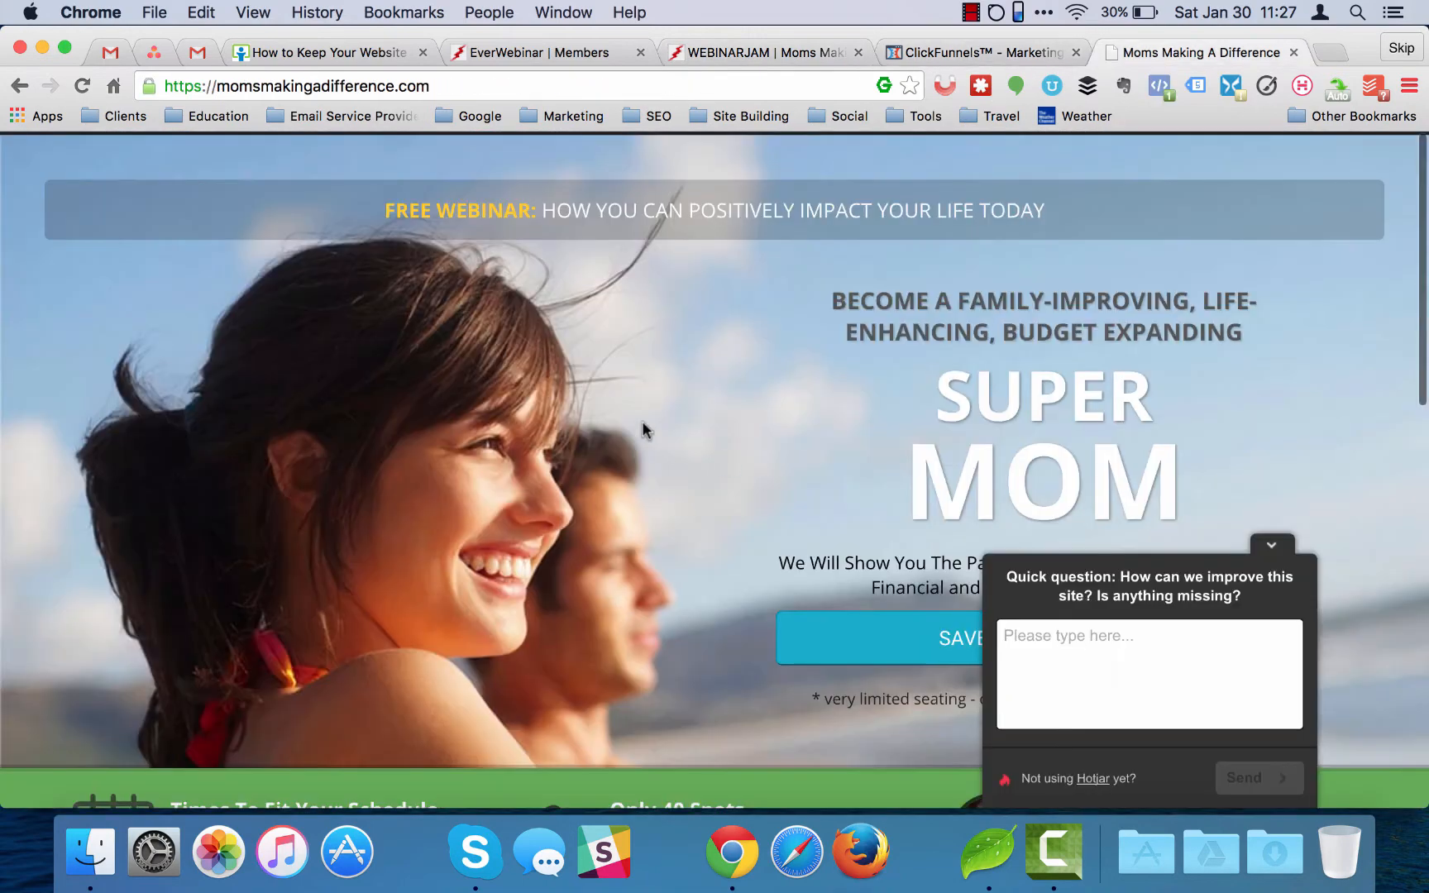
Step: Review the WebinarJam hosted registration page for the webinar
scroll(down, 3)
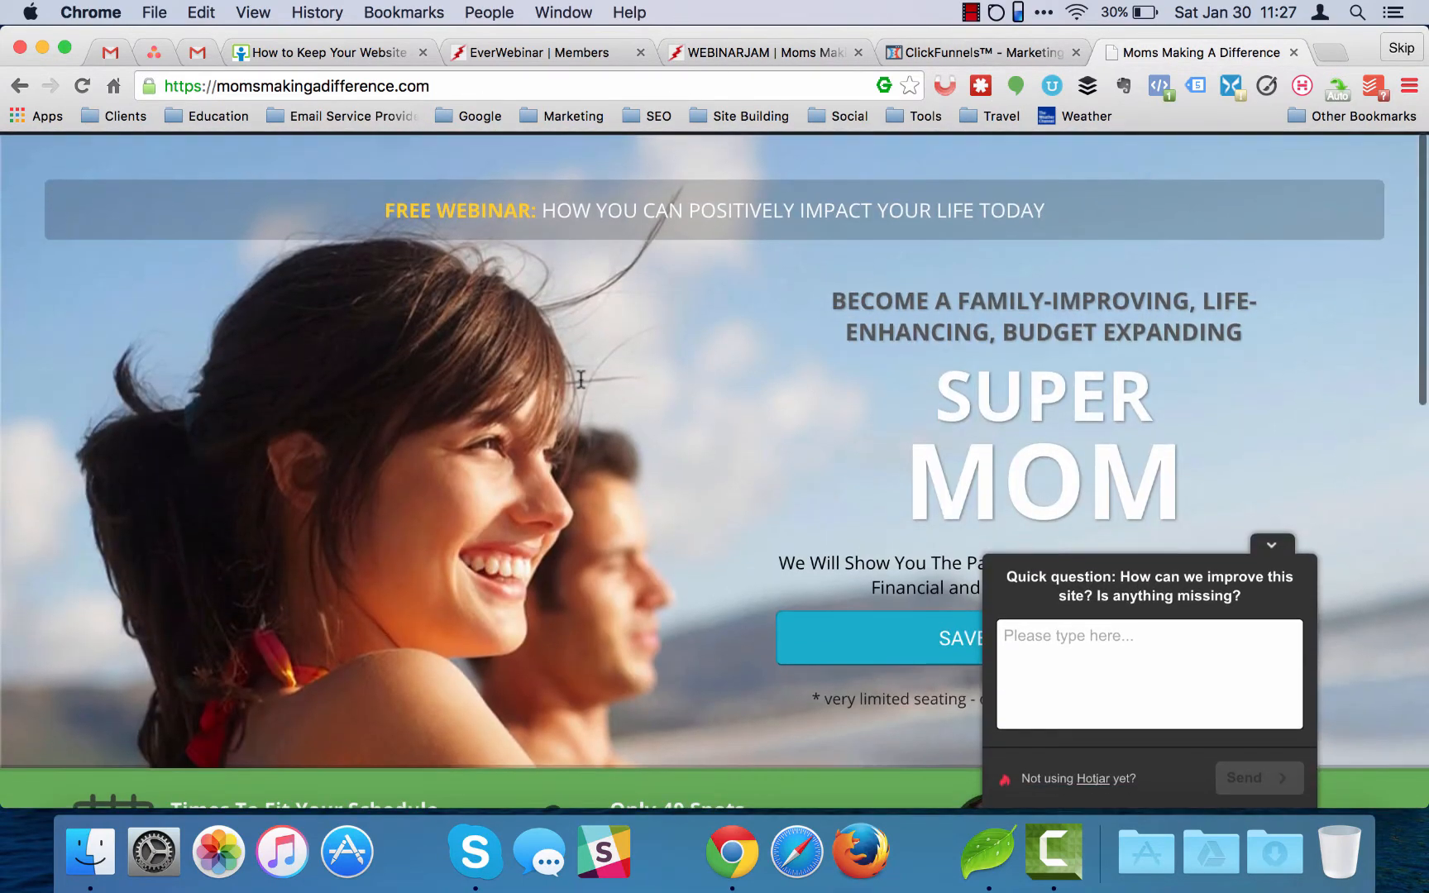
Step: Switch to the ClickFunnels tab showing the MMD webinar registration funnel step
click(979, 51)
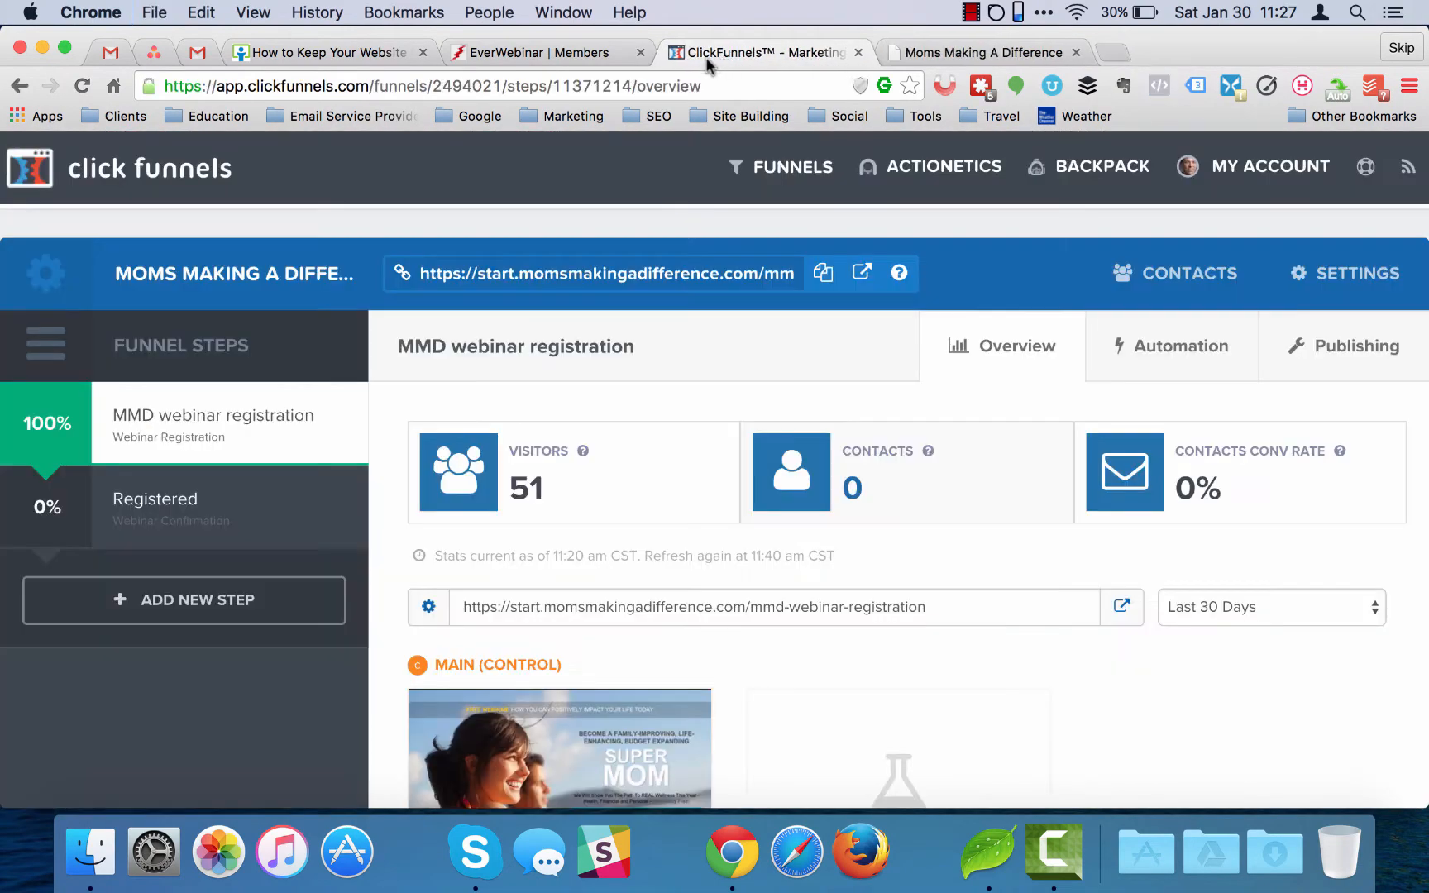
click(537, 51)
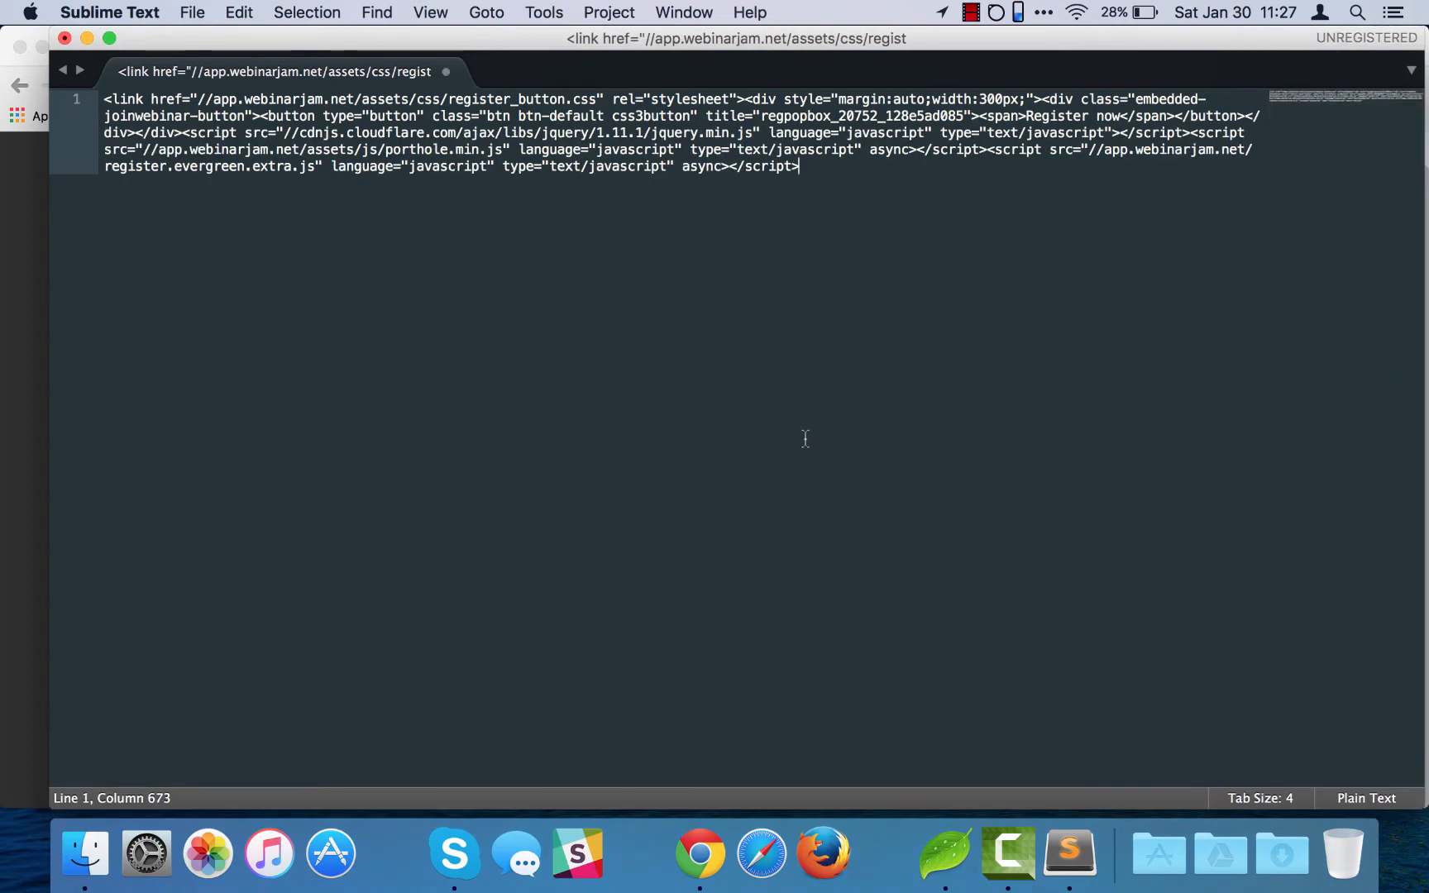
mouse_move(713, 263)
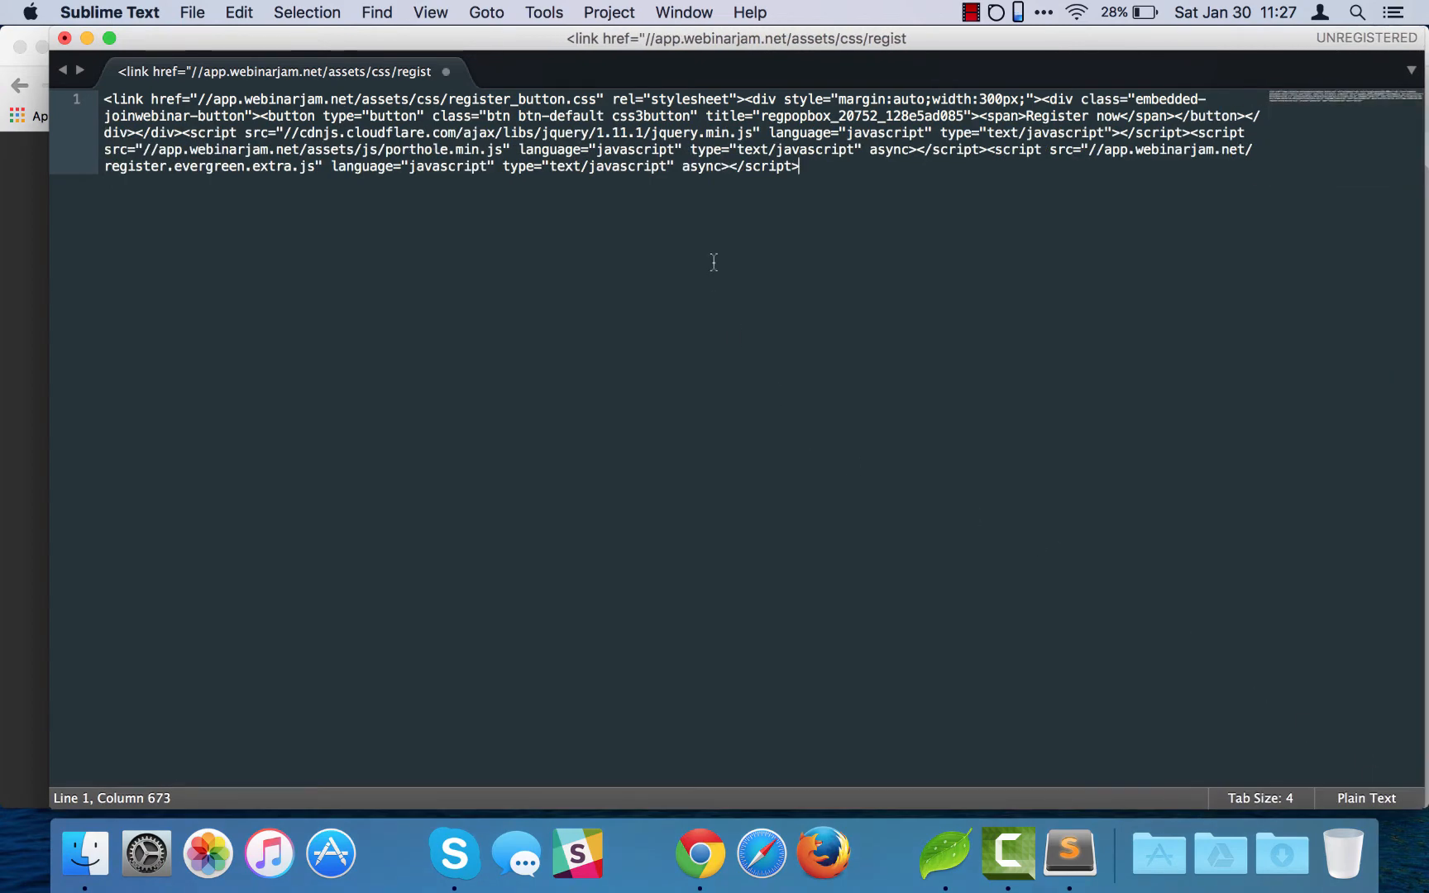
mouse_move(868, 245)
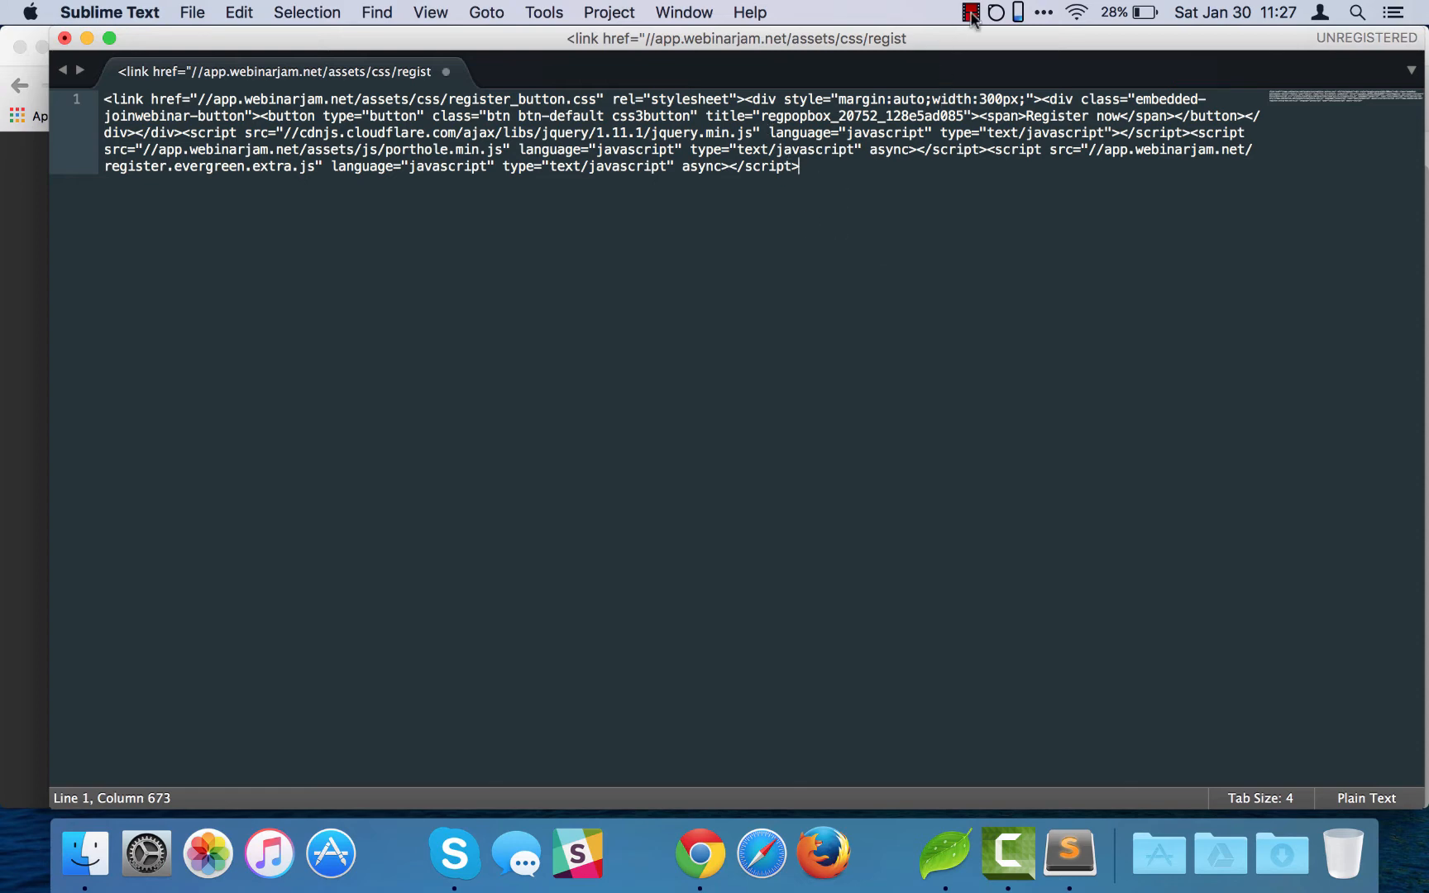
Step: Paste the EverWebinar registration button embed code into a new untitled Sublime Text file
click(971, 11)
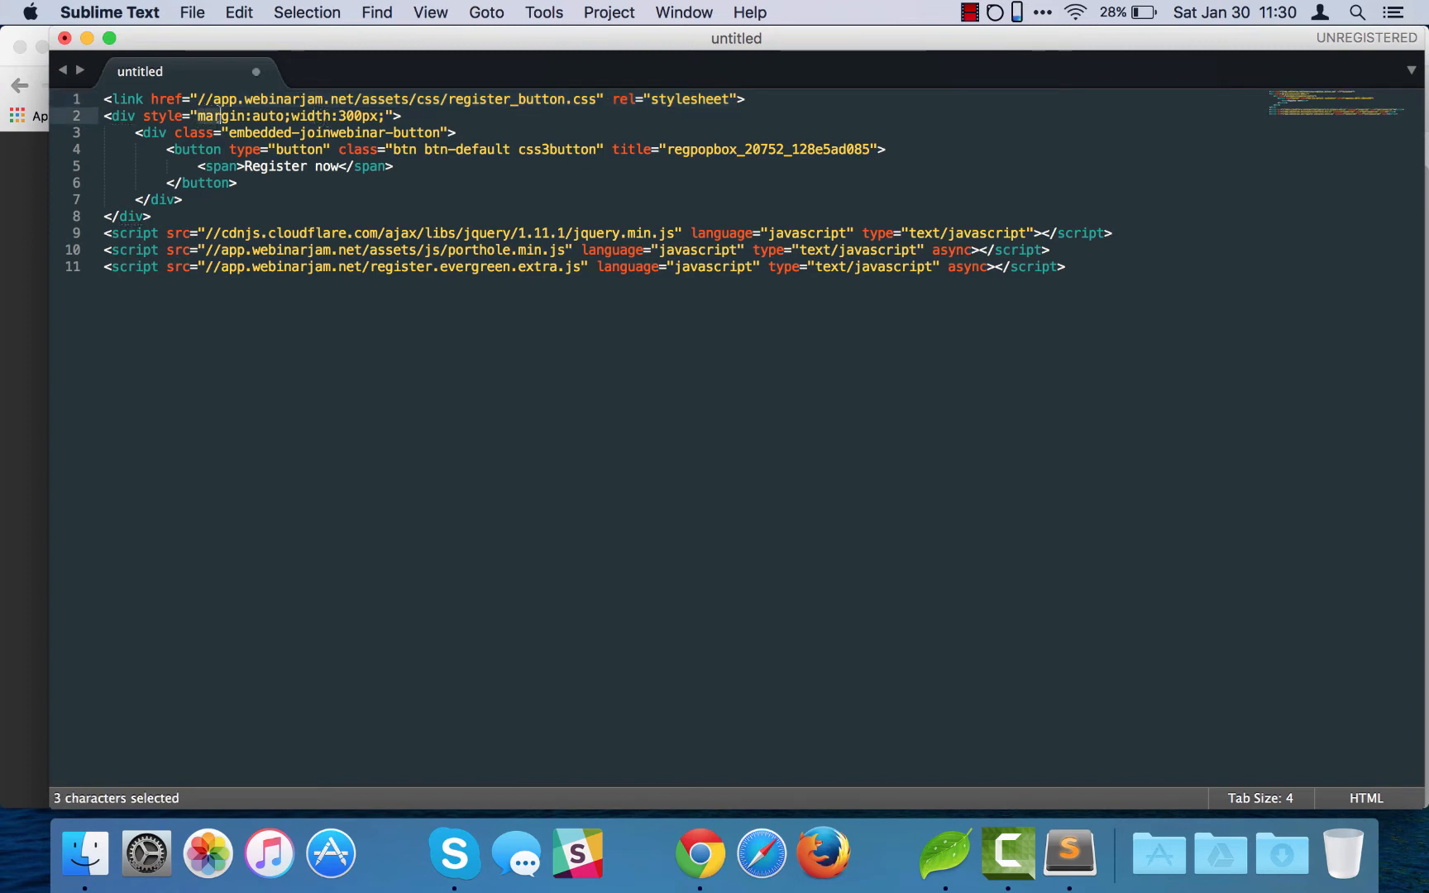
Step: Replace the 'Register now' label with 'Save Your Seat Now' and select the link and button markup
drag(196, 116, 382, 116)
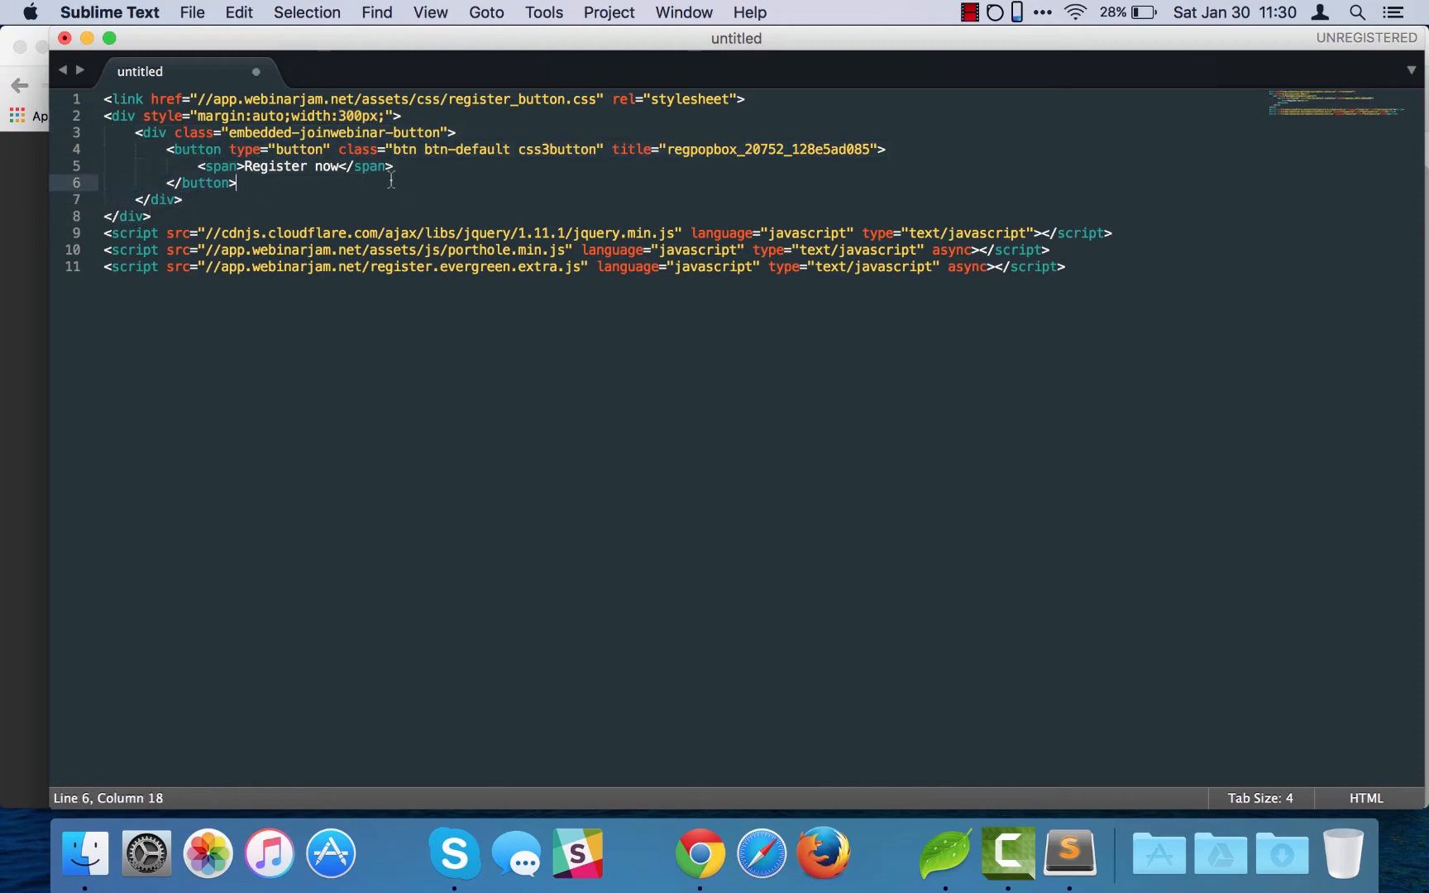
double_click(290, 166)
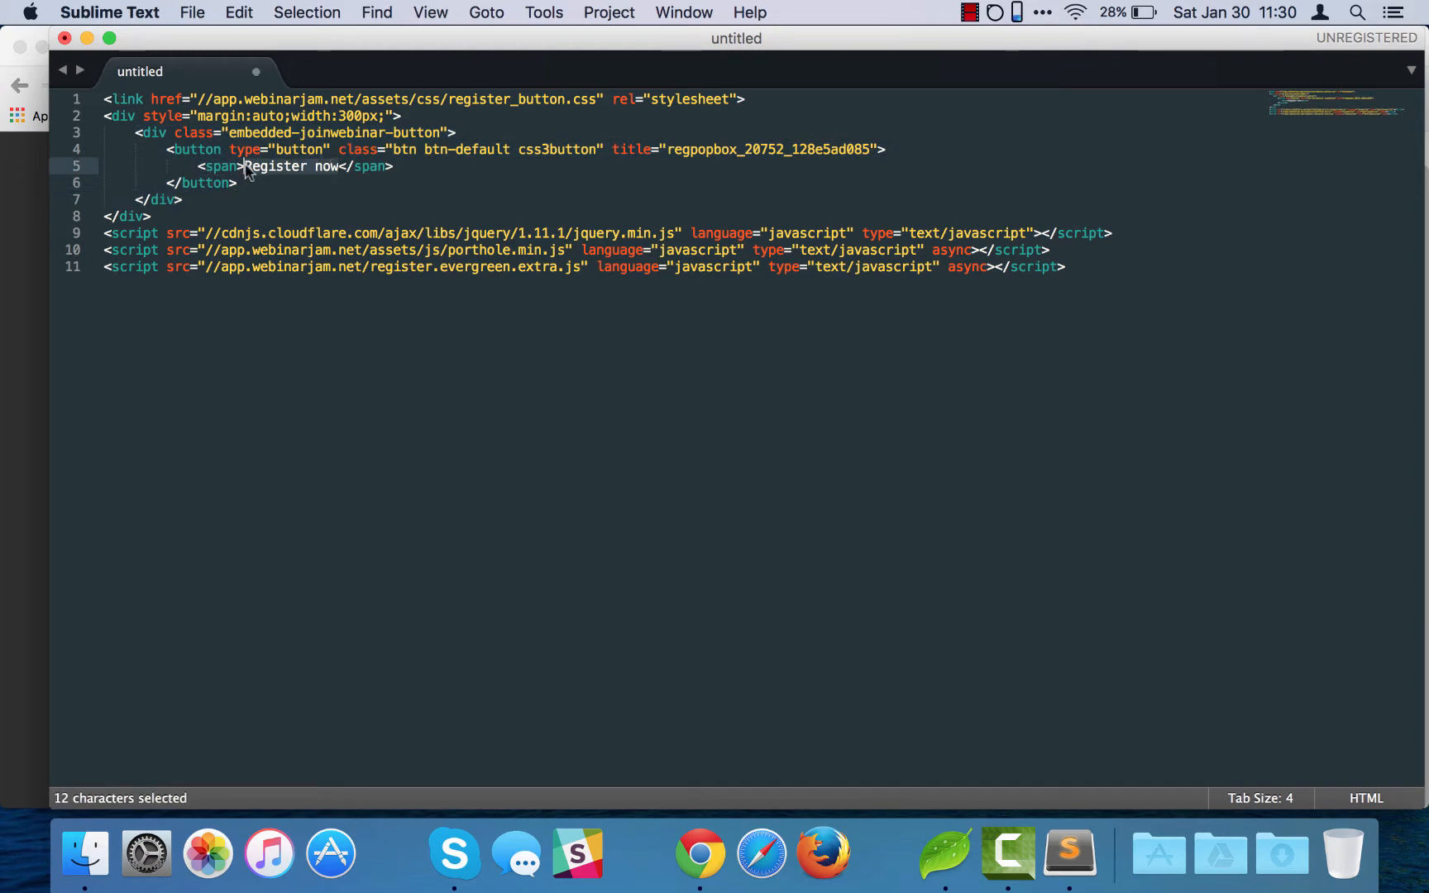
text(Save Your)
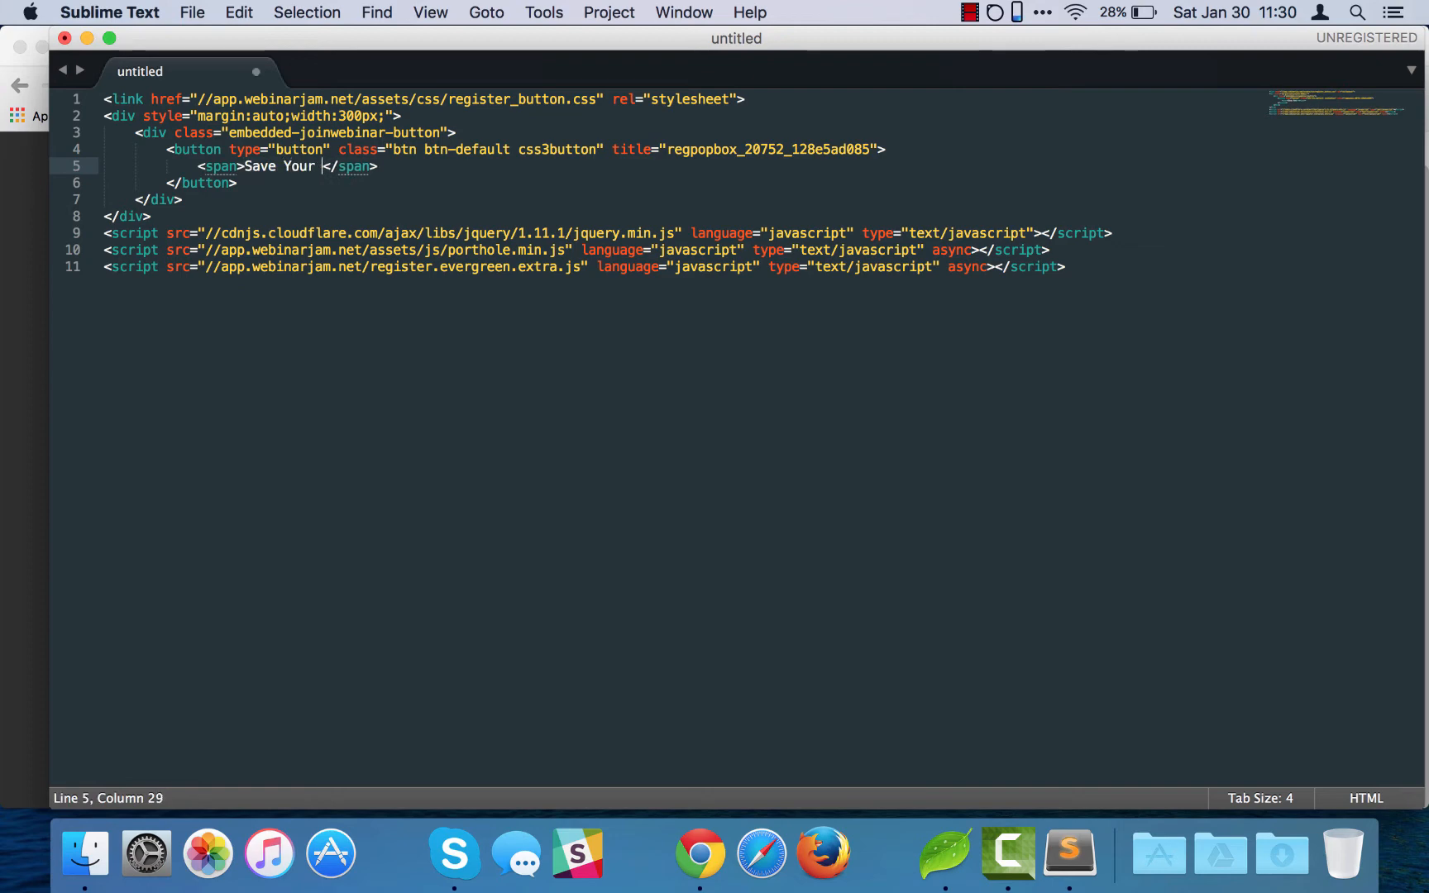
text(Seat Now)
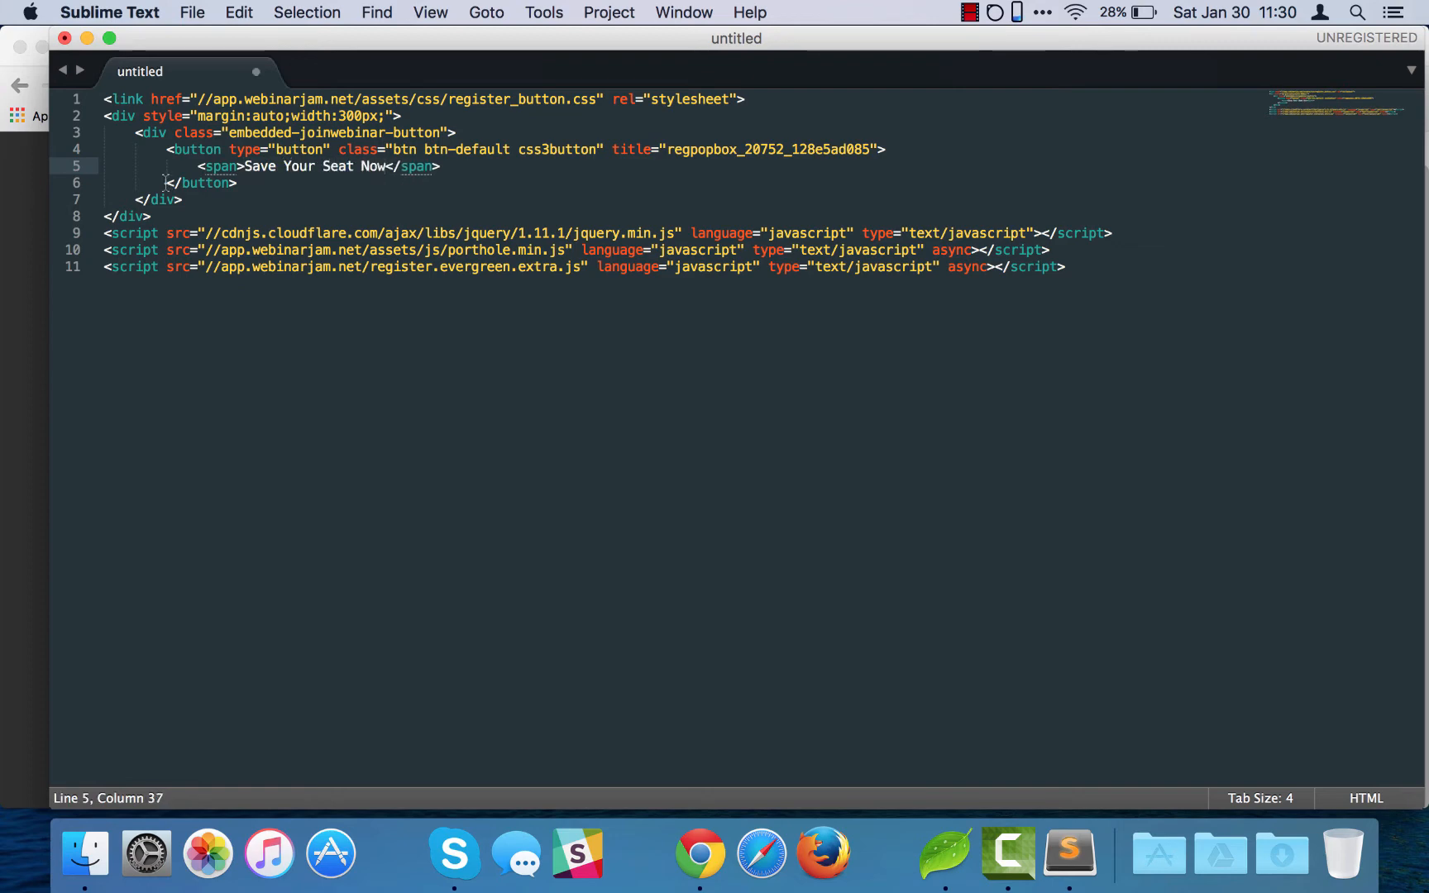
drag(104, 116, 182, 201)
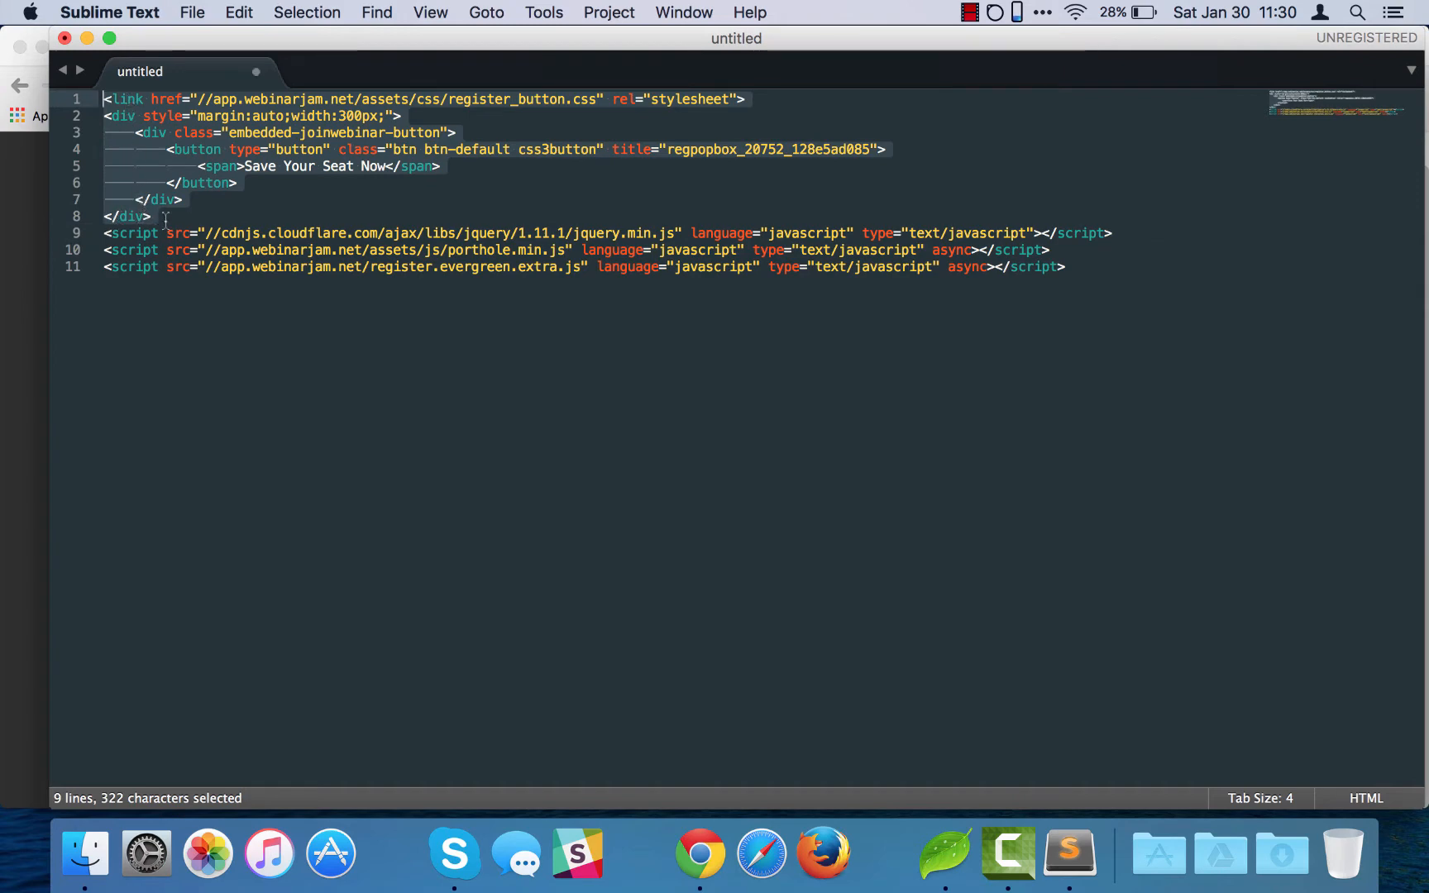
Step: Reselect and copy lines 1–8 with the stylesheet link and button div markup
click(159, 216)
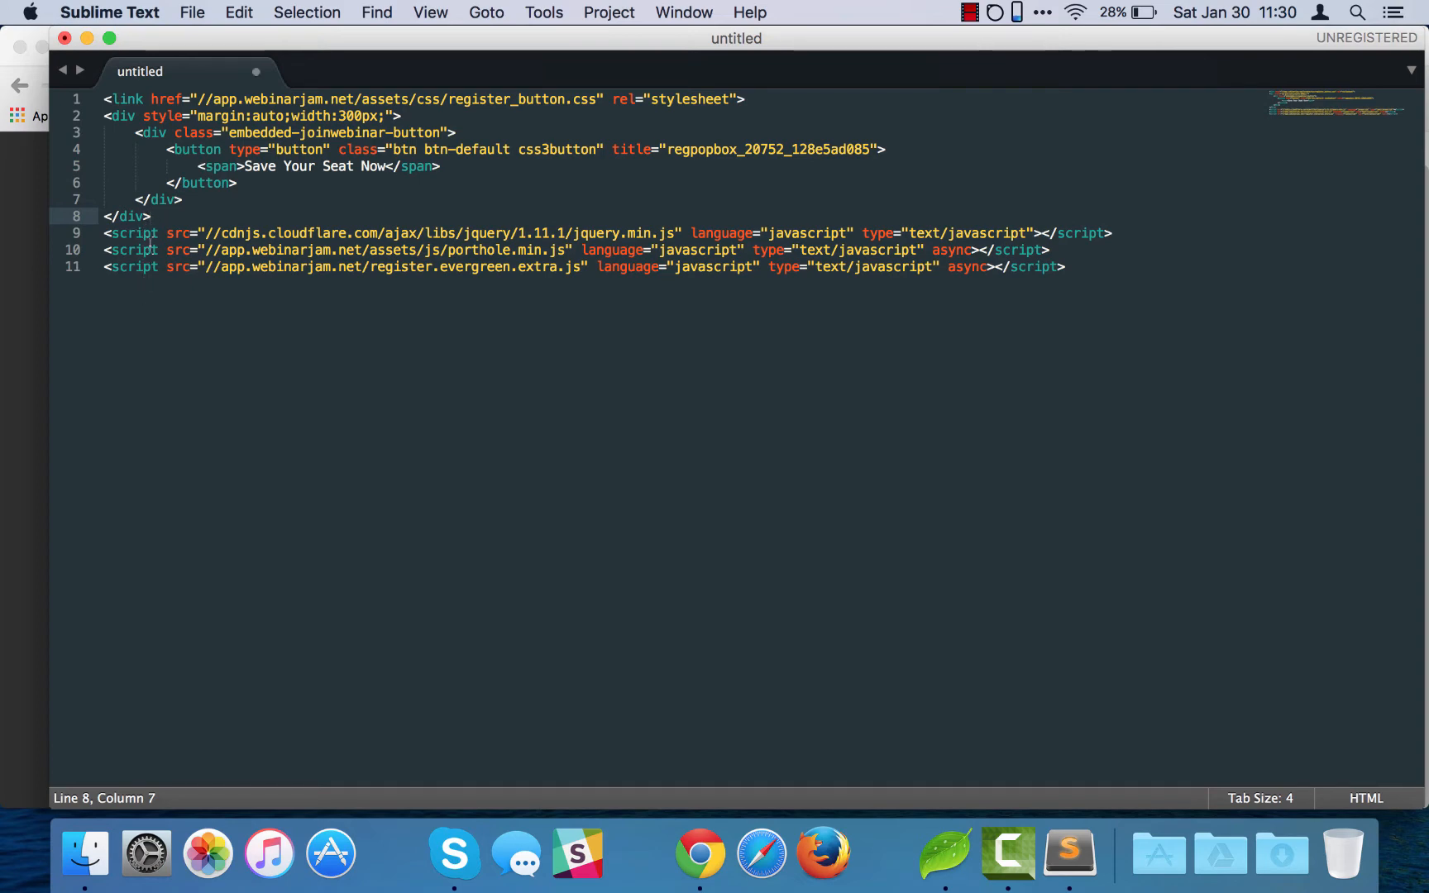
click(109, 233)
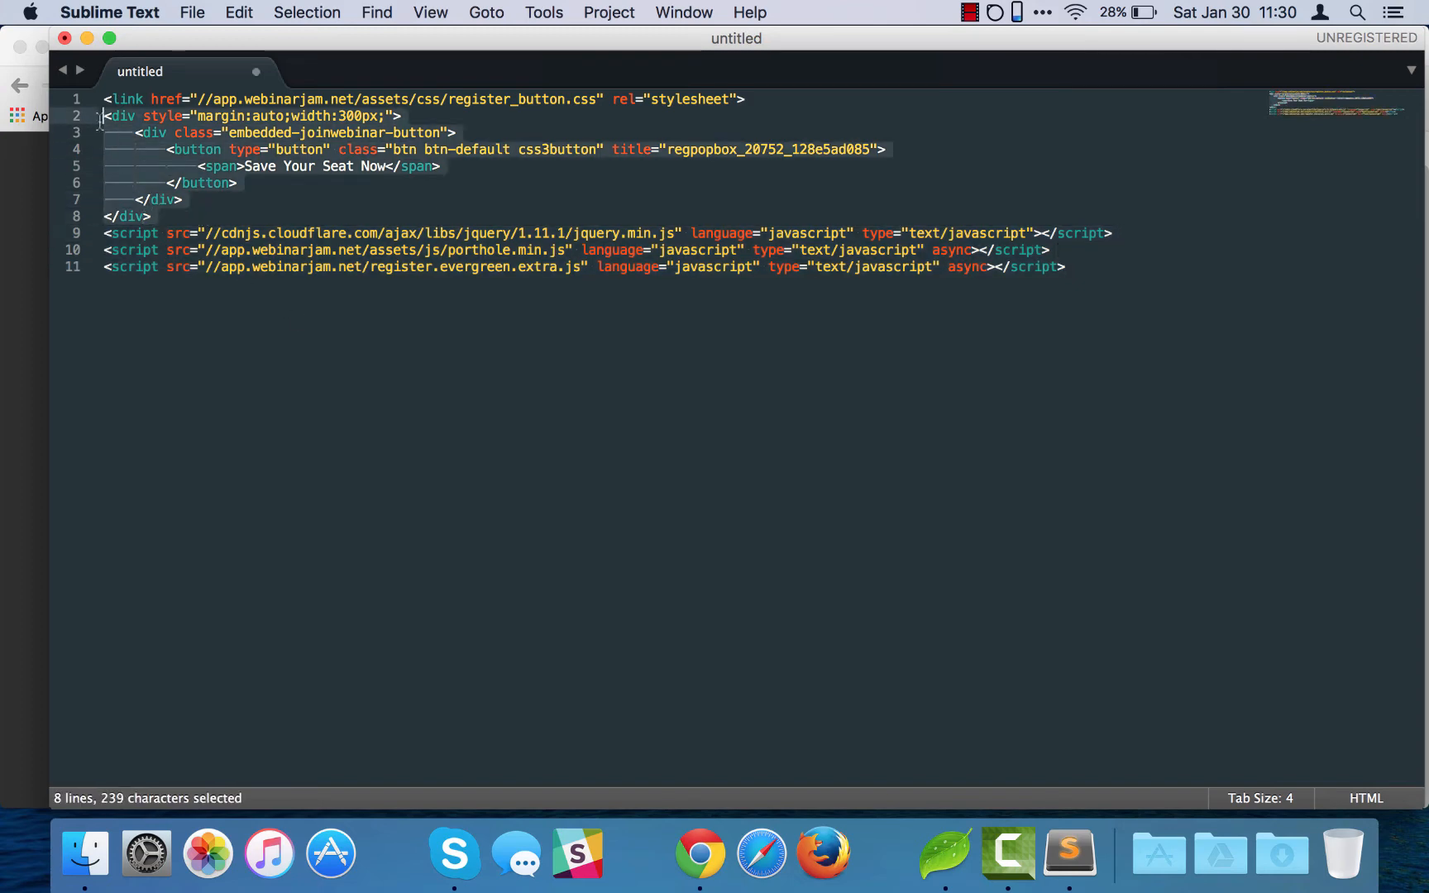
click(150, 217)
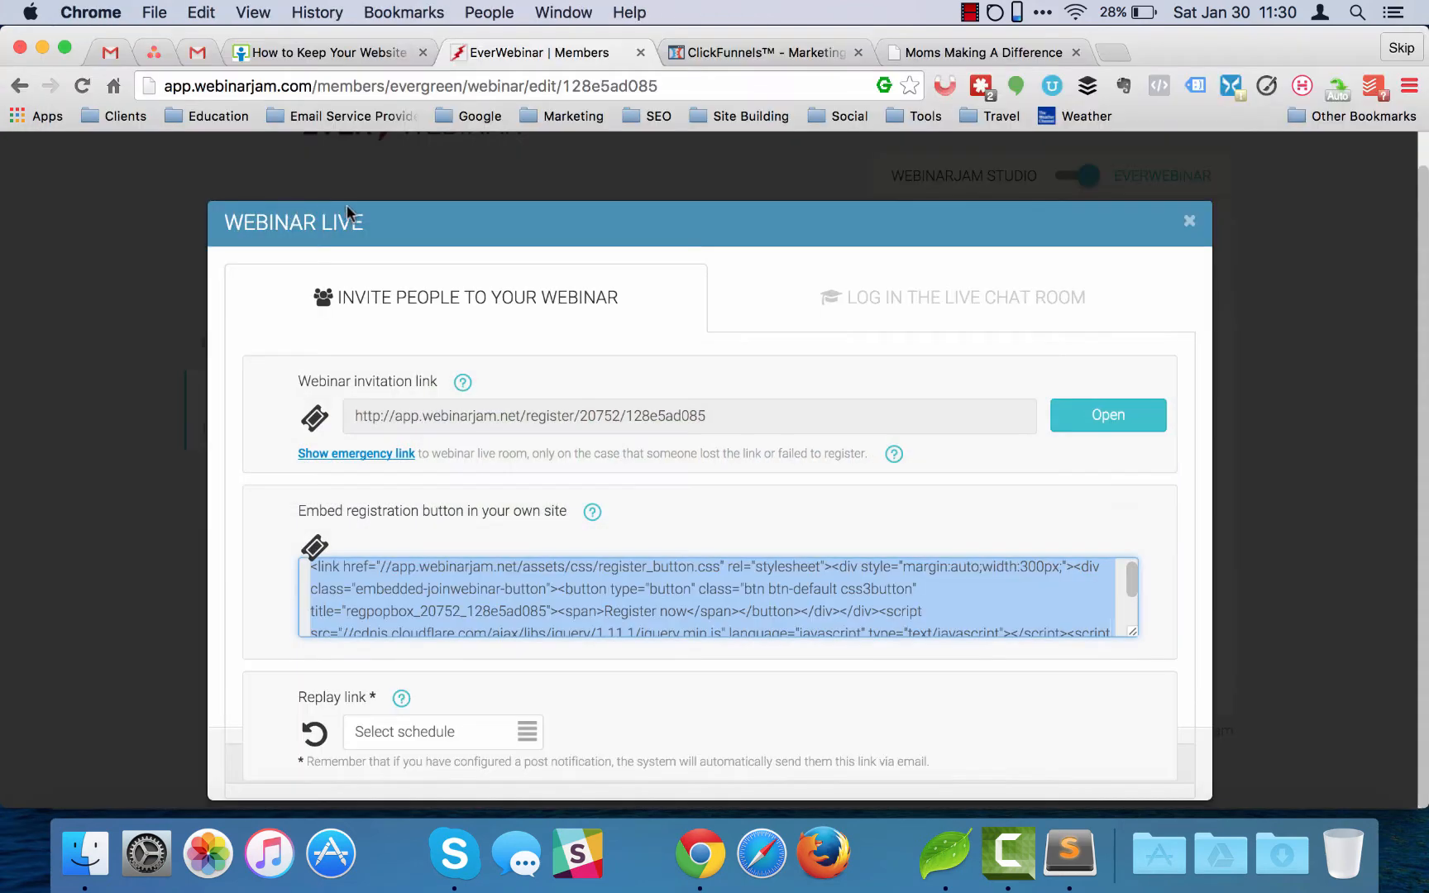
Step: Open the MMD webinar registration page in the ClickFunnels editor from the funnel overview
click(761, 52)
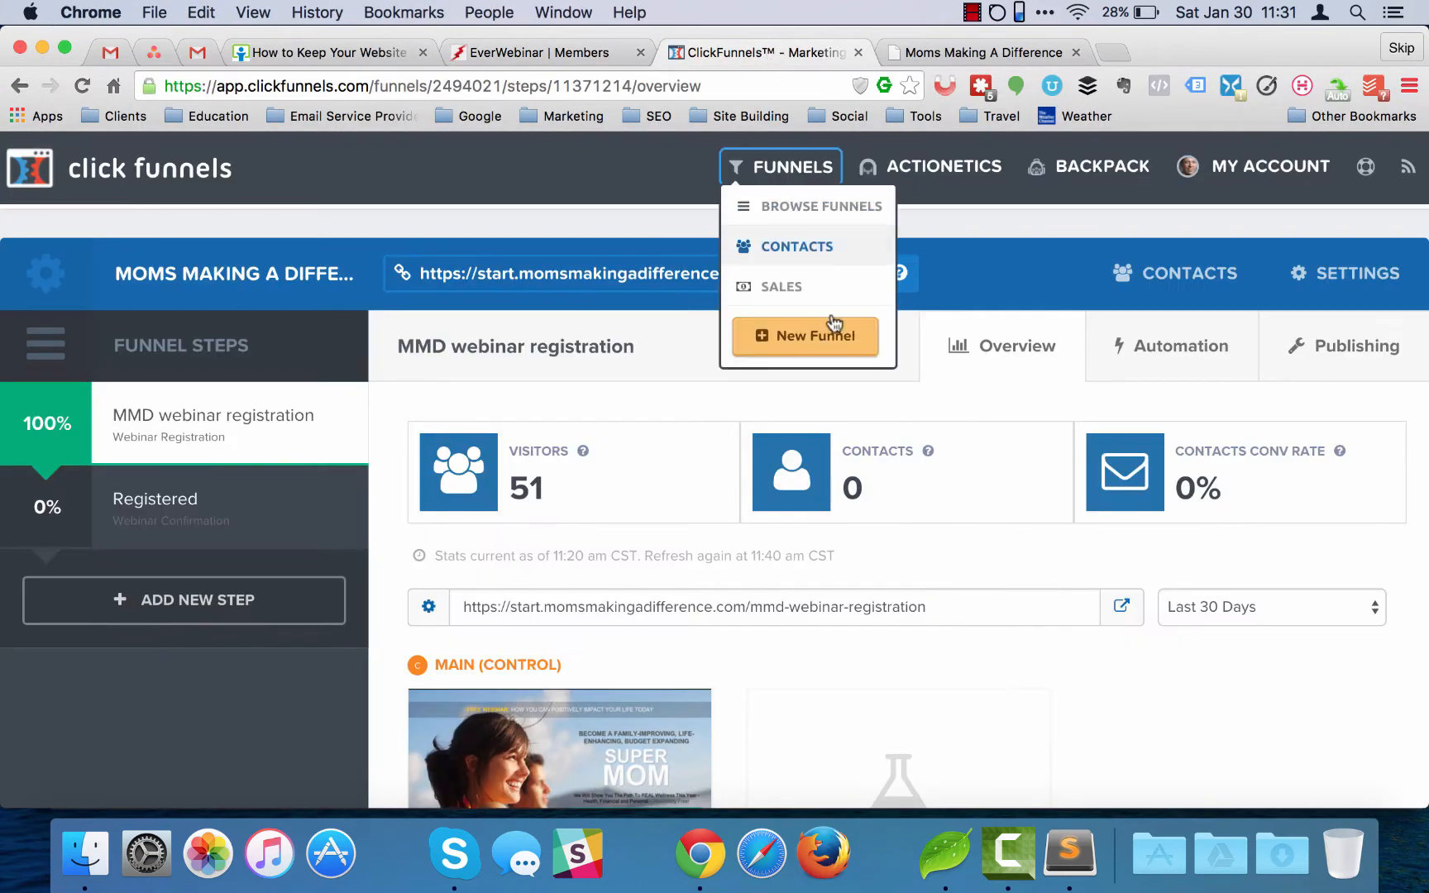
scroll(down, 3)
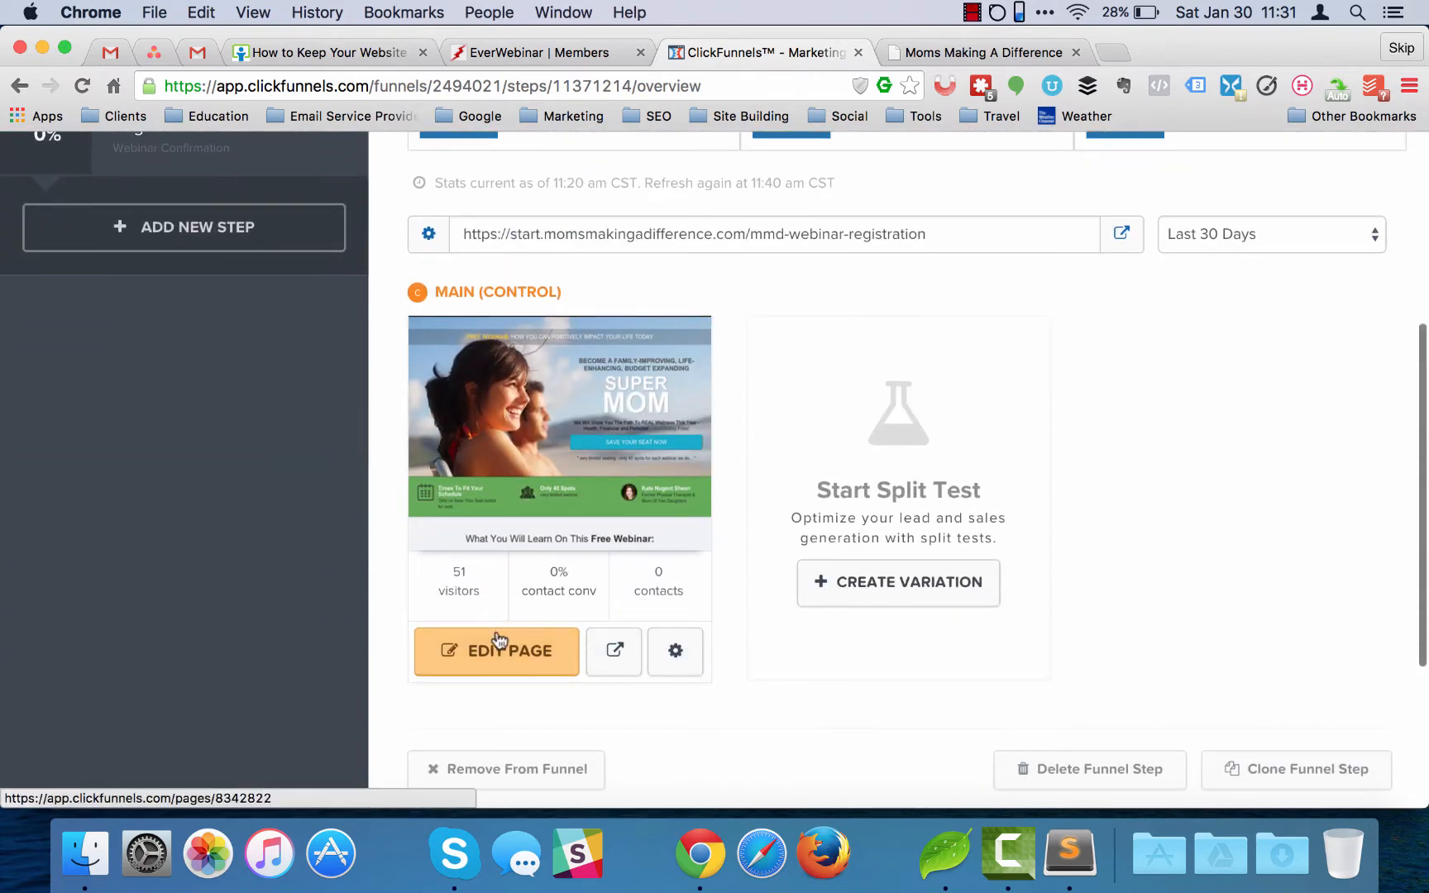
click(497, 651)
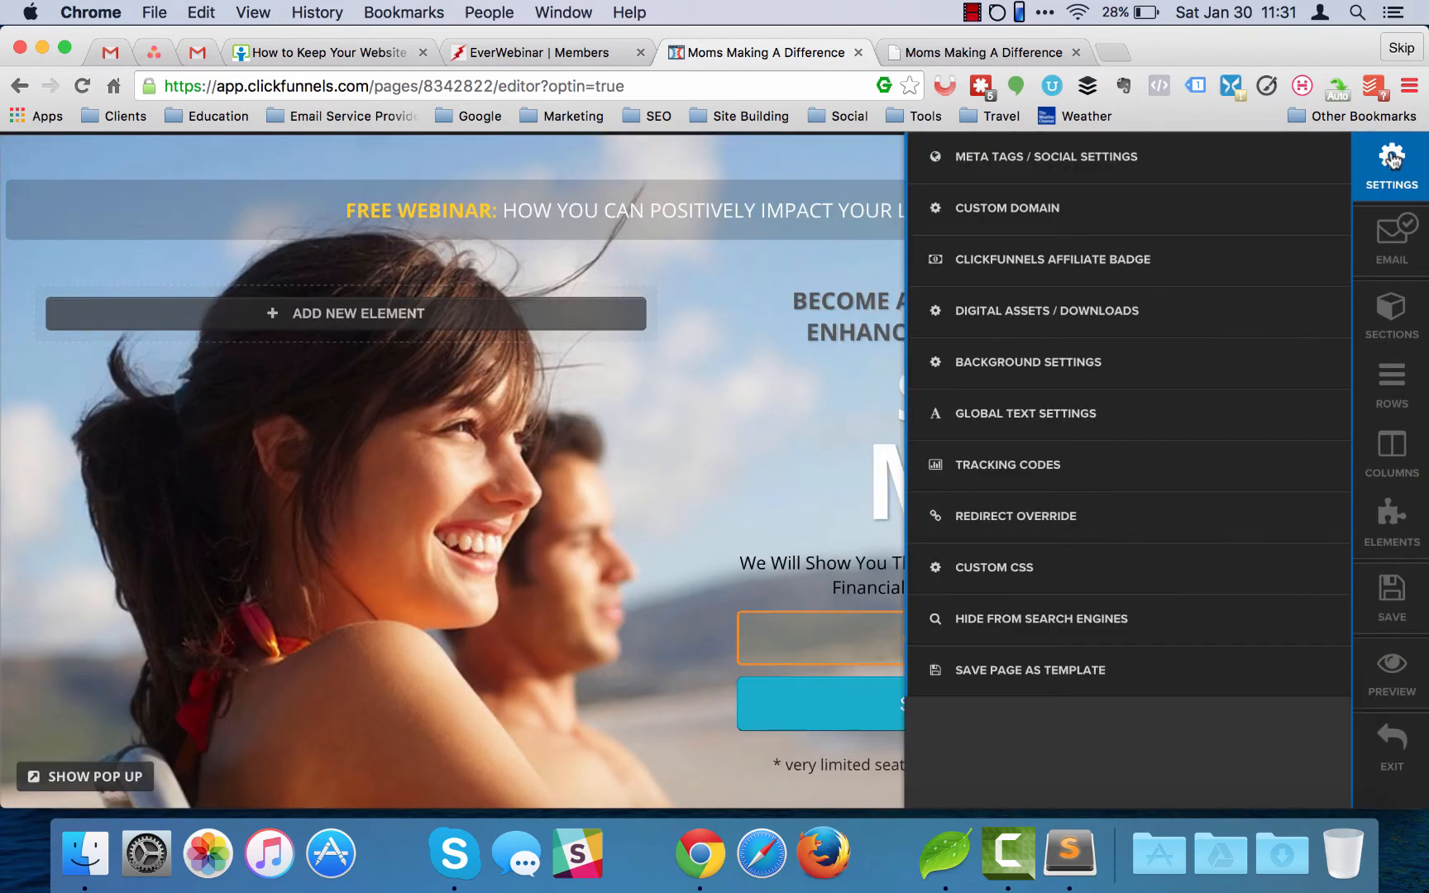
Step: Check the footer tracking code holds the EverWebinar scripts under Settings > Tracking Codes
click(1007, 463)
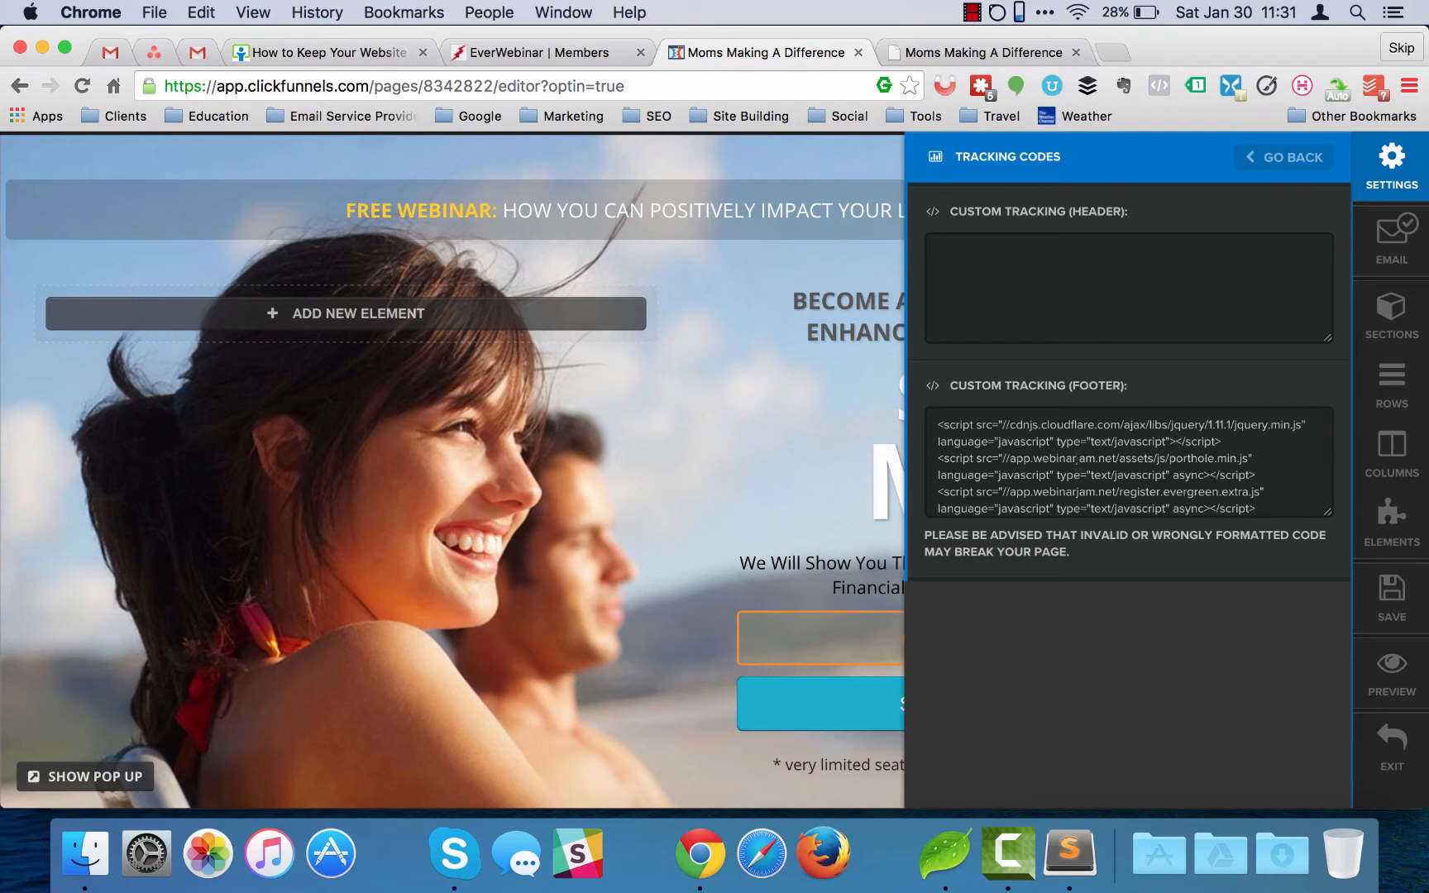
triple_click(1086, 465)
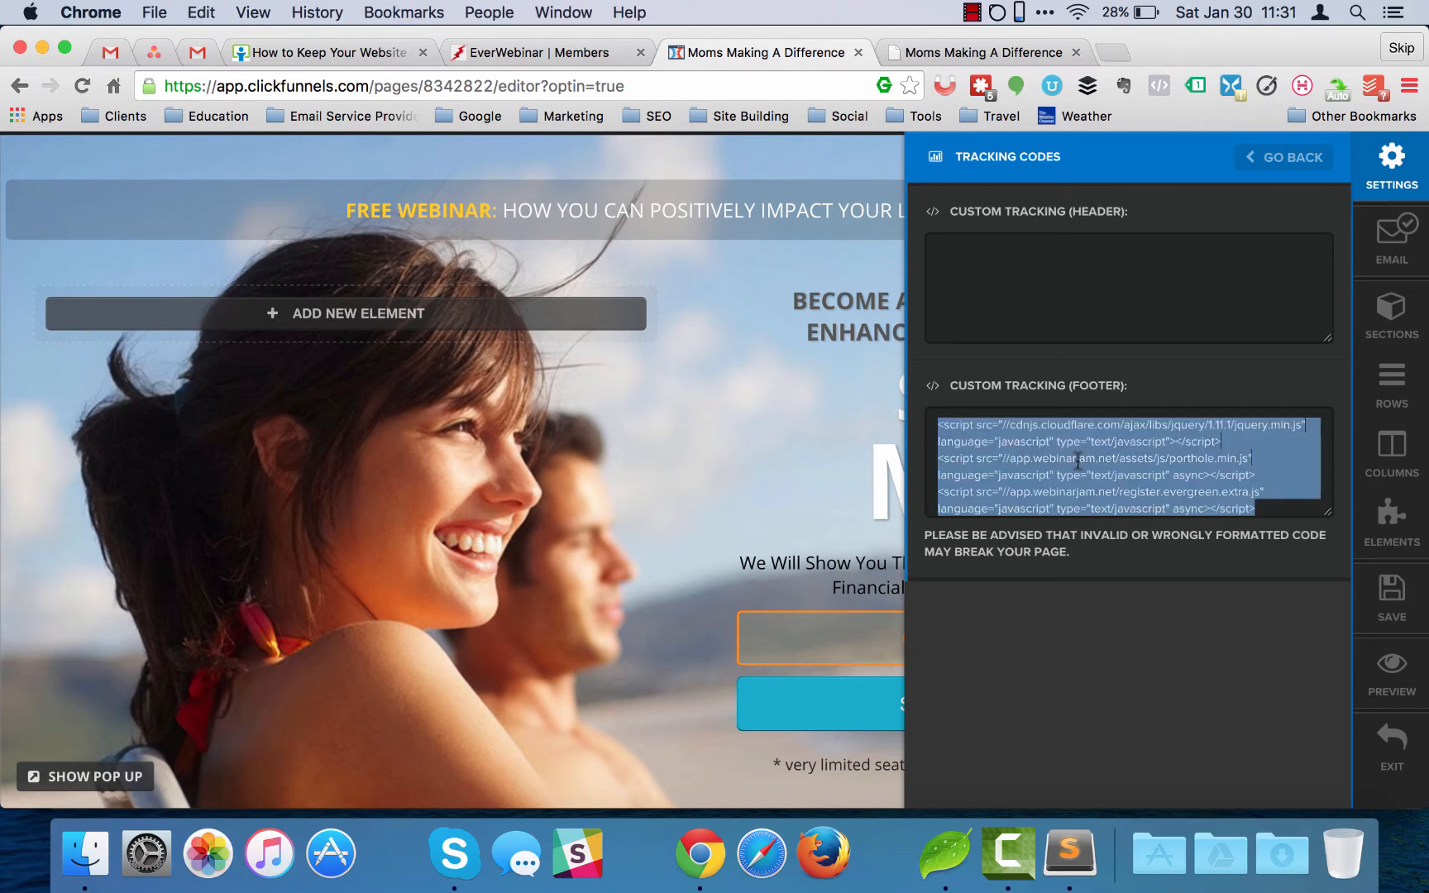
click(1284, 157)
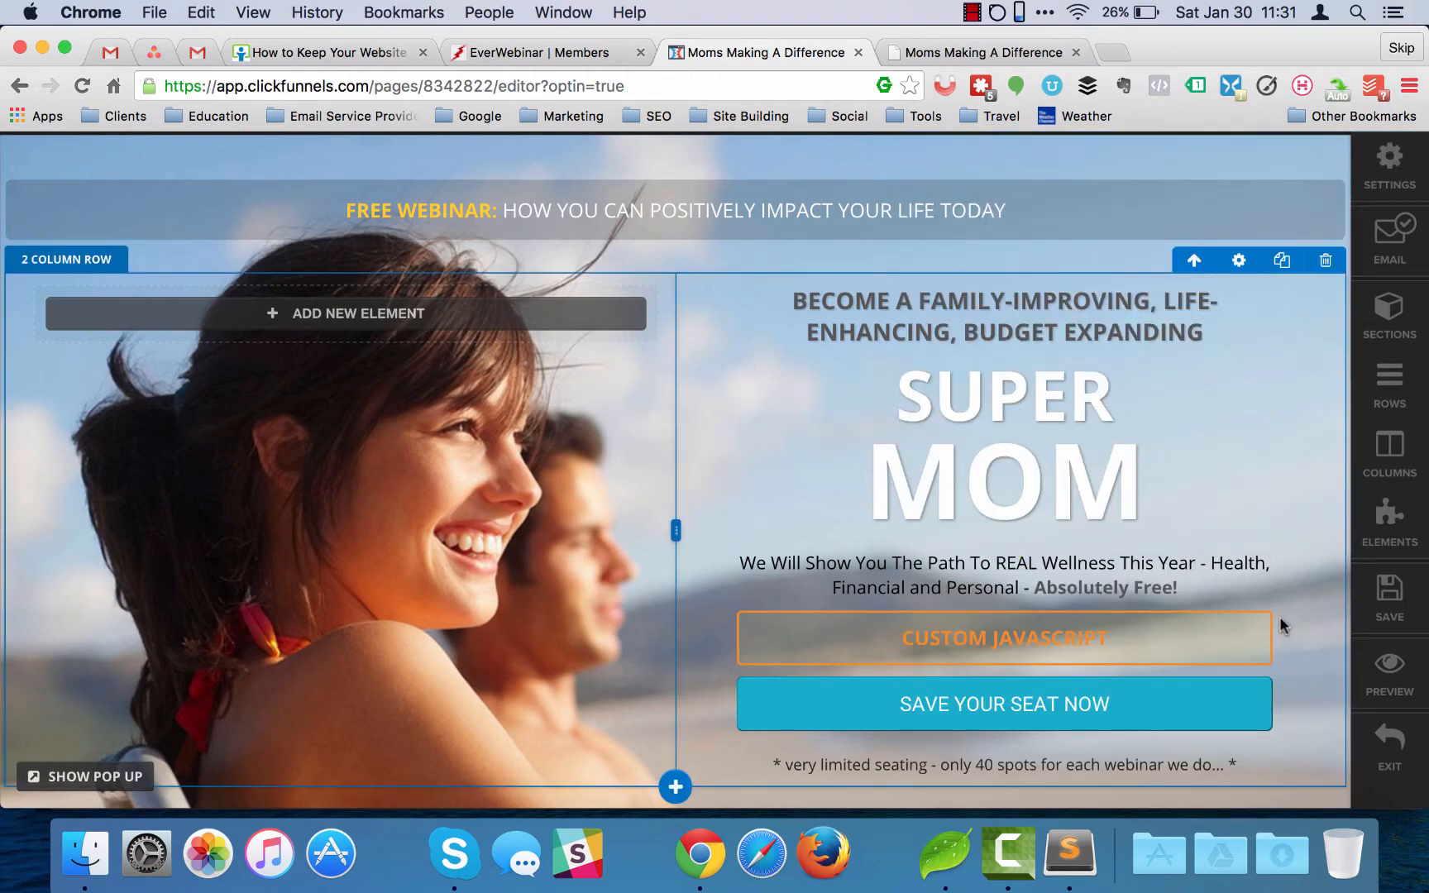
scroll(down, 3)
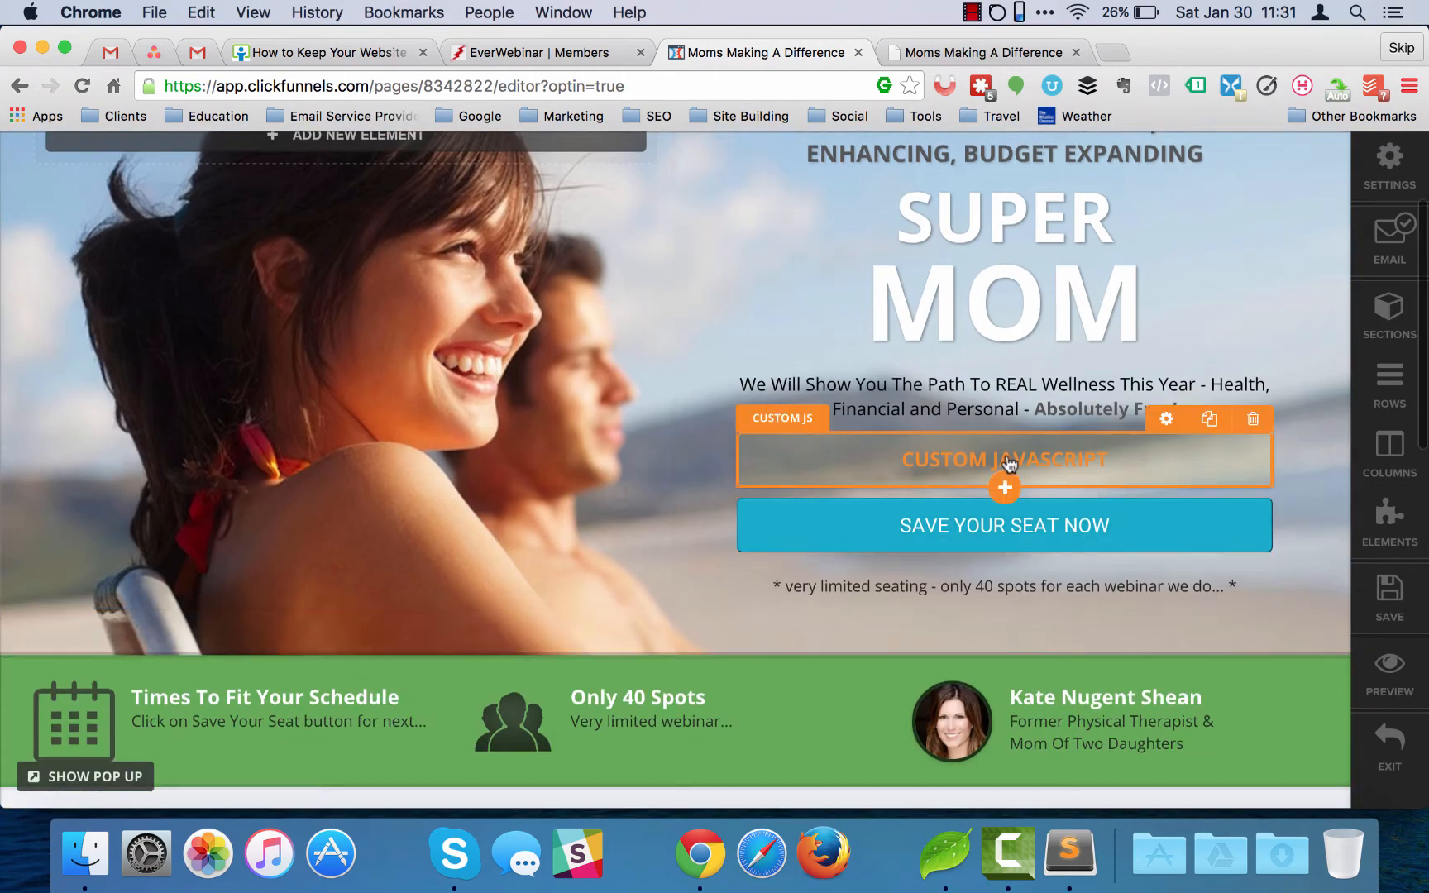
click(1164, 419)
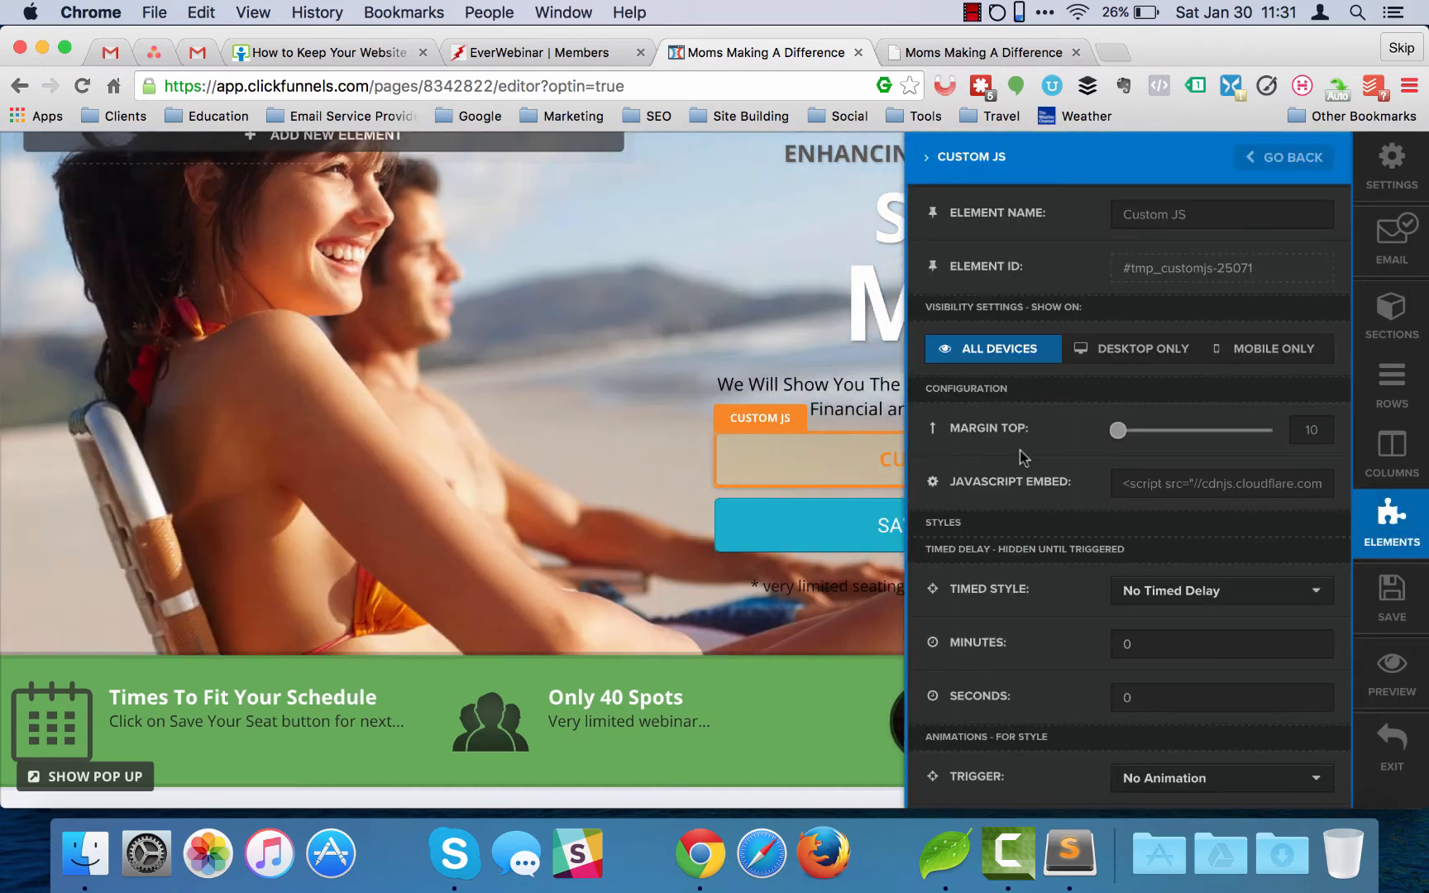
click(1221, 483)
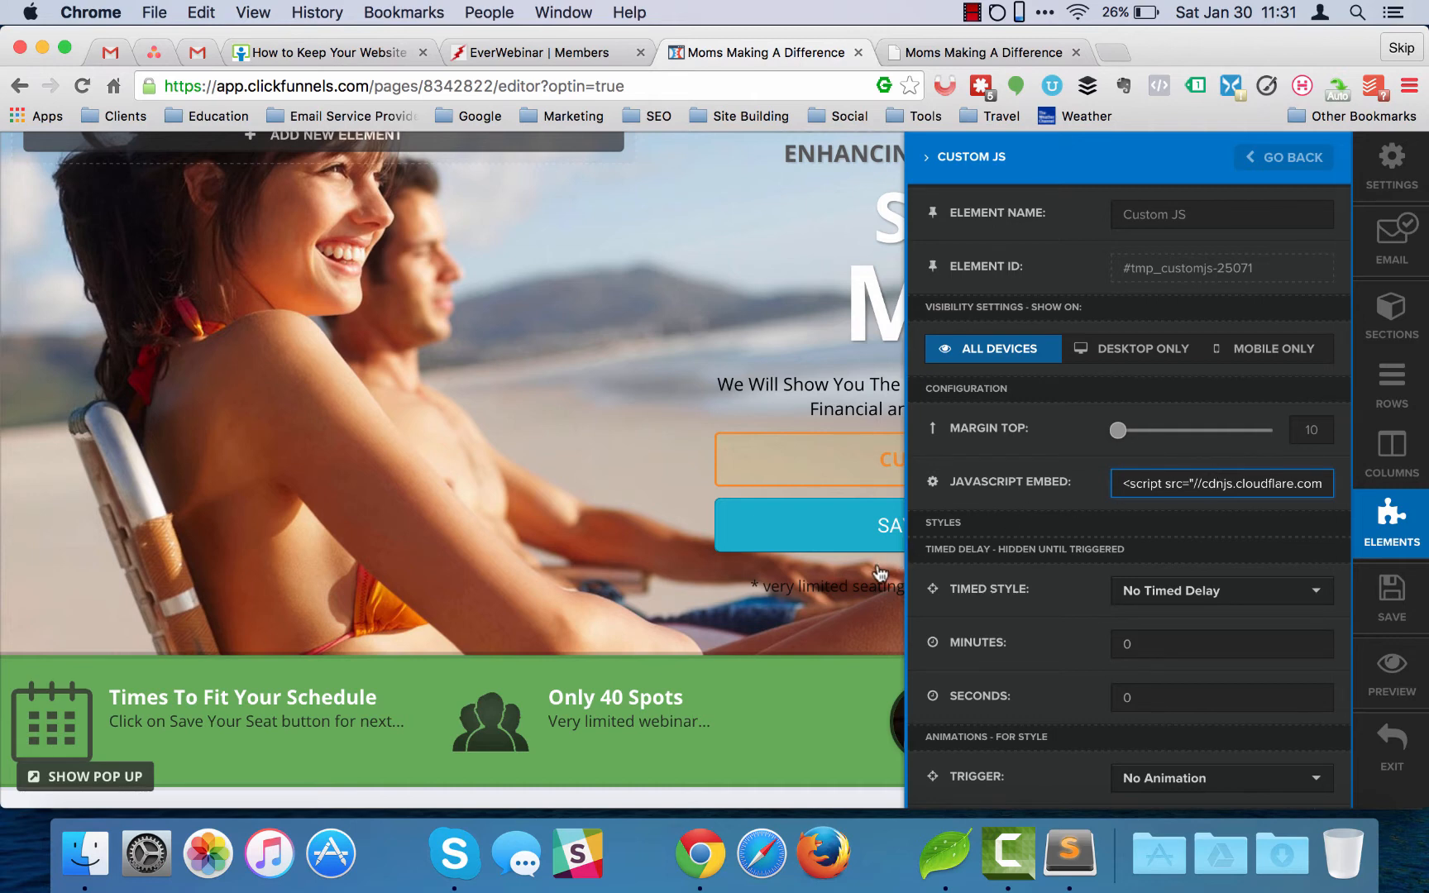
mouse_move(880, 573)
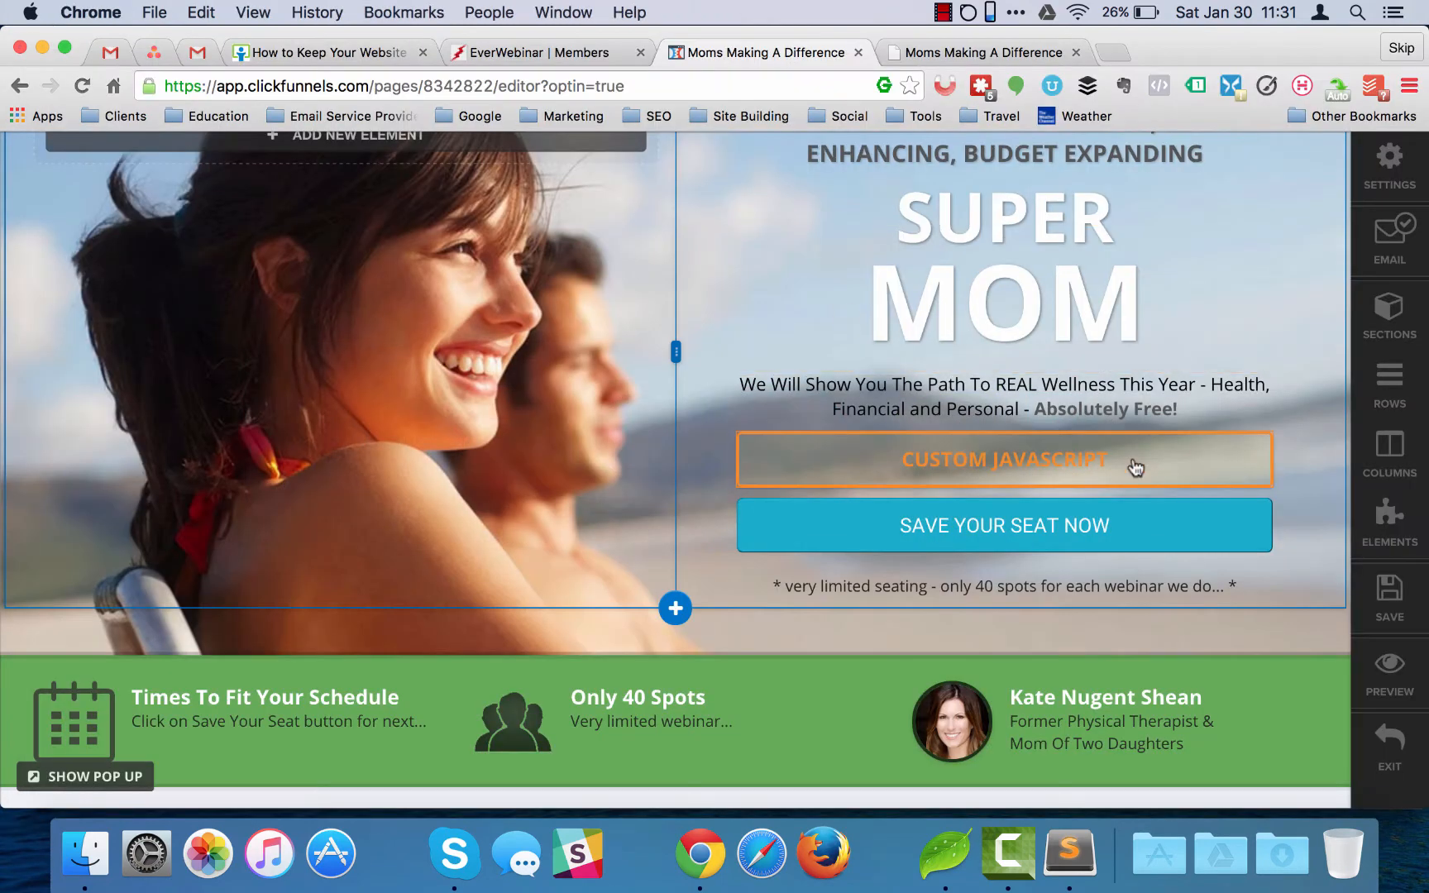
Step: Paste the EverWebinar button code into the Custom HTML element and change width:300px to 100%
click(1004, 460)
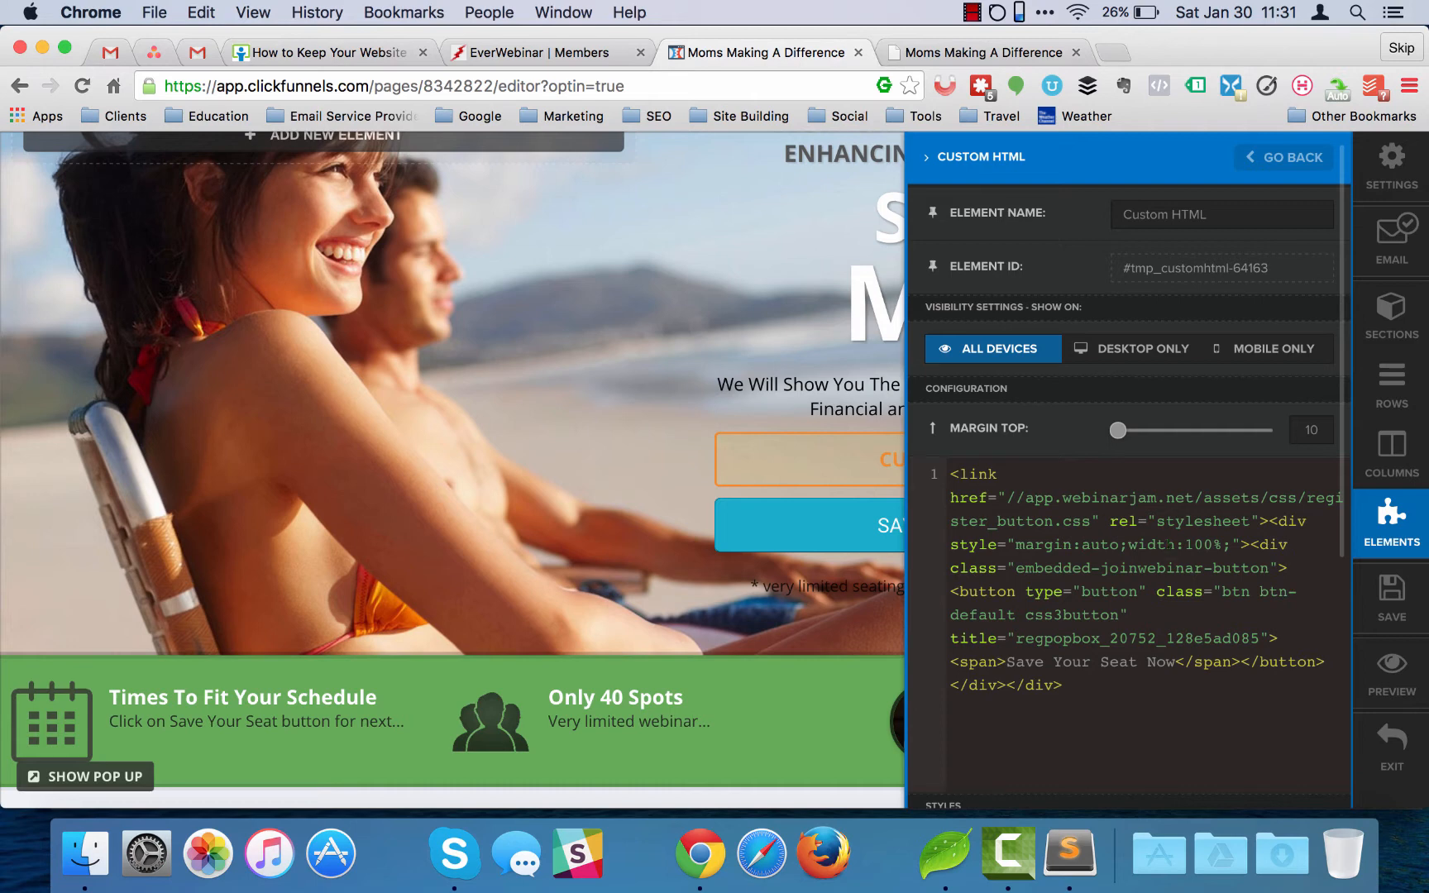
click(1067, 854)
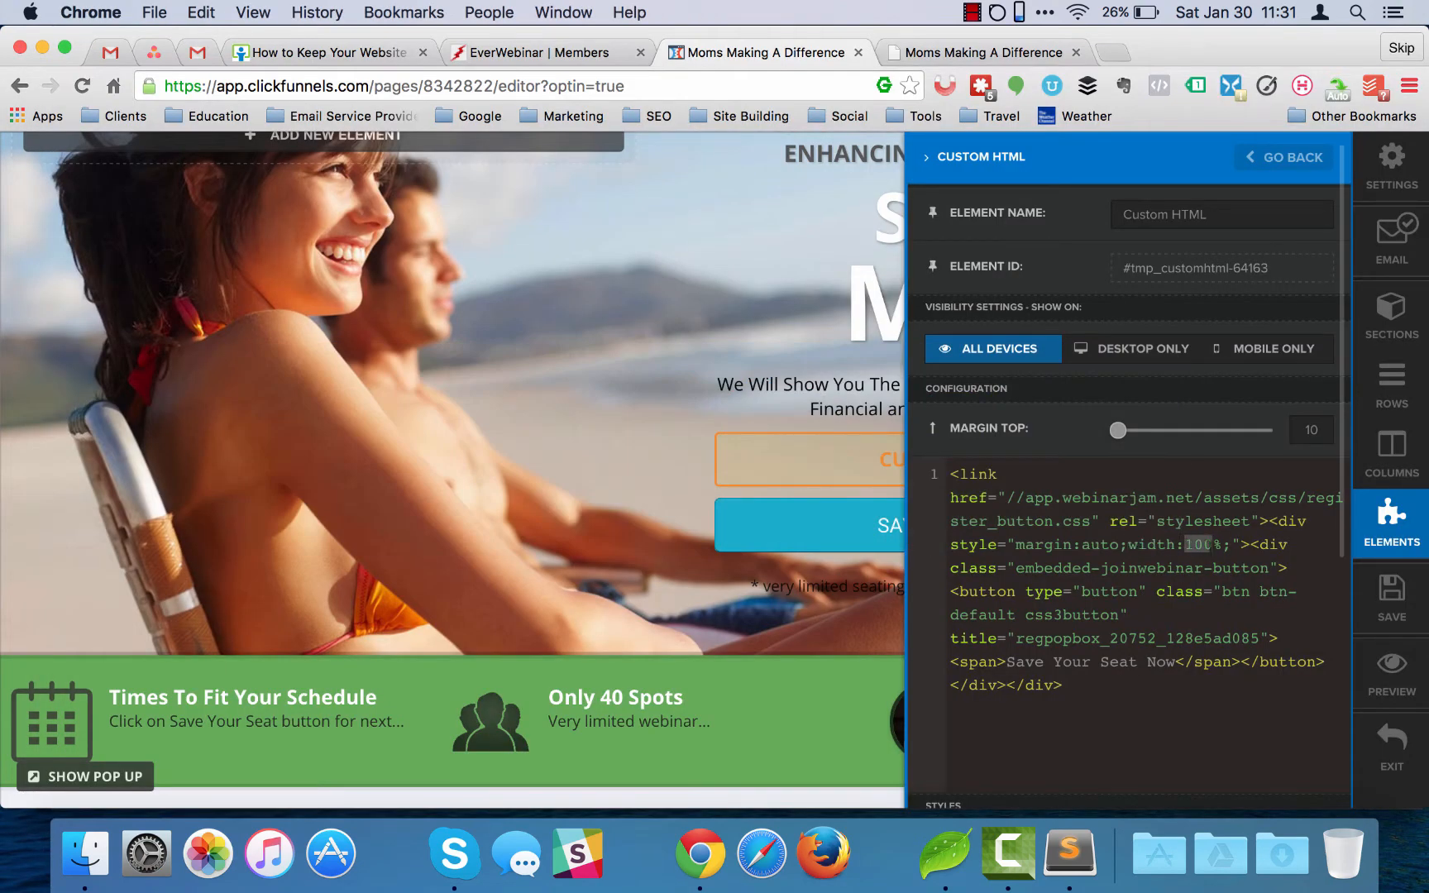
click(1284, 157)
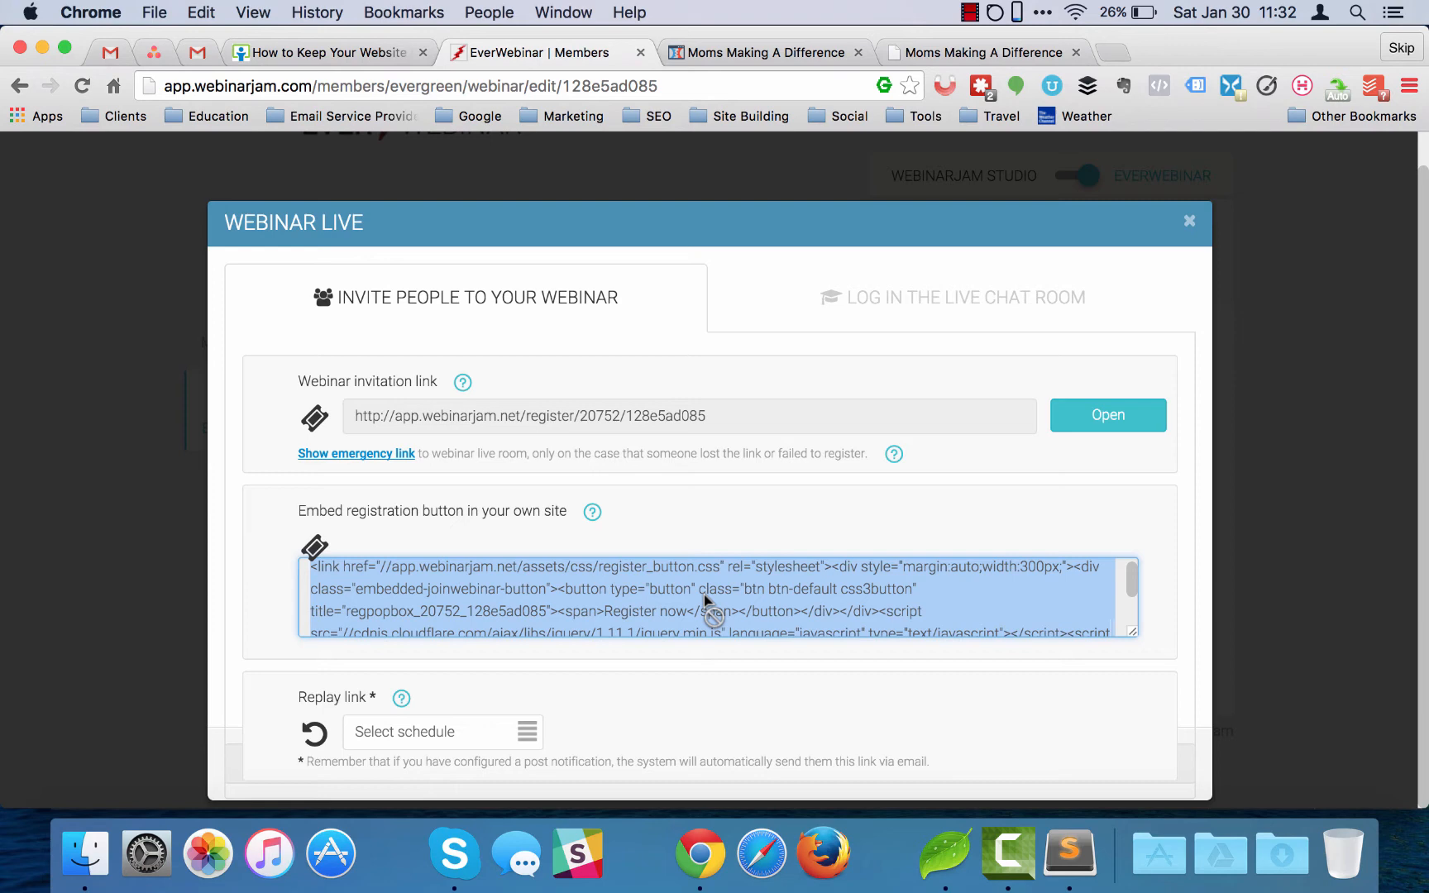
mouse_move(770, 620)
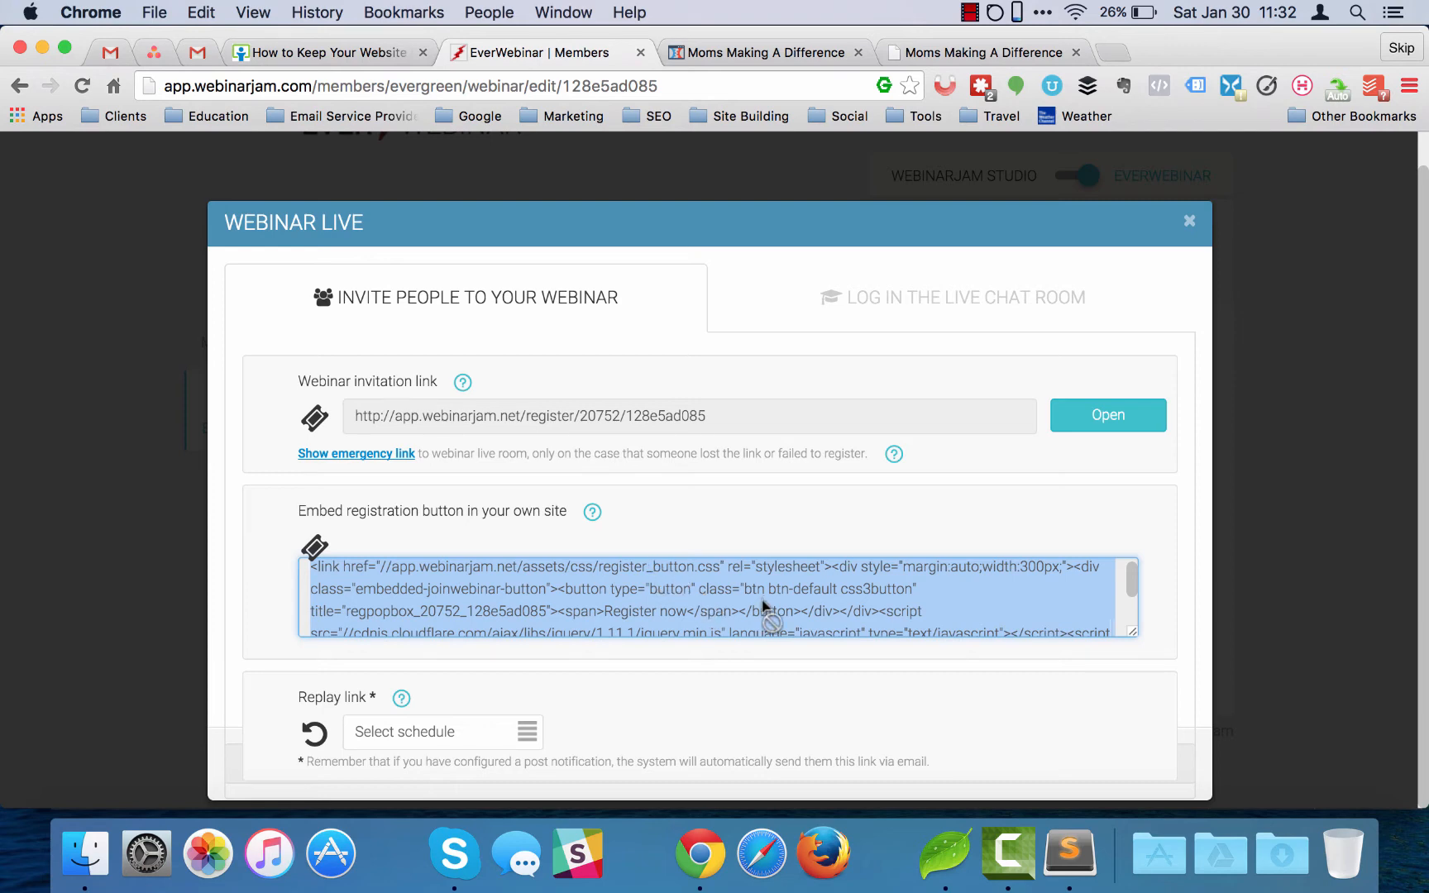
Step: Select the 'Embed registration button in your own site' code in EverWebinar
click(764, 51)
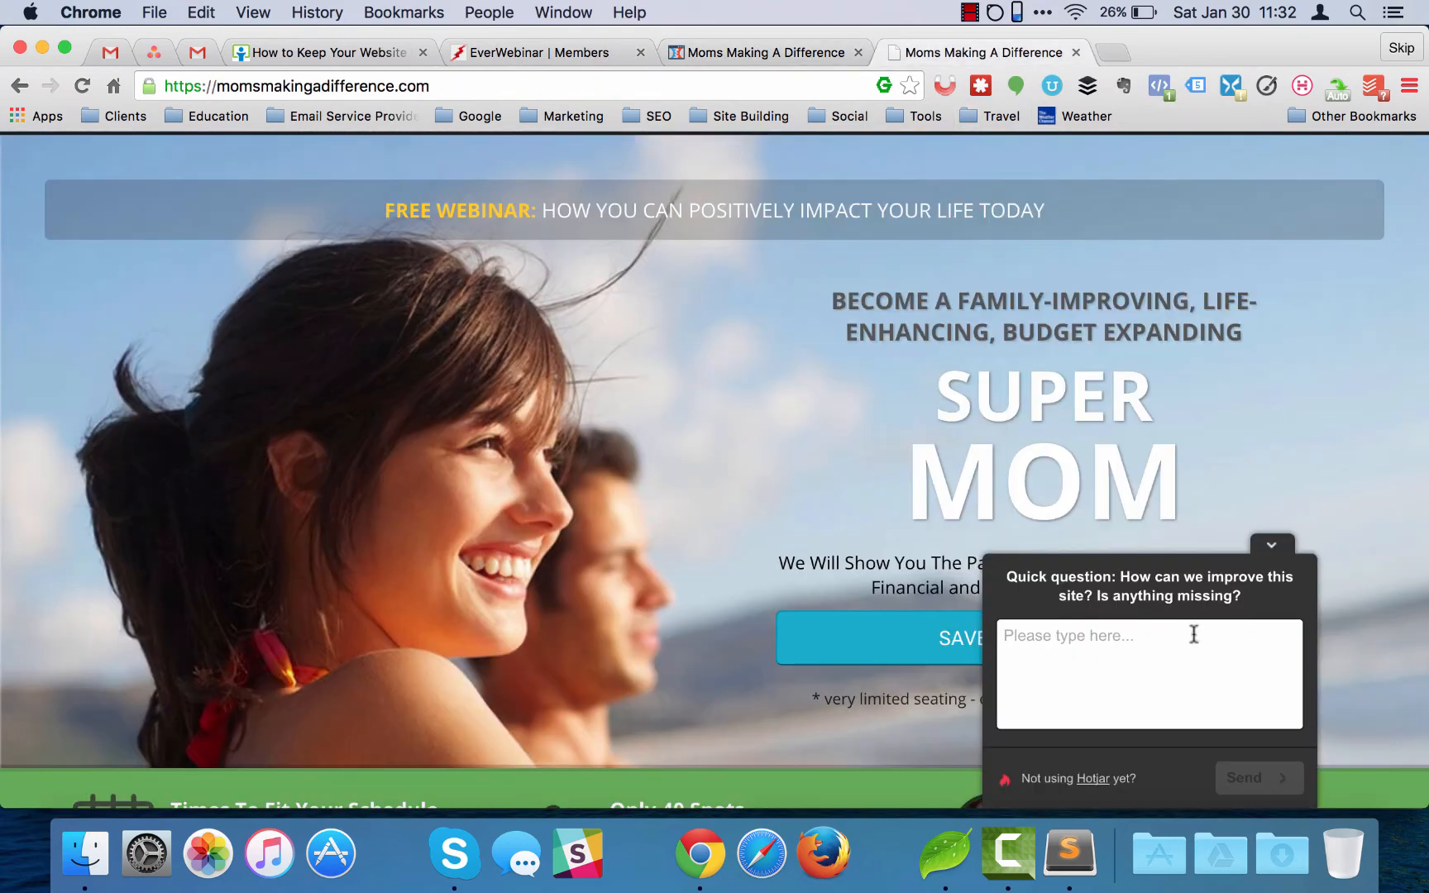
Step: Inspect the live Save Your Seat Now button and locate its button.css3button style rule
click(1270, 546)
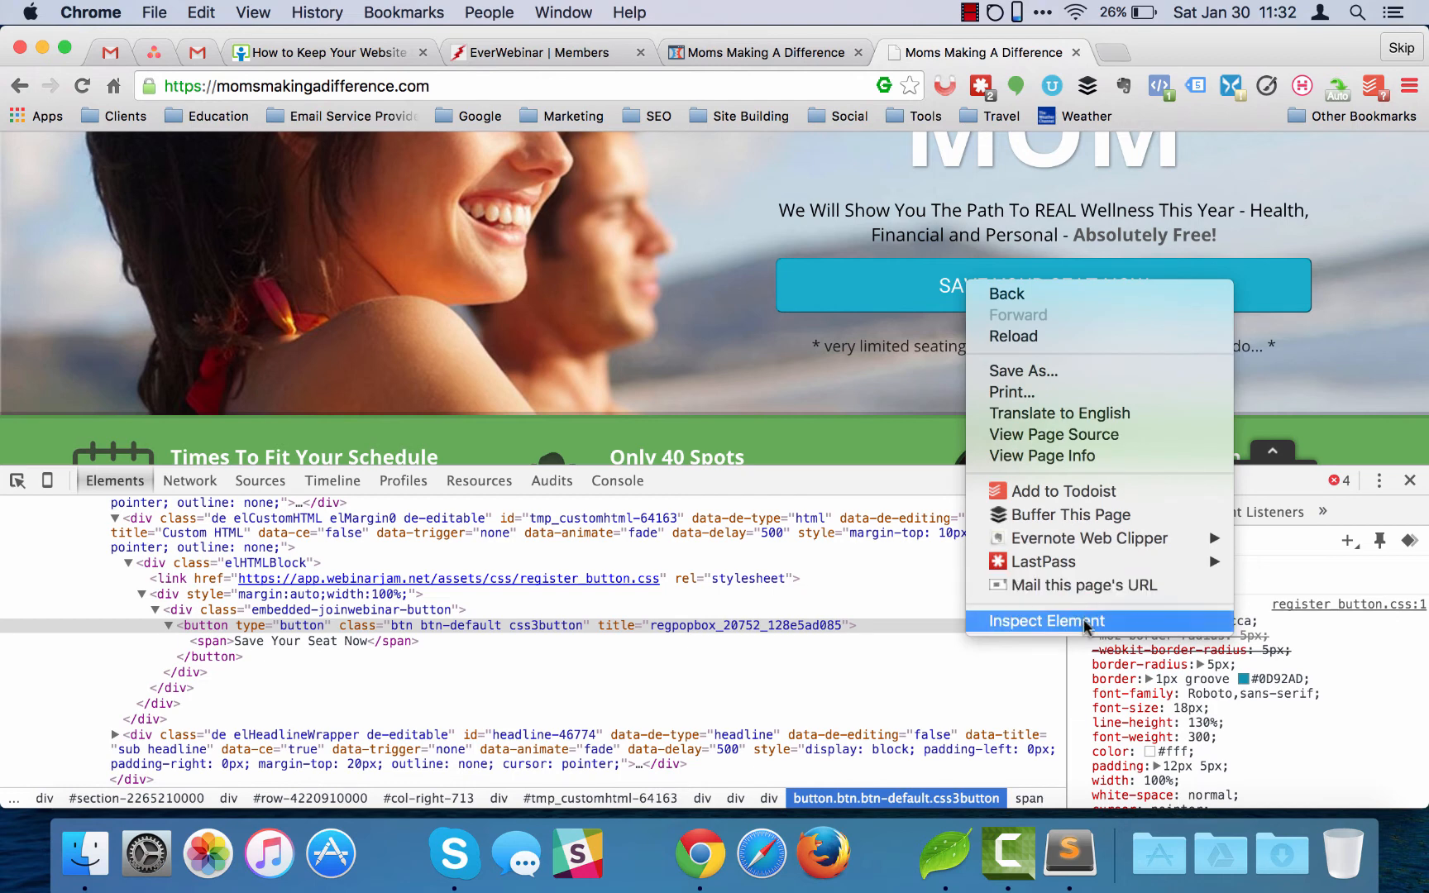
mouse_move(912, 625)
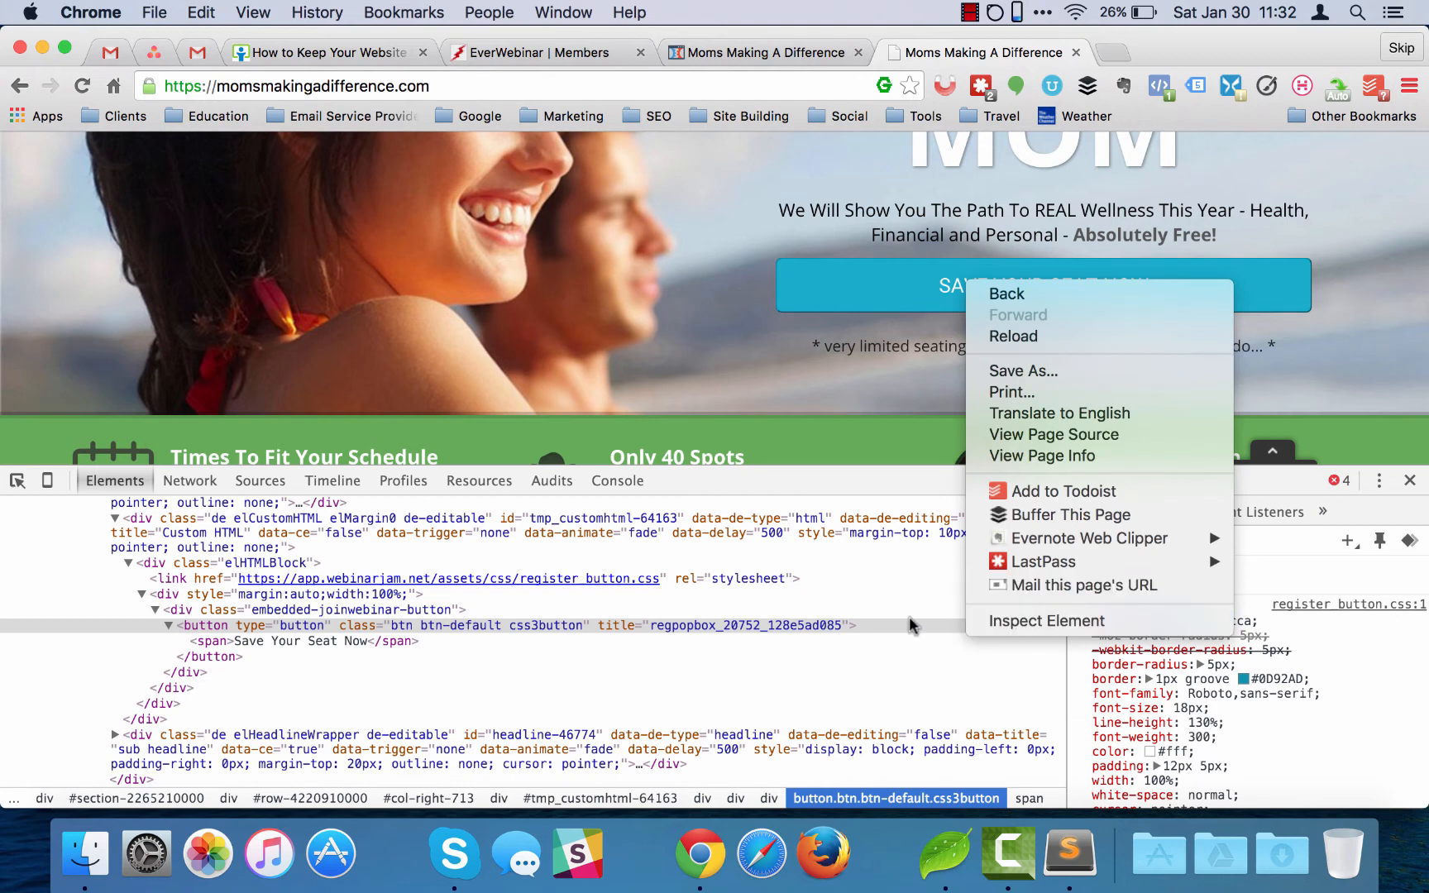
click(893, 628)
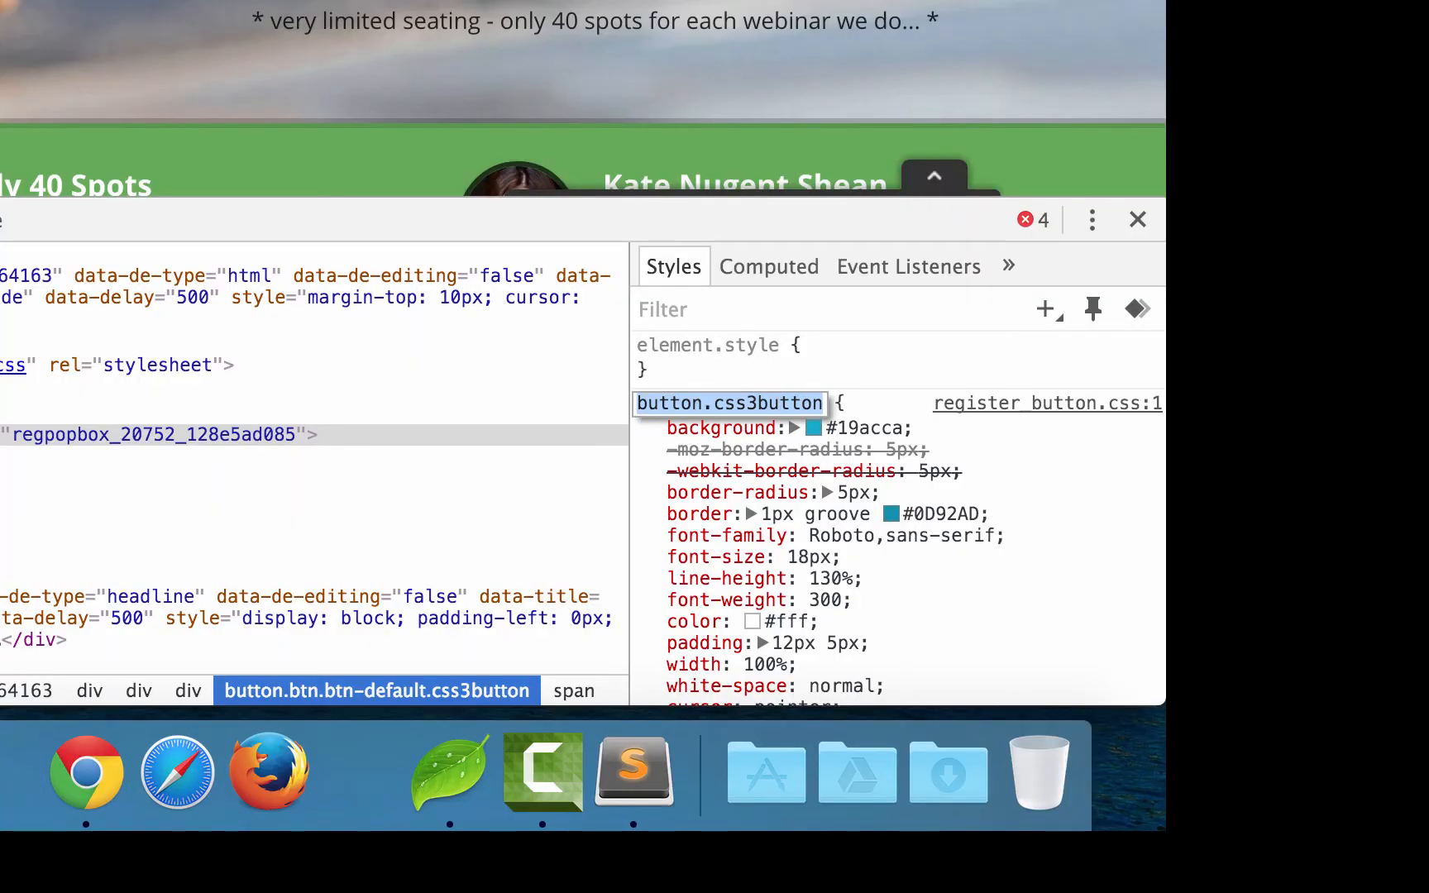
click(1136, 220)
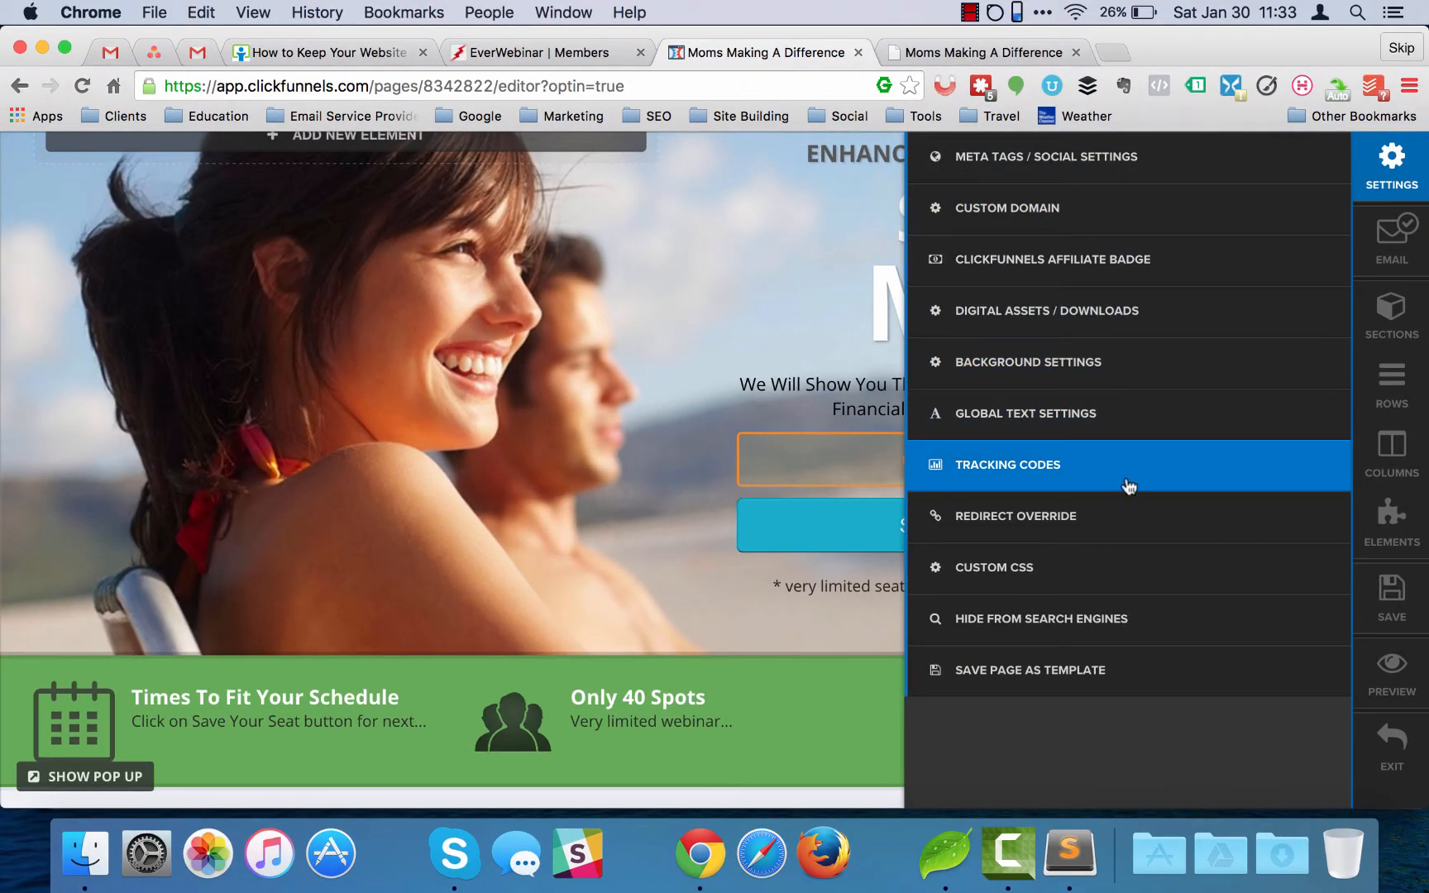
Step: Add an empty button.css3button{ } rule at the top of the page's Custom CSS
click(994, 567)
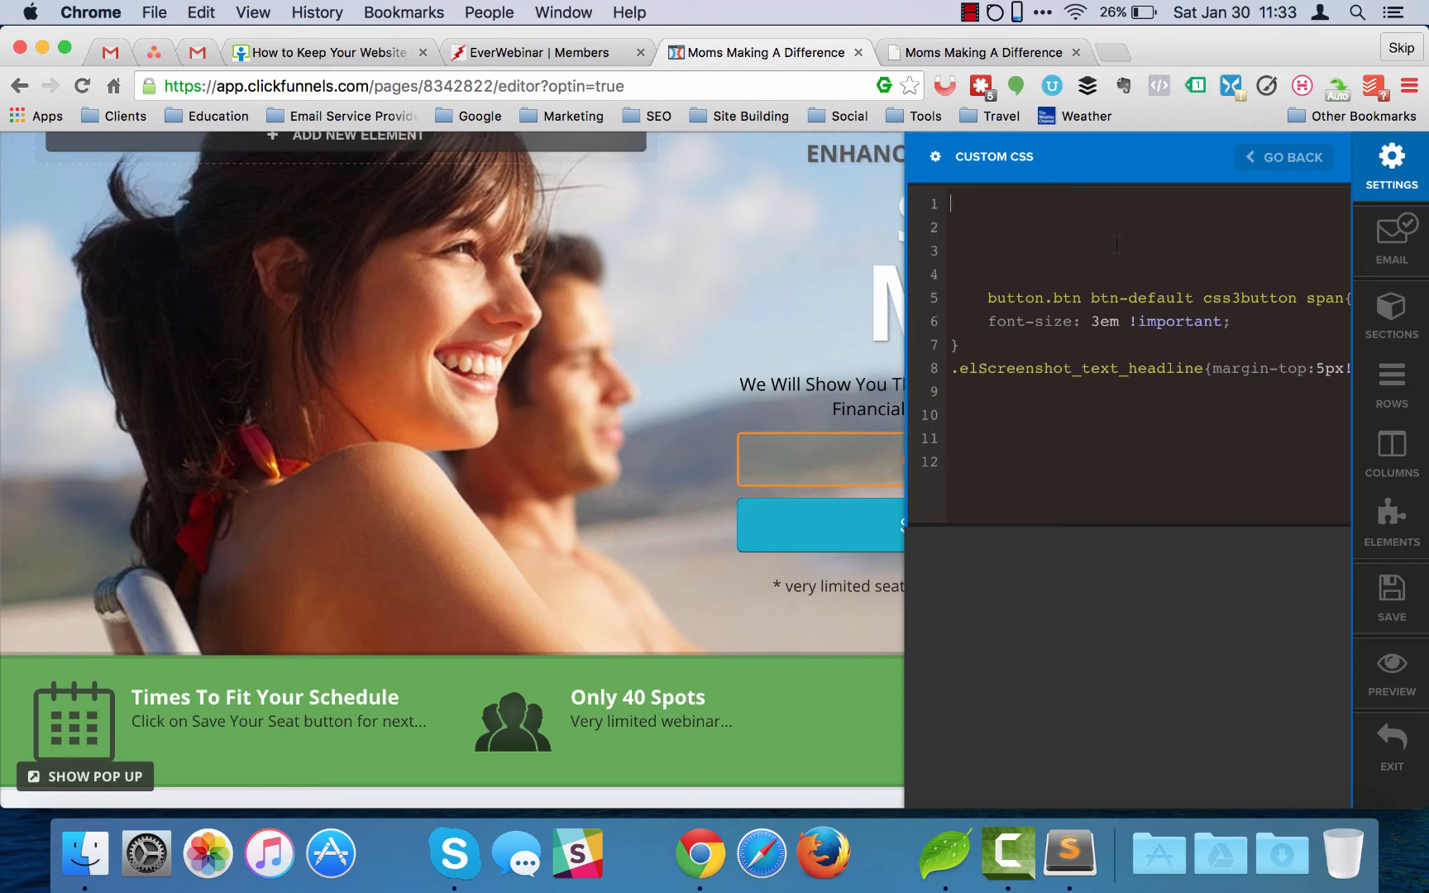
text(button.css3button{)
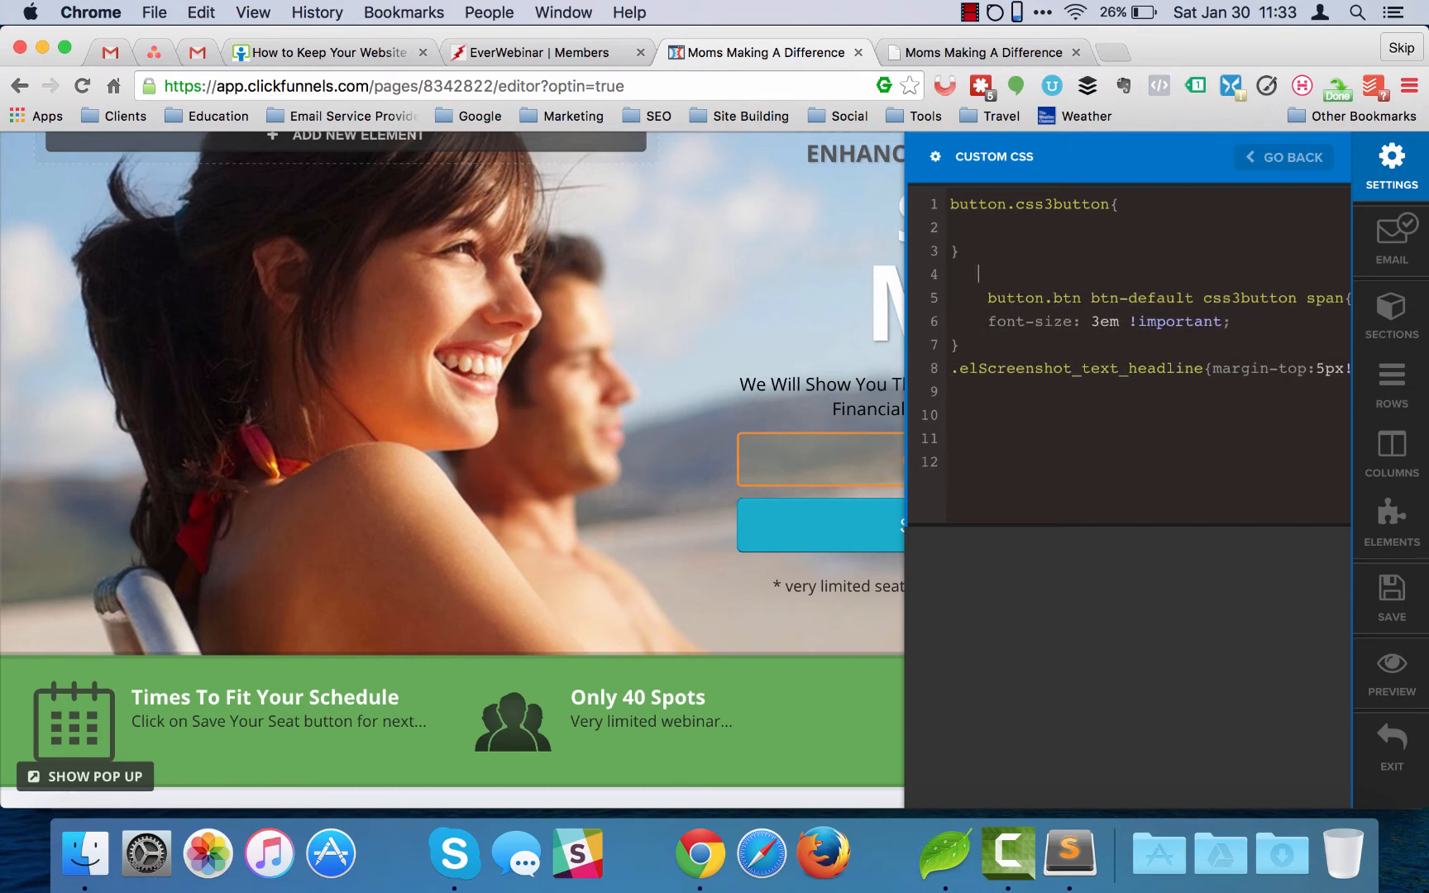
key(Backspace)
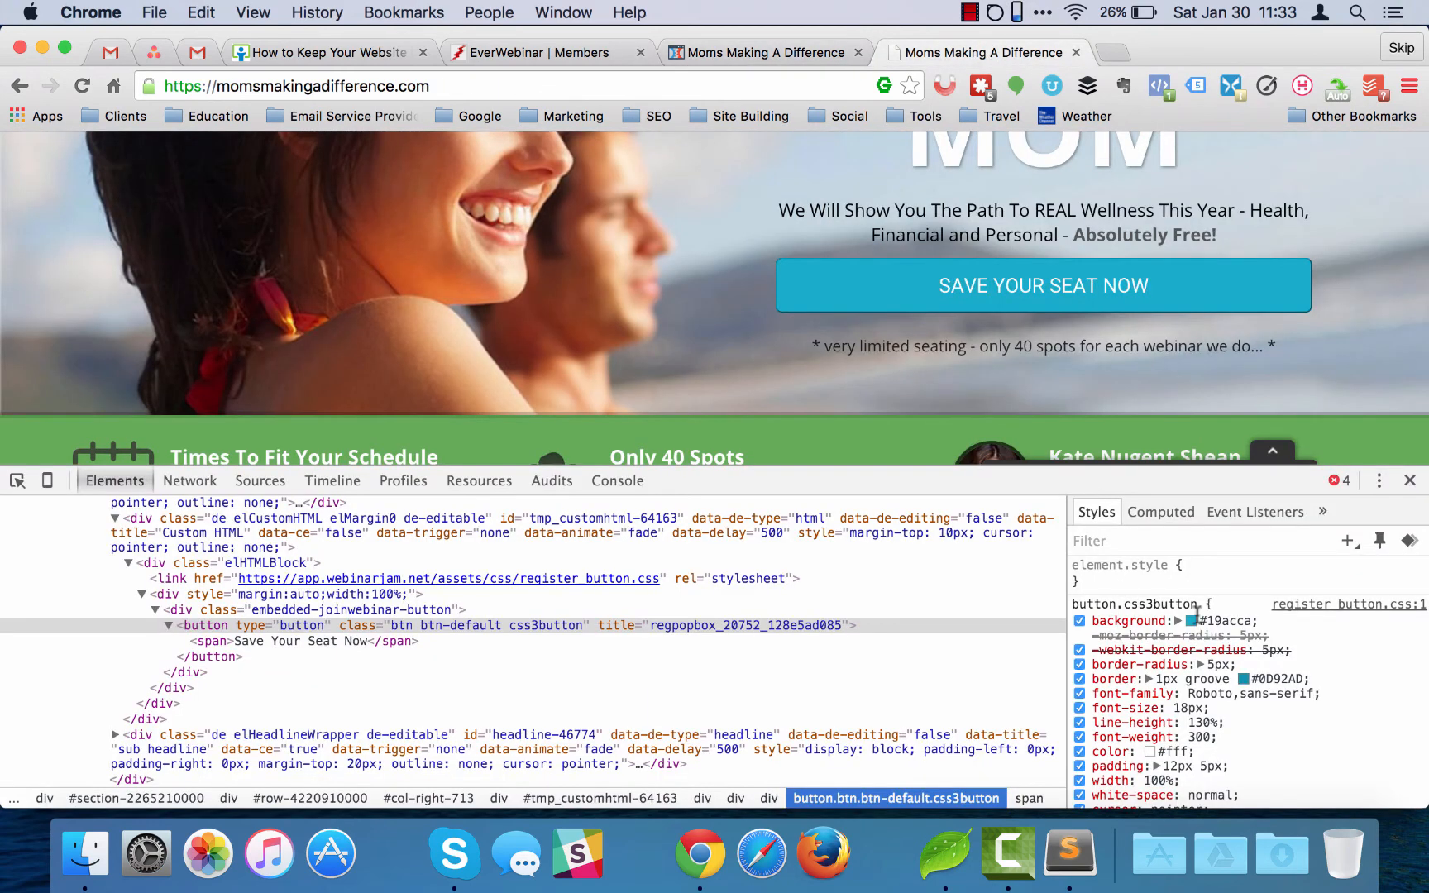
Step: Force the live button into :hover via Toggle Element State to reveal its hover styles
double_click(1221, 620)
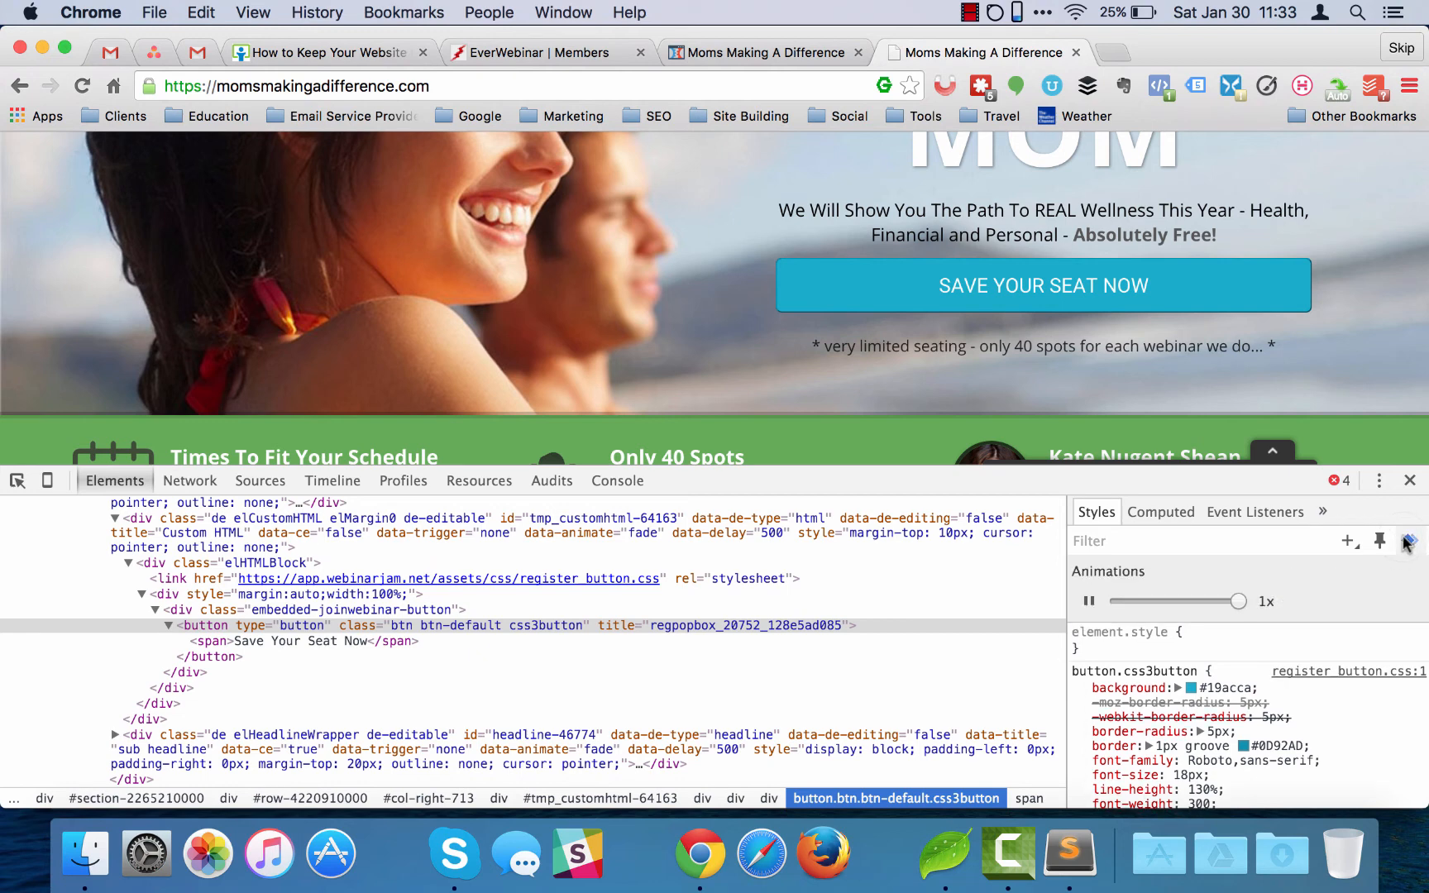
click(1379, 541)
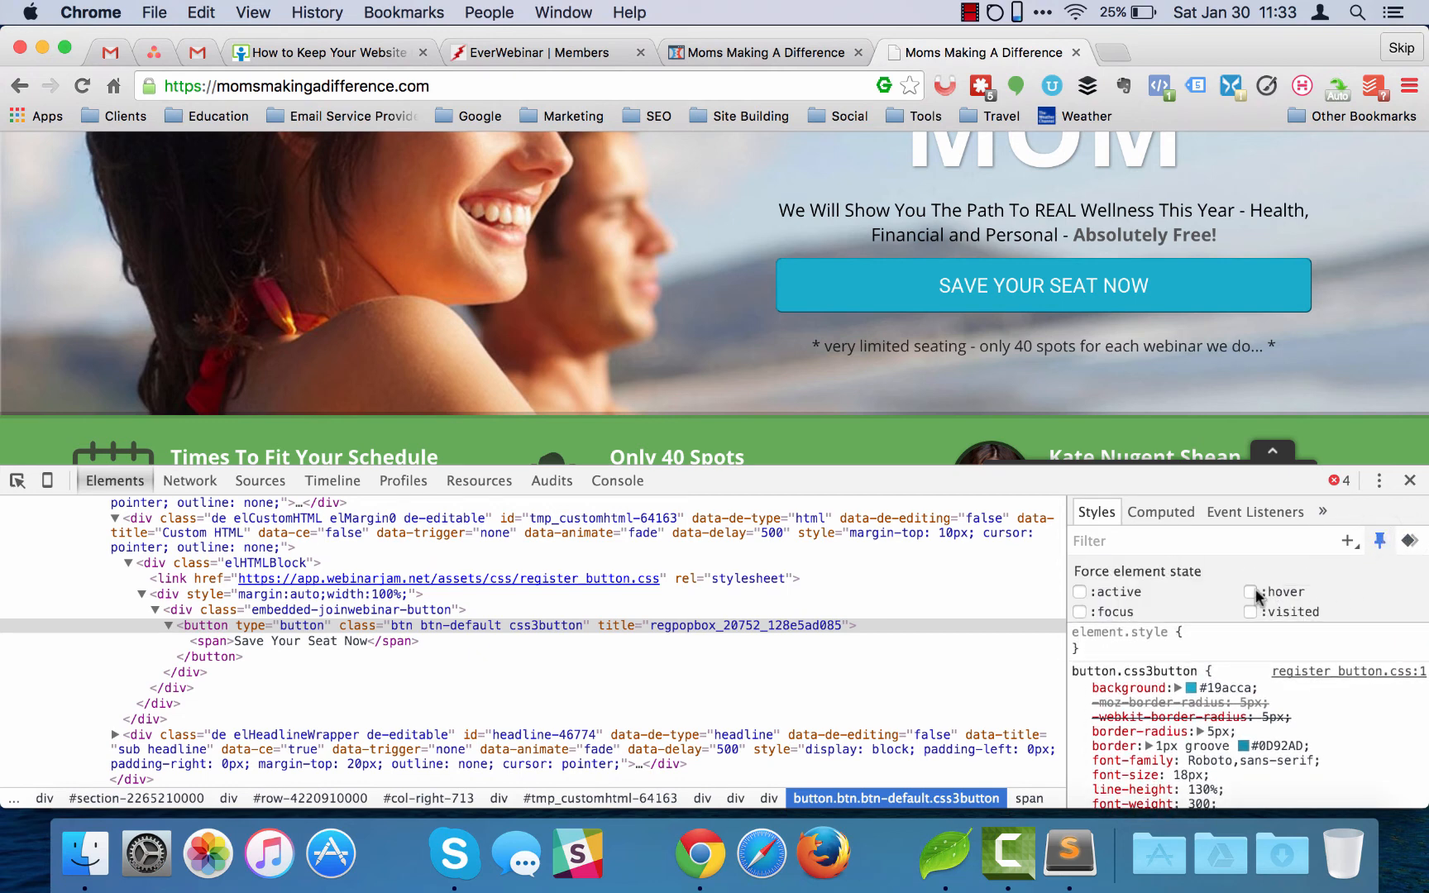
click(1251, 592)
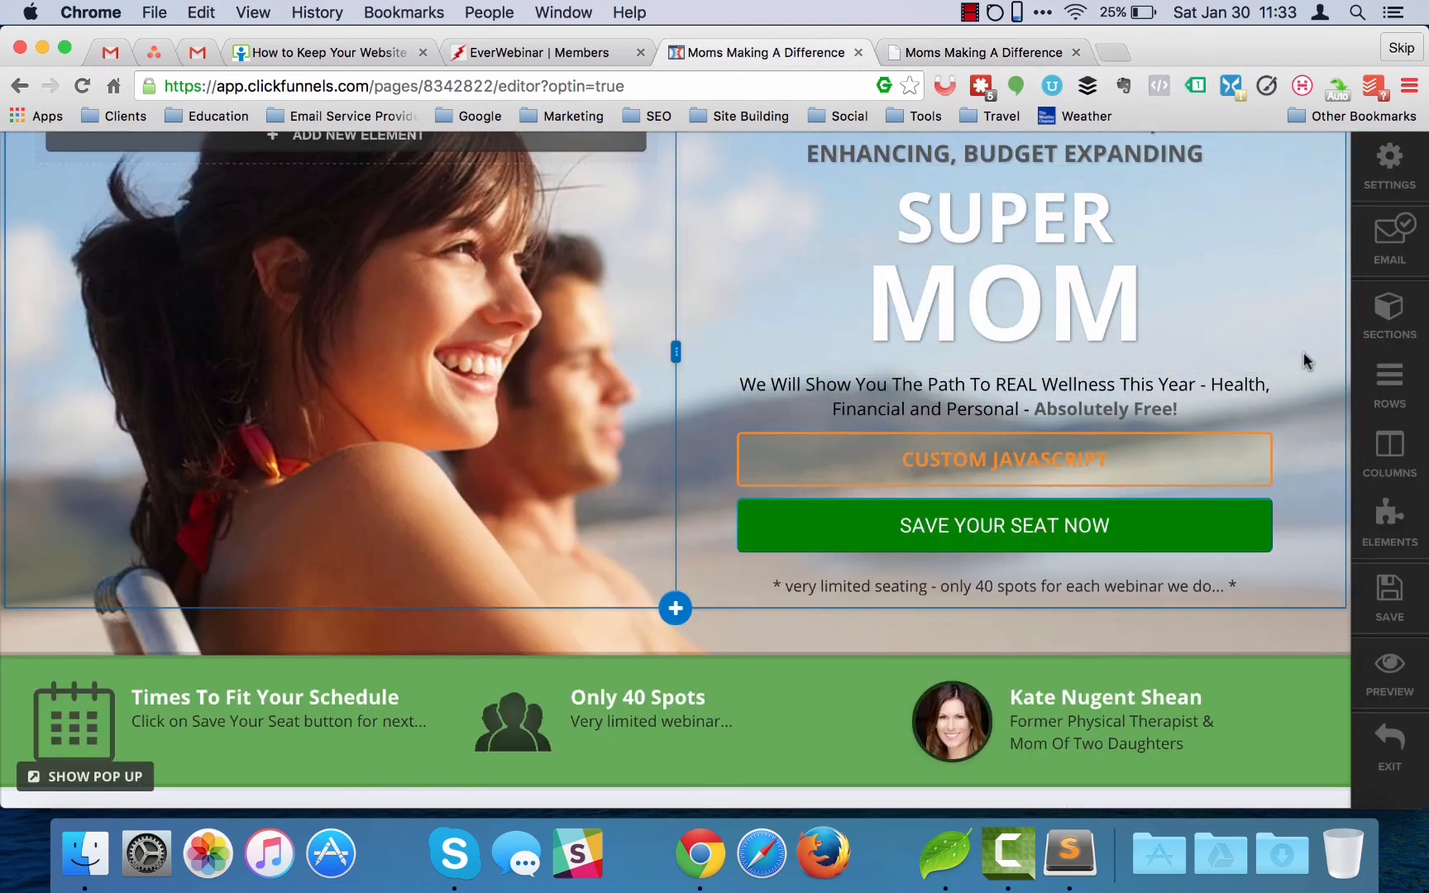
Step: Set button.css3button background green with a :focus/:hover rule of background red, and save
click(1390, 165)
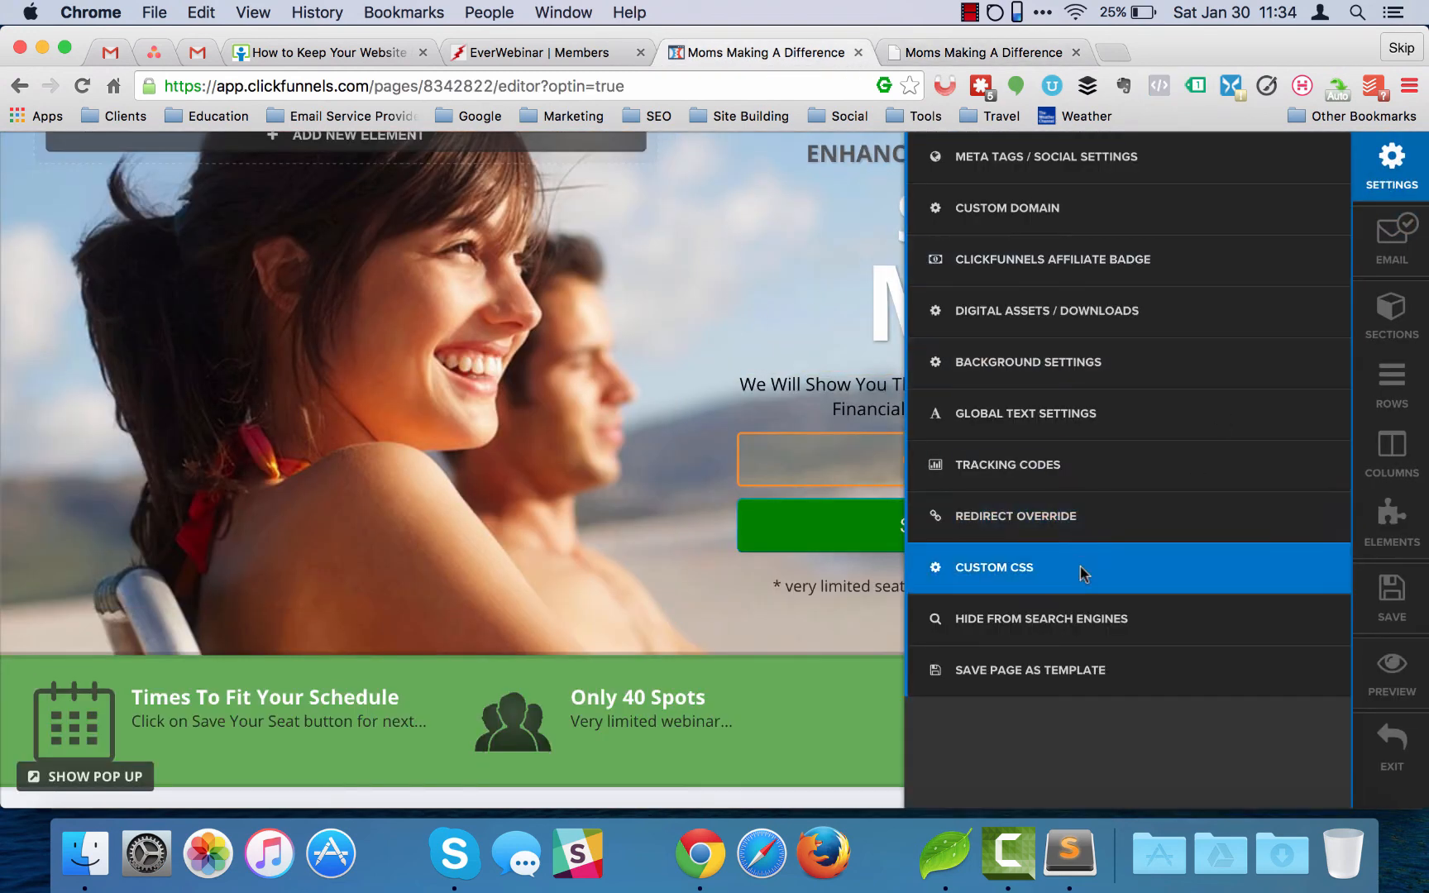
click(994, 568)
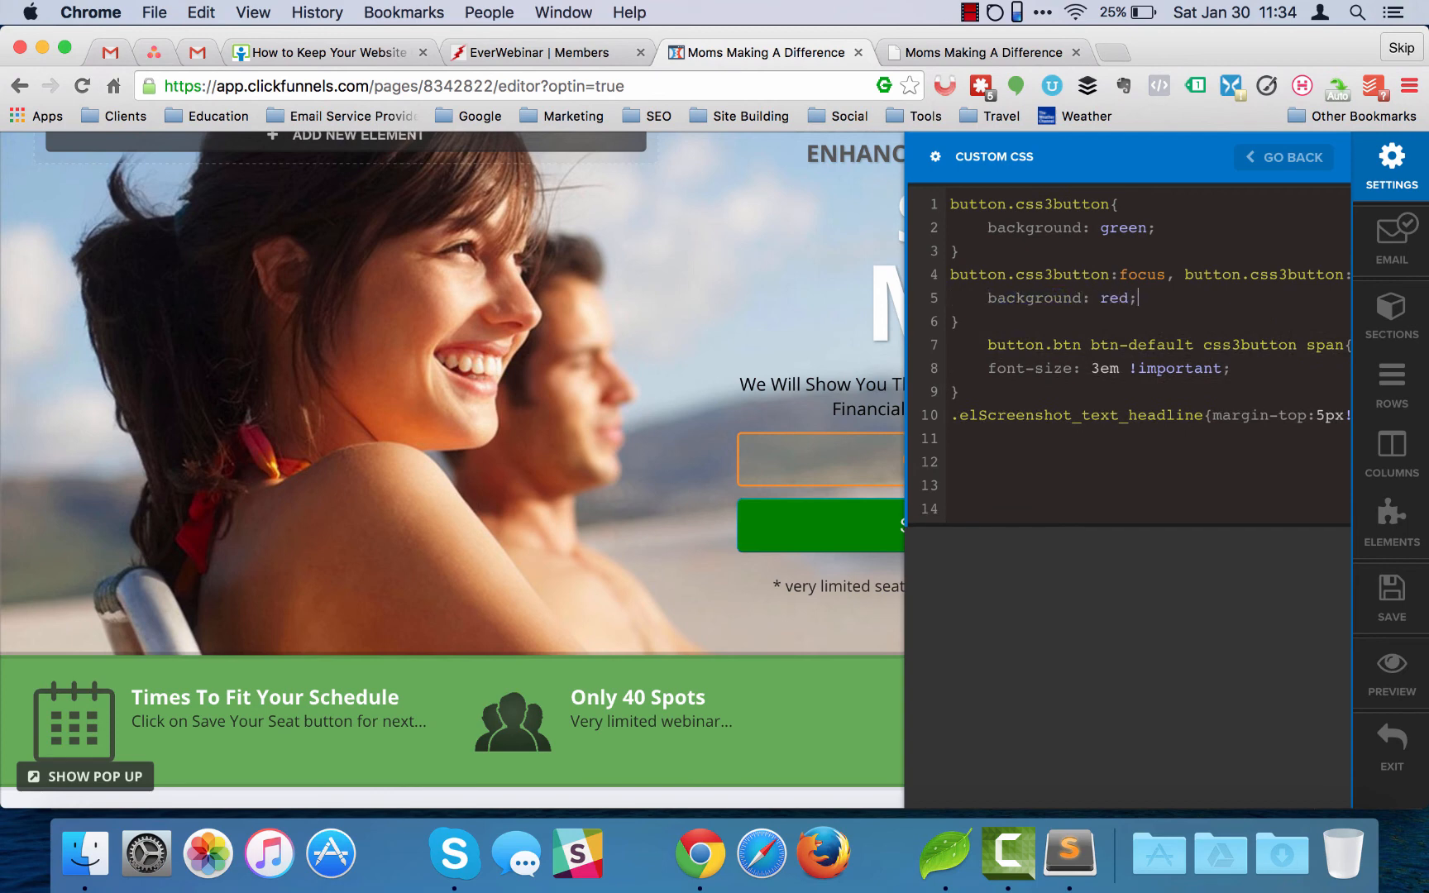
click(1391, 597)
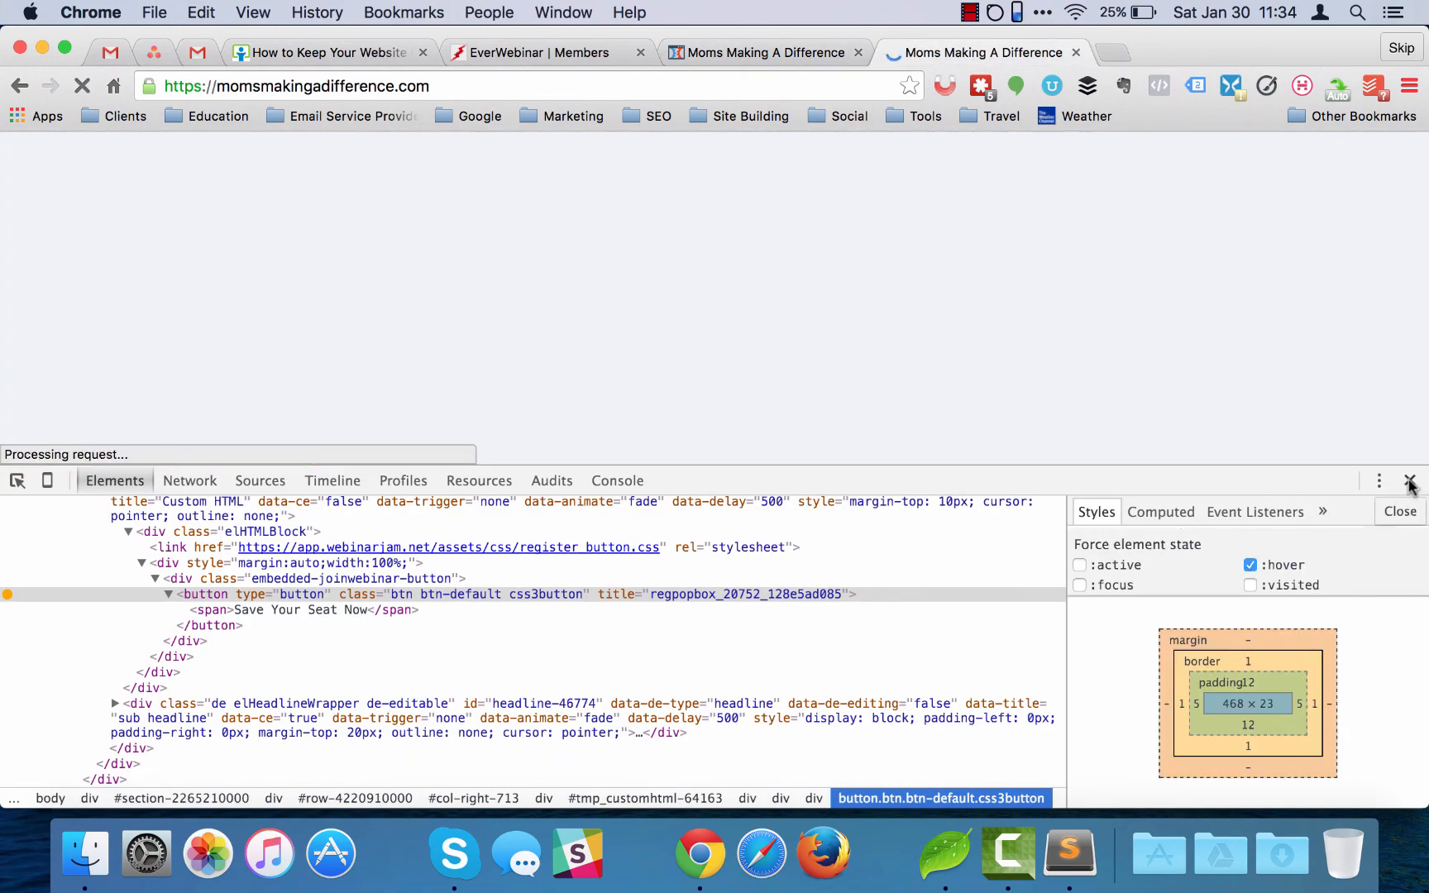
Step: Close DevTools and hover the Save Your Seat Now button on the reloaded live page
click(1410, 480)
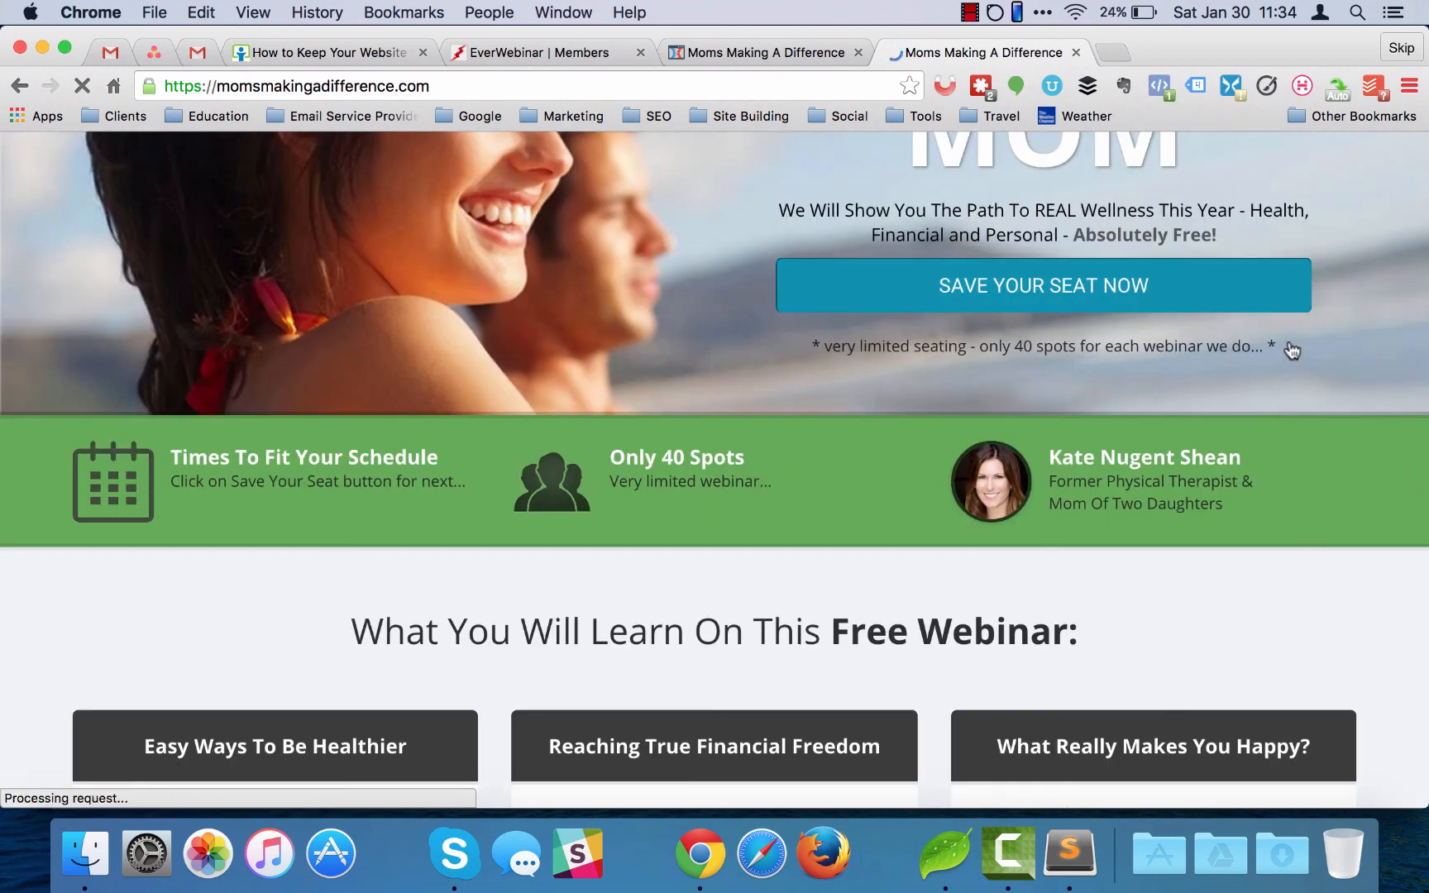
mouse_move(1243, 276)
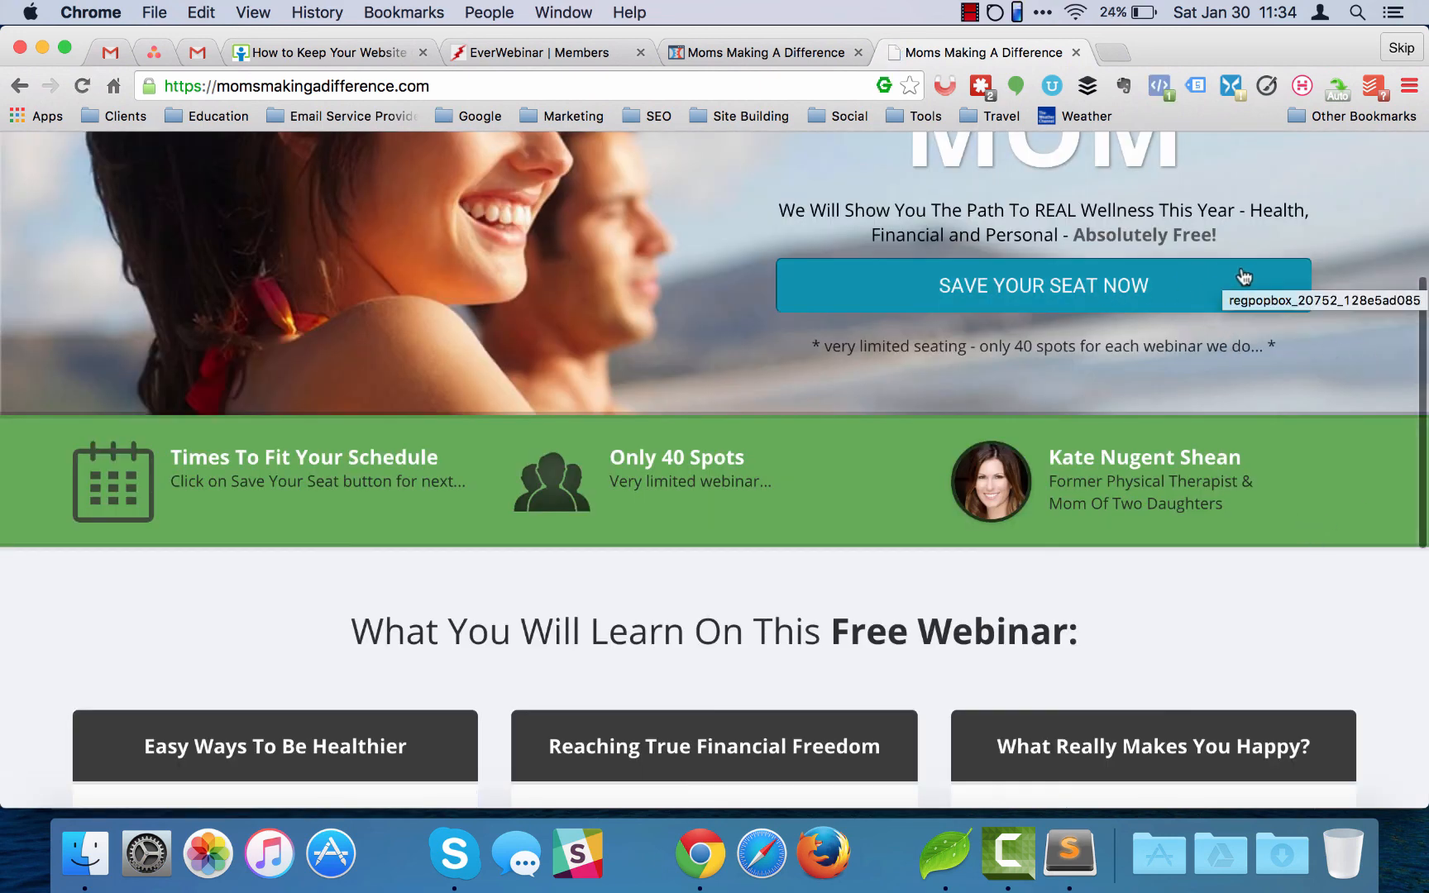
click(1042, 284)
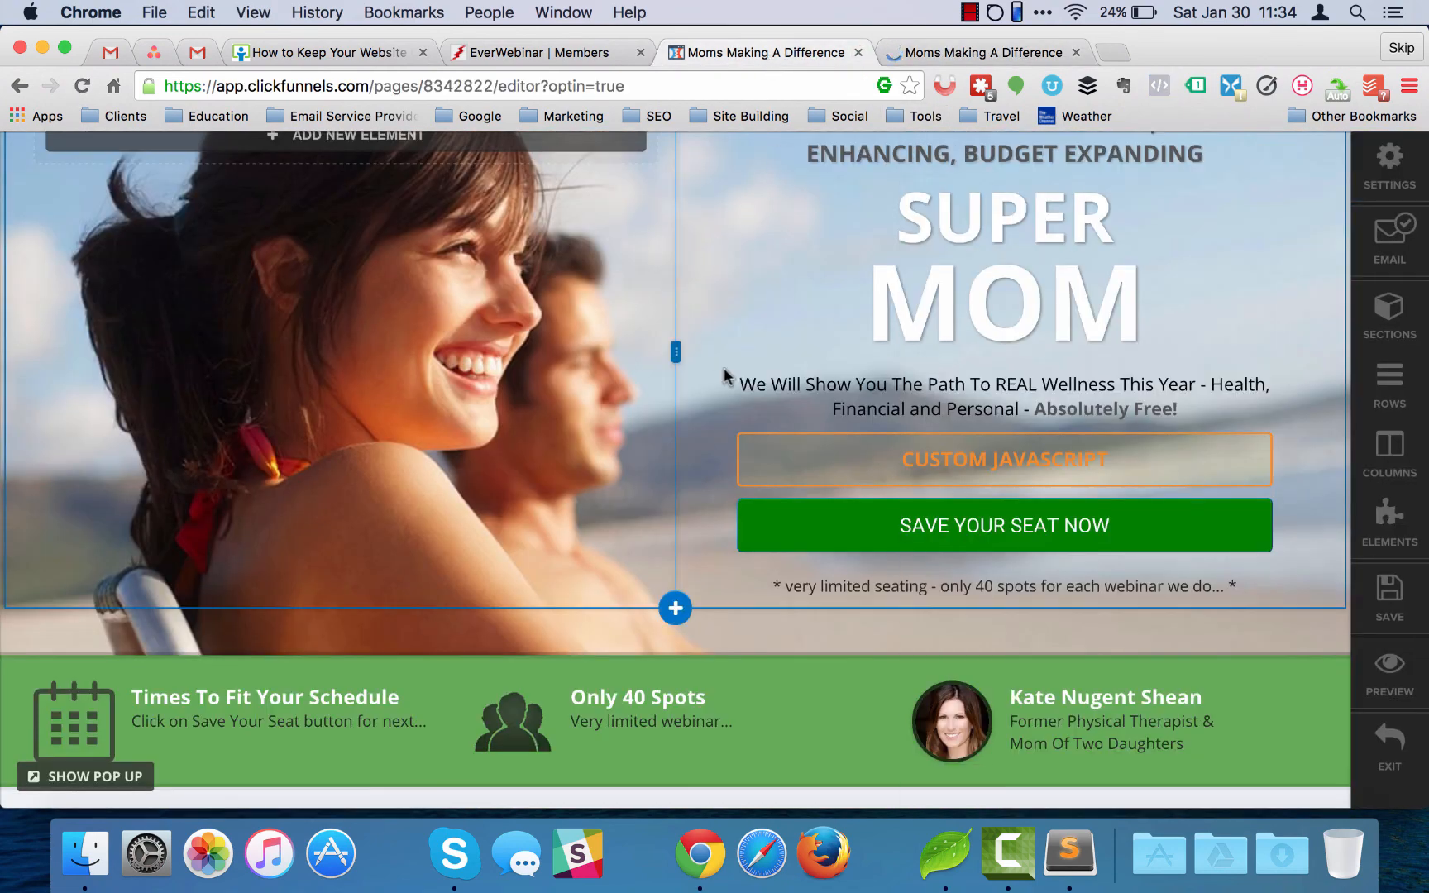
mouse_move(710, 525)
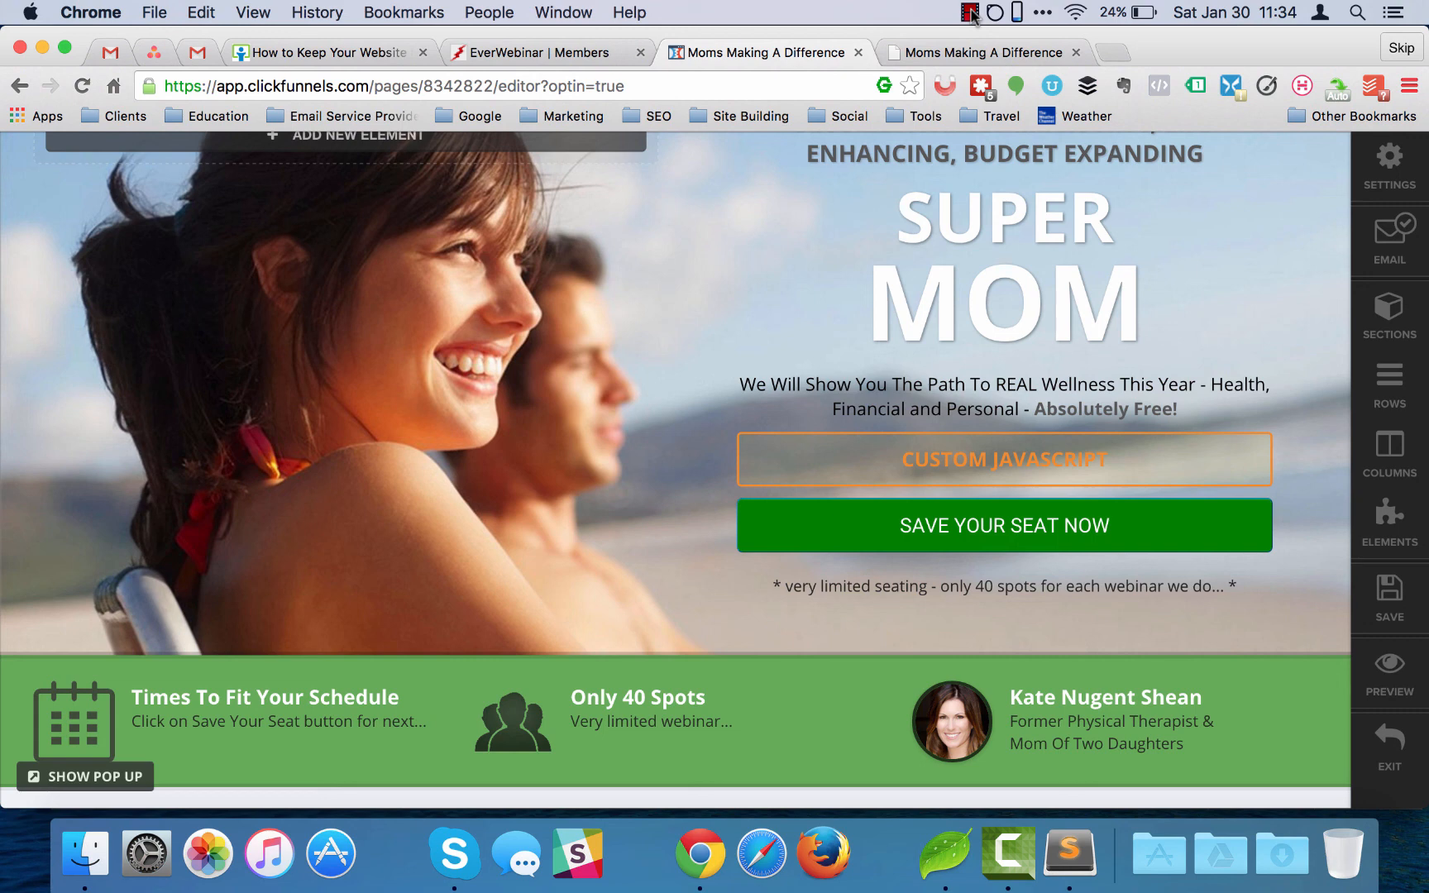
click(971, 12)
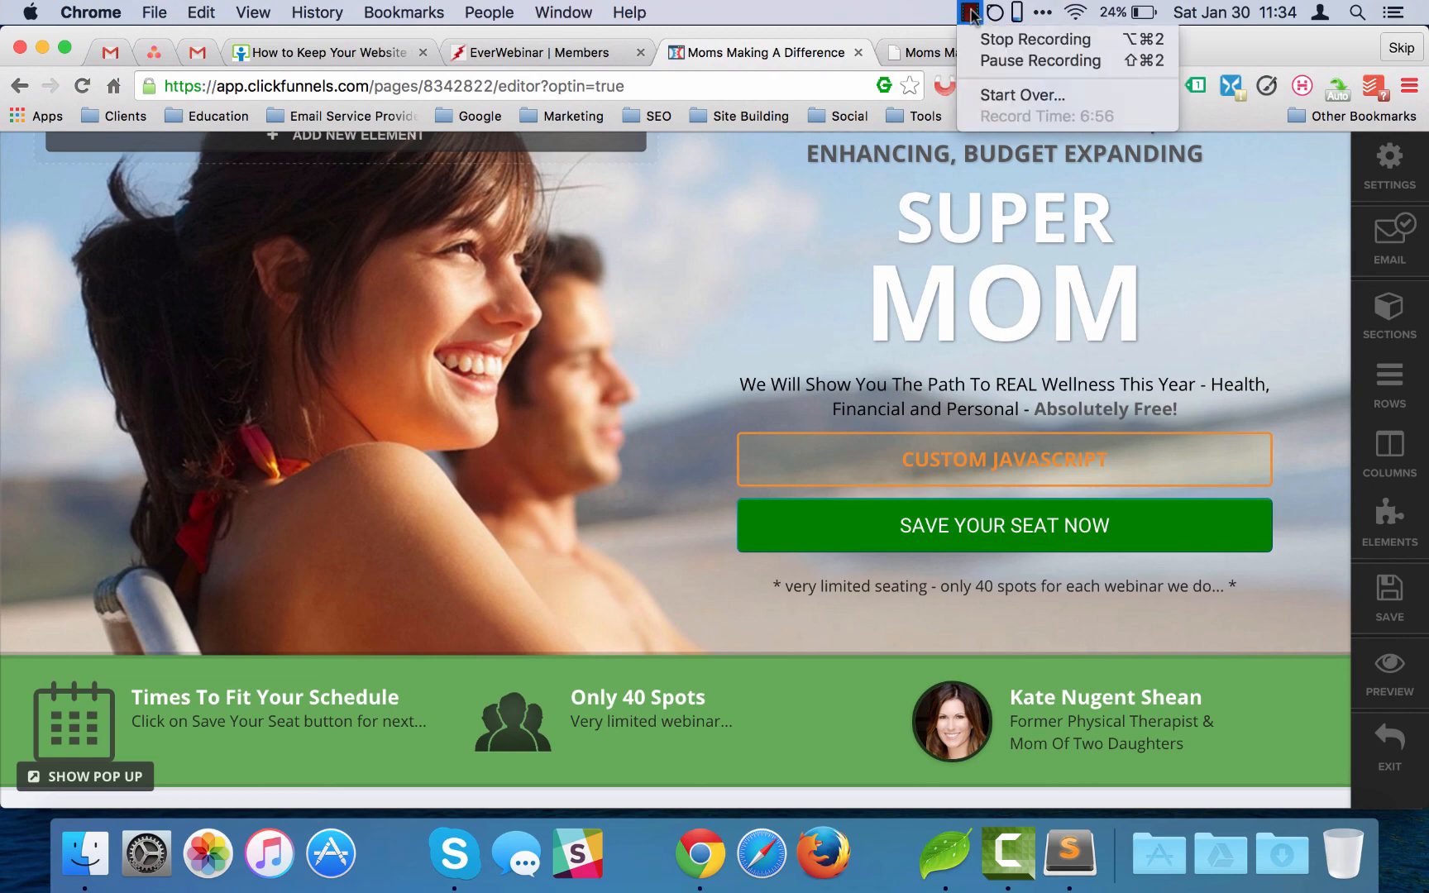